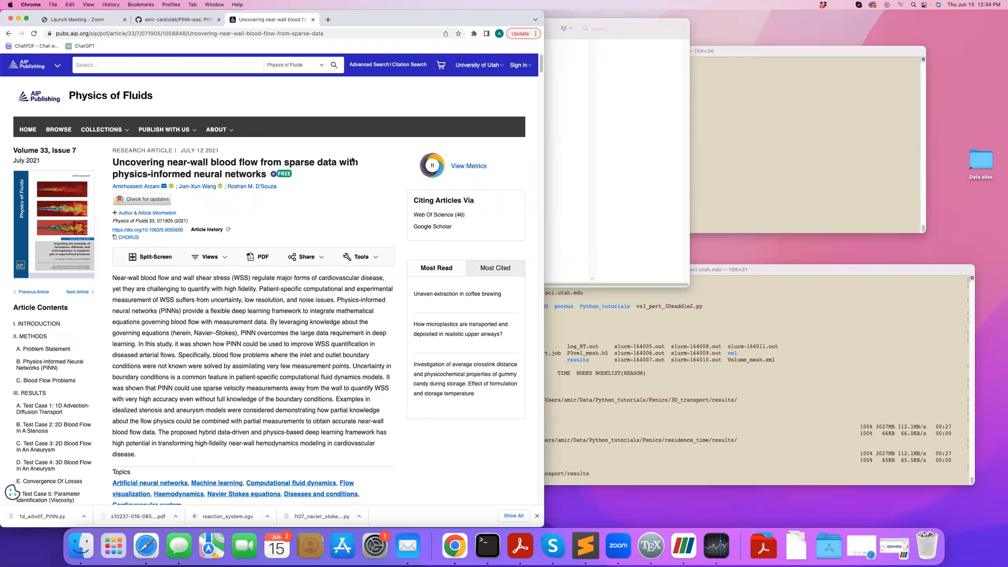
mouse_move(352, 218)
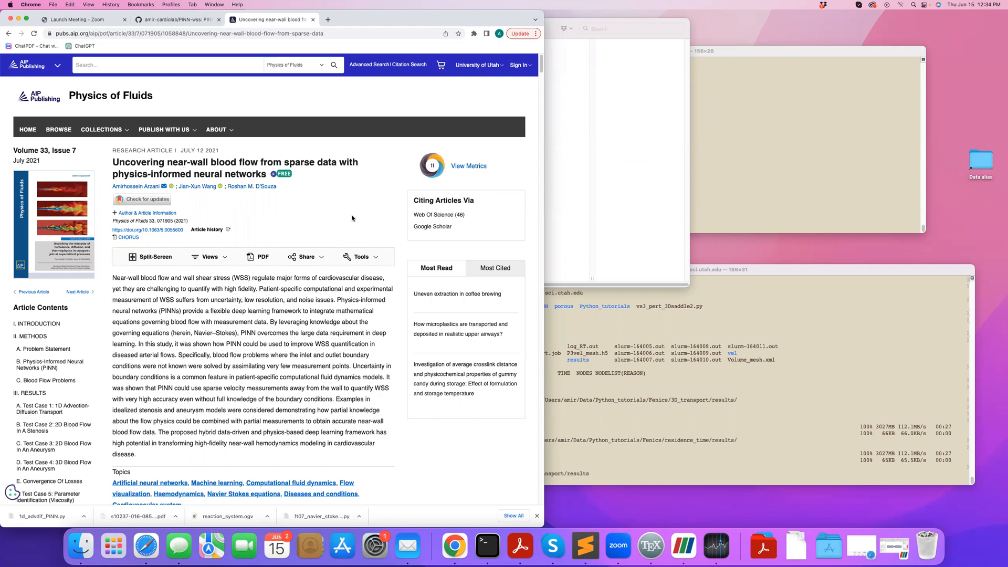
mouse_move(198, 357)
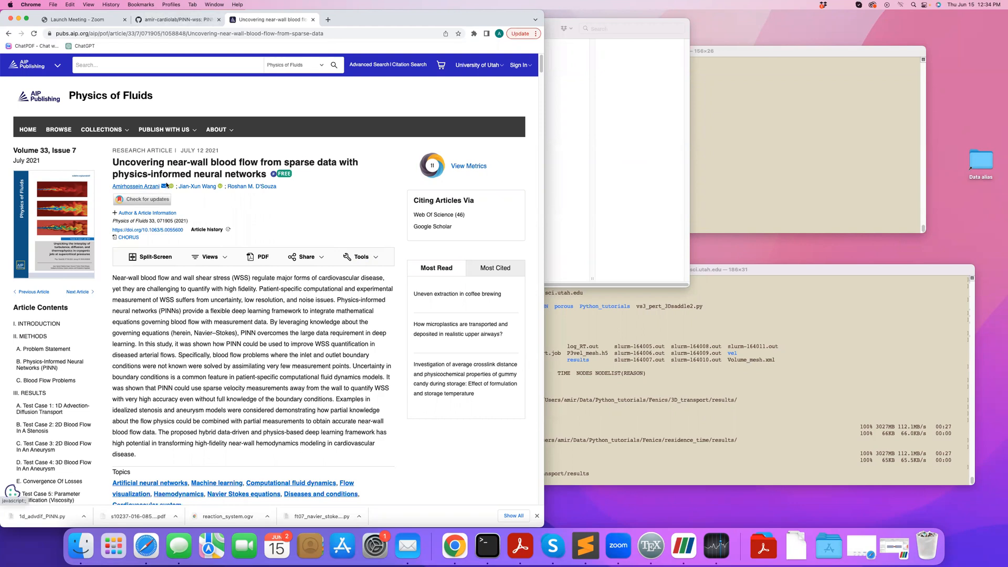
- Go to the PINN-wss repository and load stenosis_NSdata.py from the 2D-stenosis folder
click(174, 18)
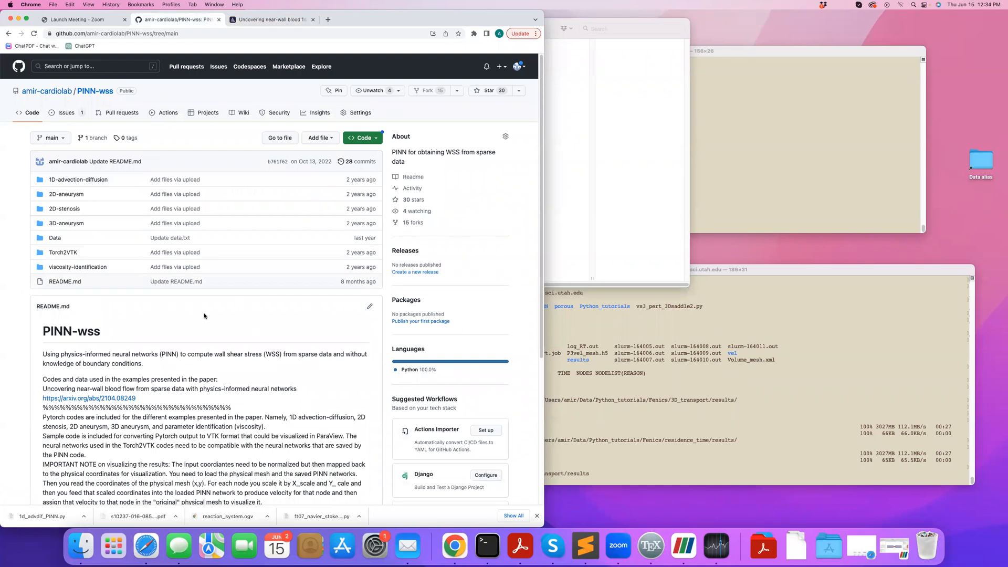
scroll(down, 3)
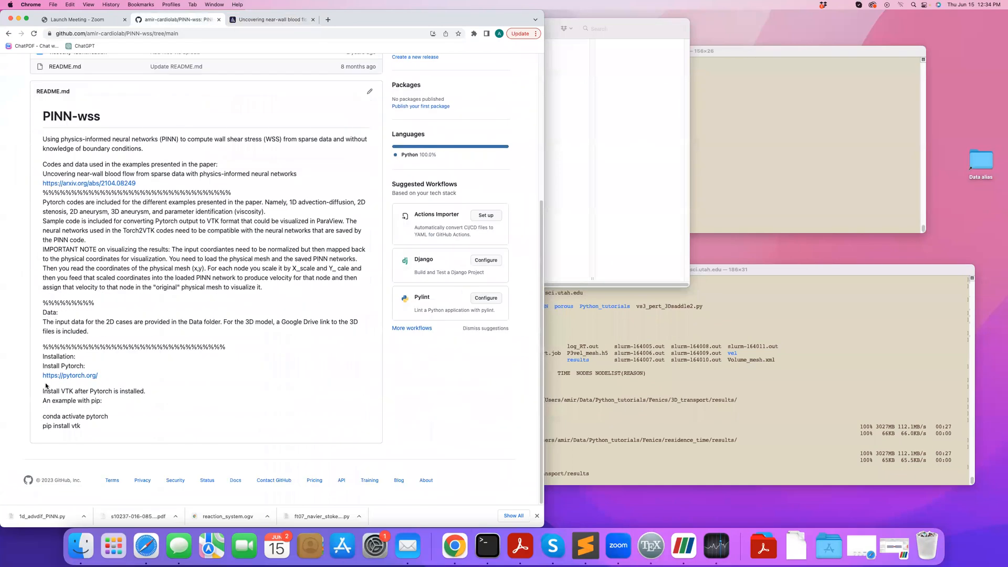
scroll(up, 3)
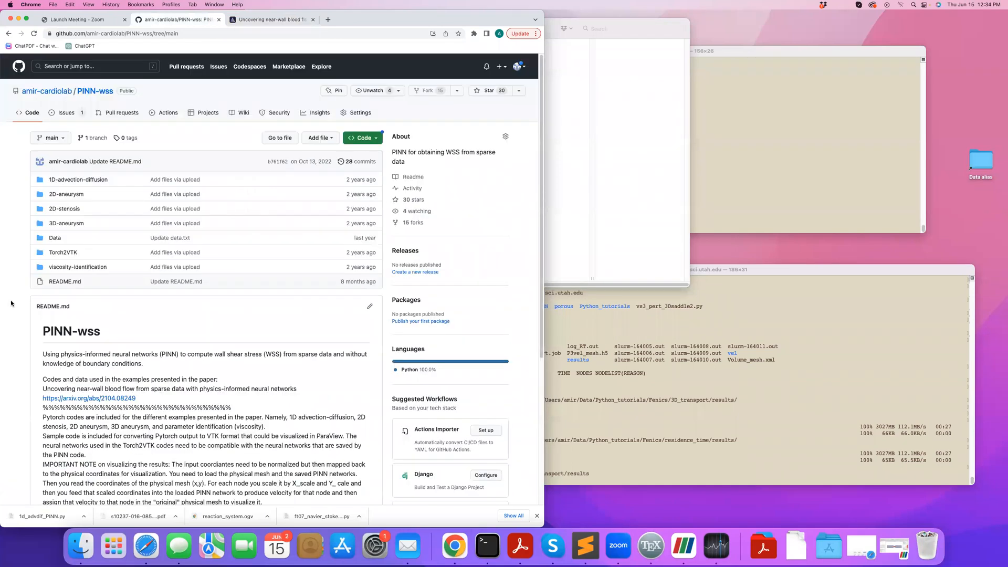
mouse_move(64, 208)
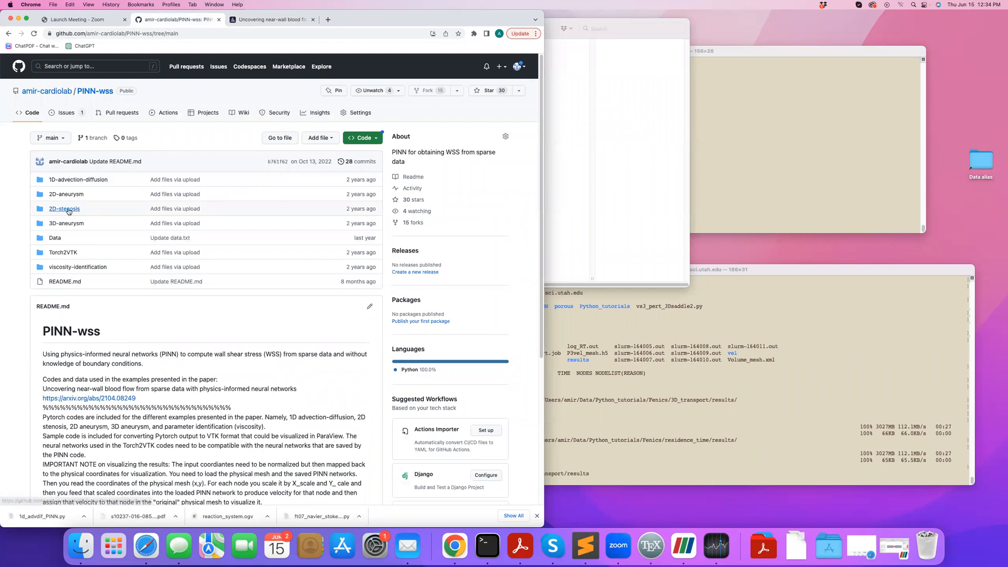
click(64, 208)
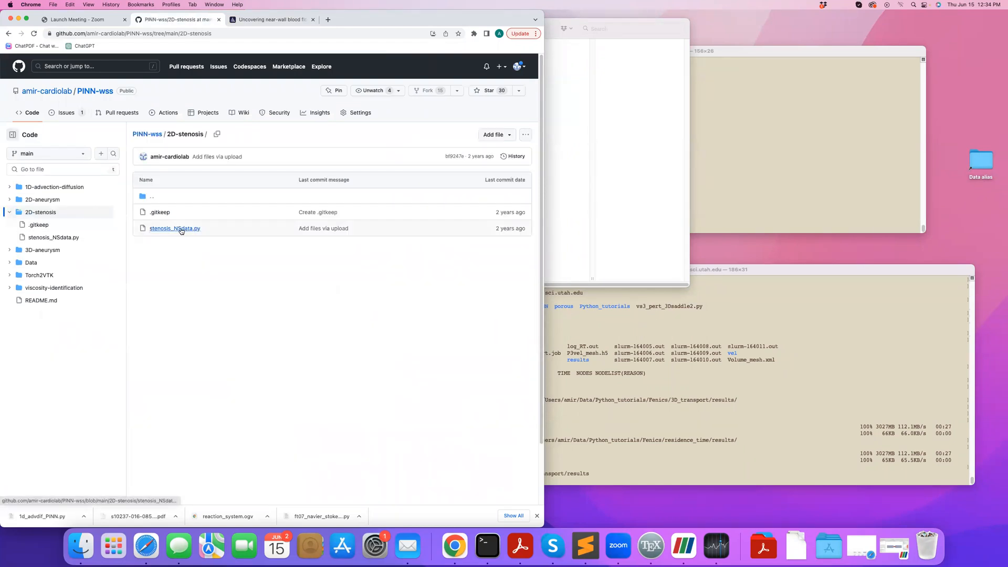
click(175, 228)
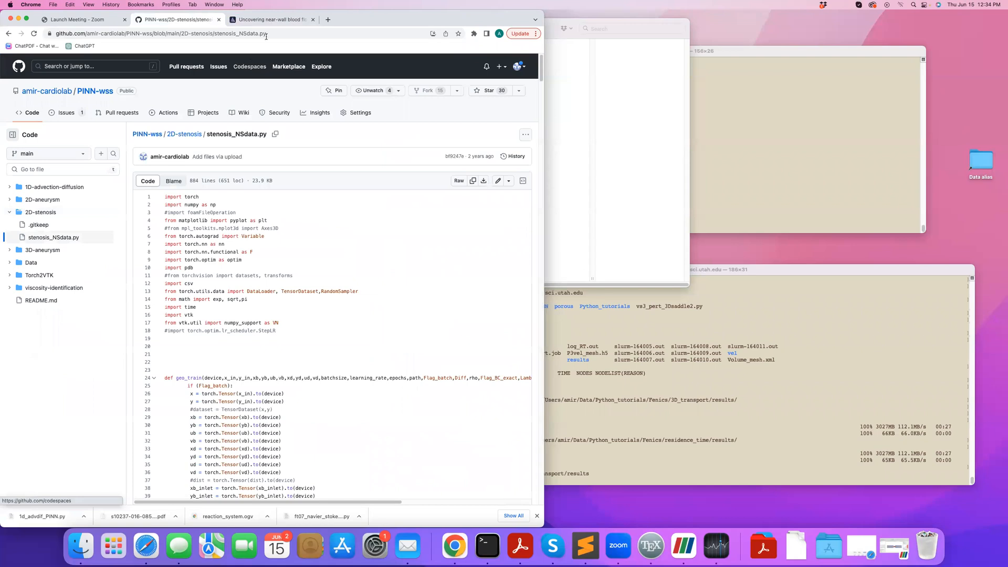
- Return to the journal article at the 2D stenosis test-case results
click(270, 19)
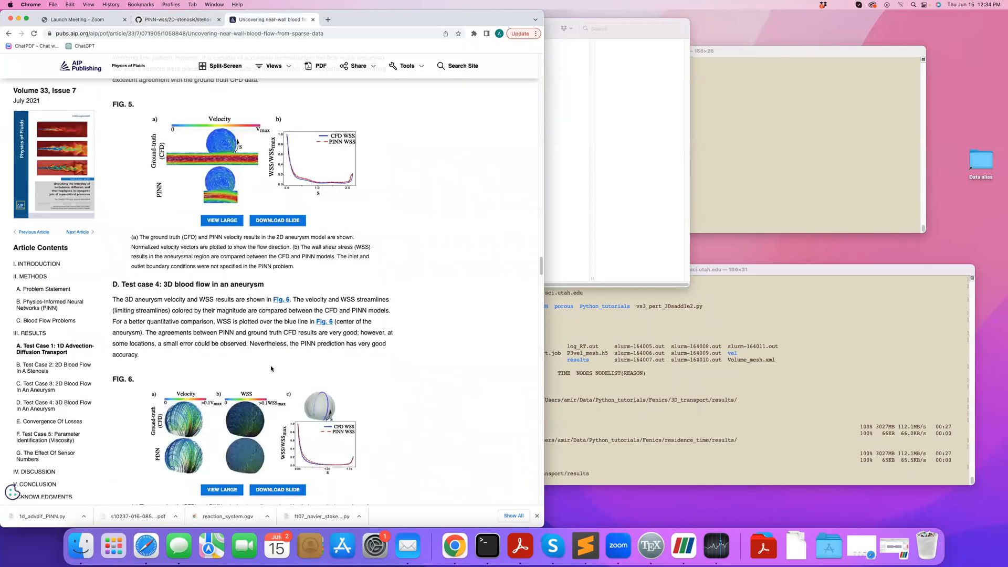
scroll(up, 3)
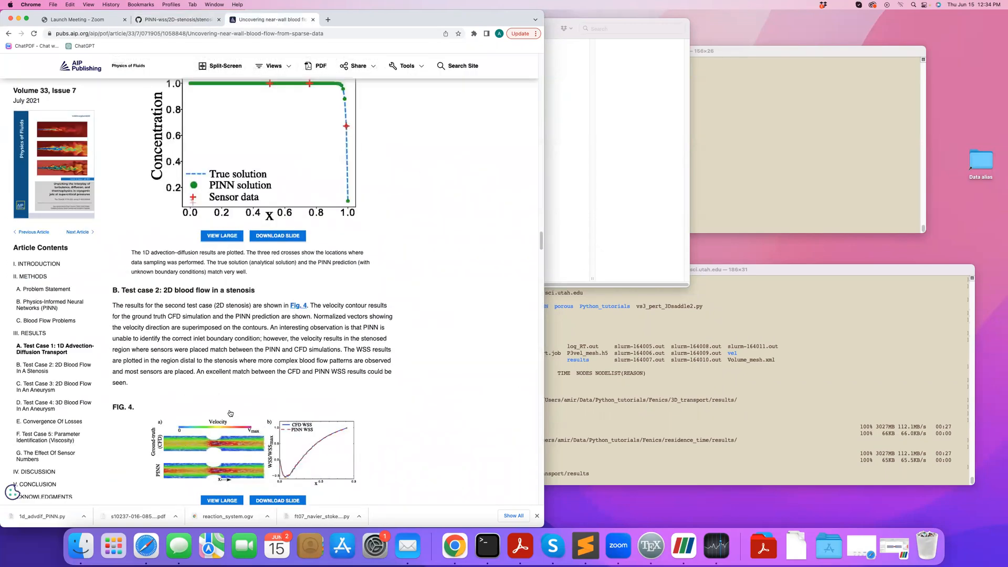
- Scroll stenosis_NSdata.py down to the #Main code settings: CUDA device, data directory, batch size, learning rate, epochs
click(173, 19)
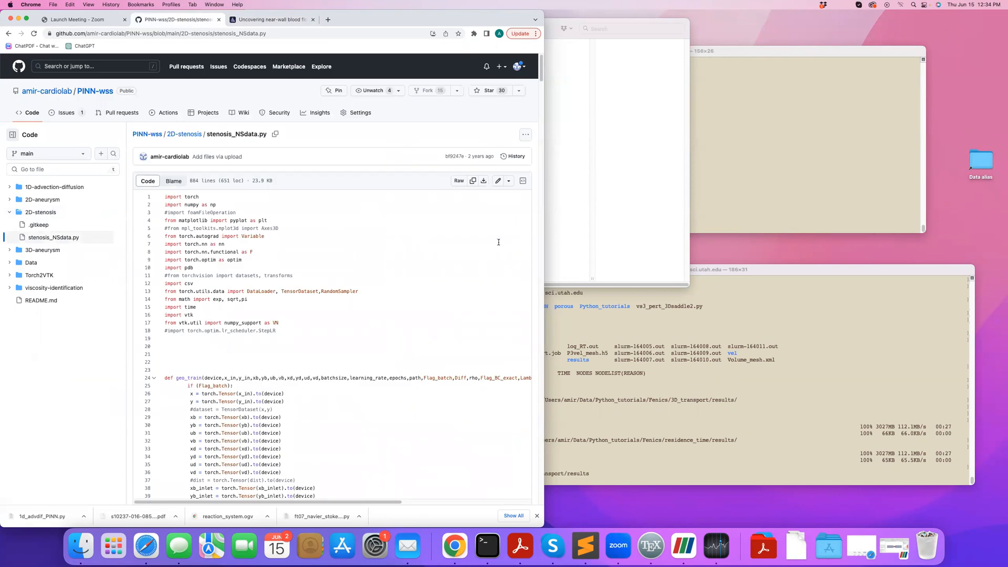
scroll(down, 3)
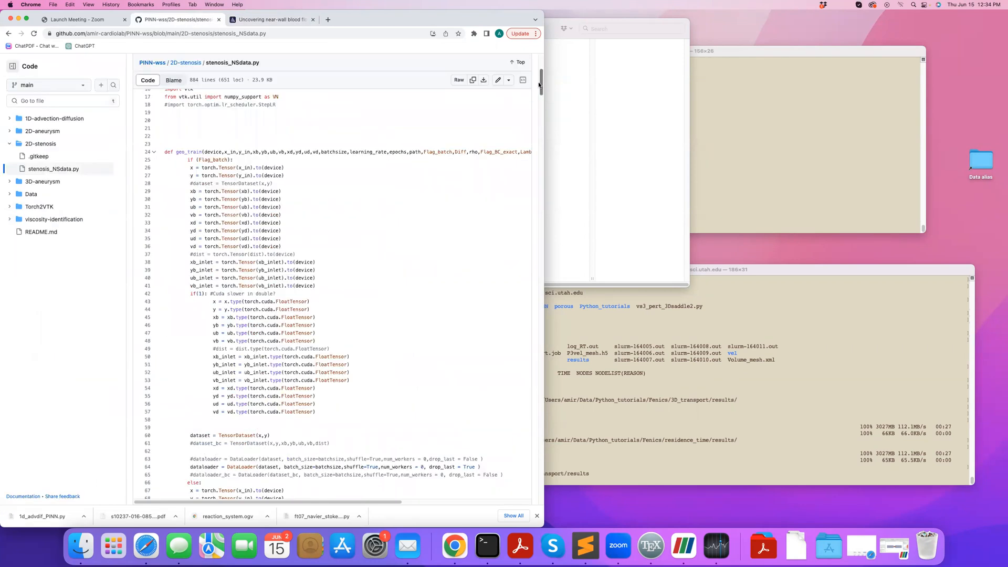
scroll(down, 3)
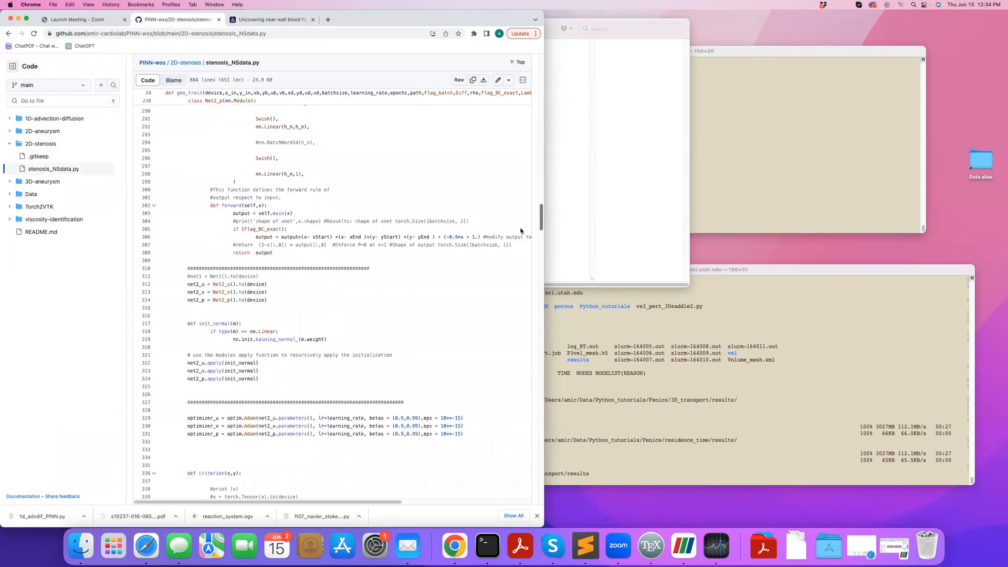
scroll(down, 3)
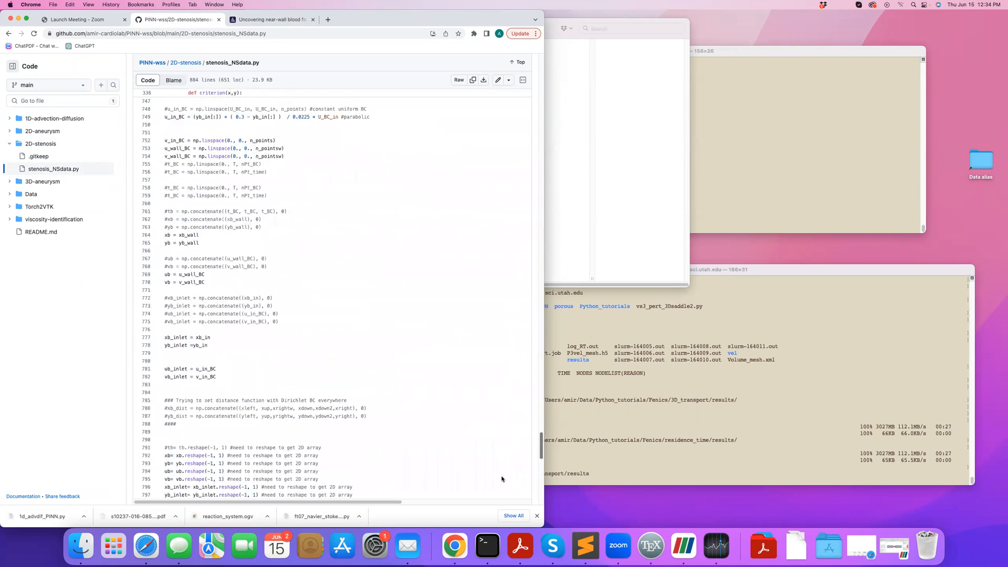
scroll(down, 3)
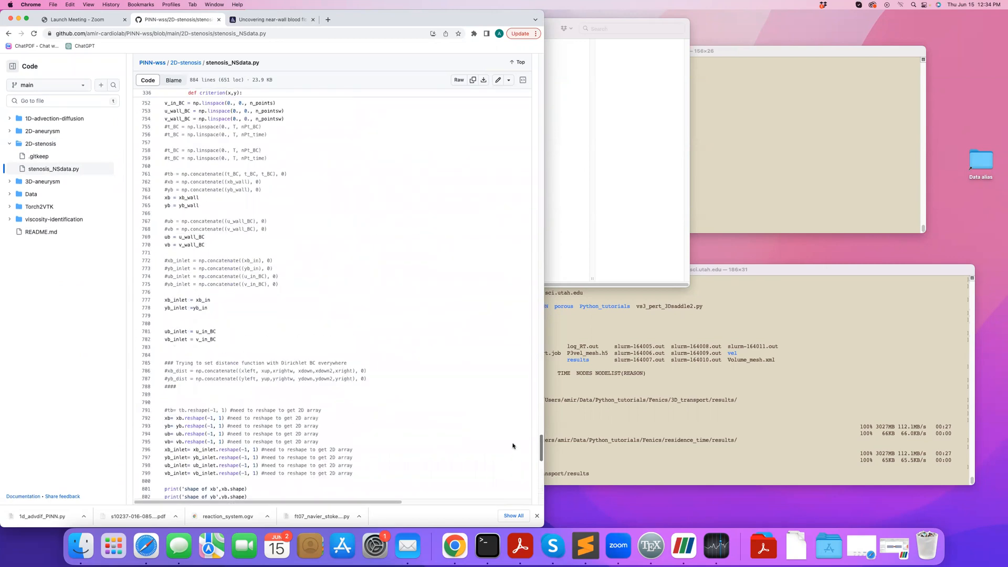
scroll(up, 3)
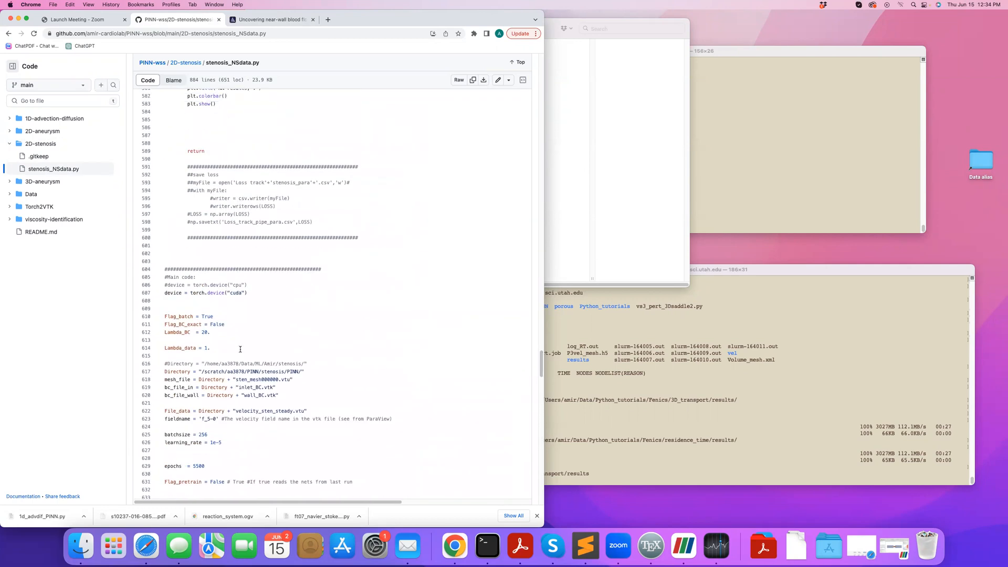
scroll(down, 3)
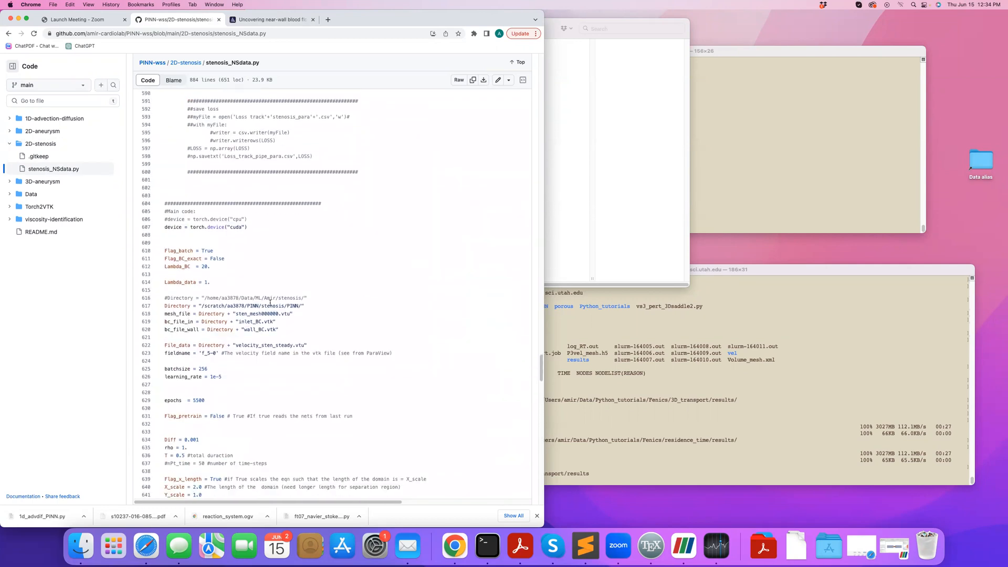
scroll(down, 3)
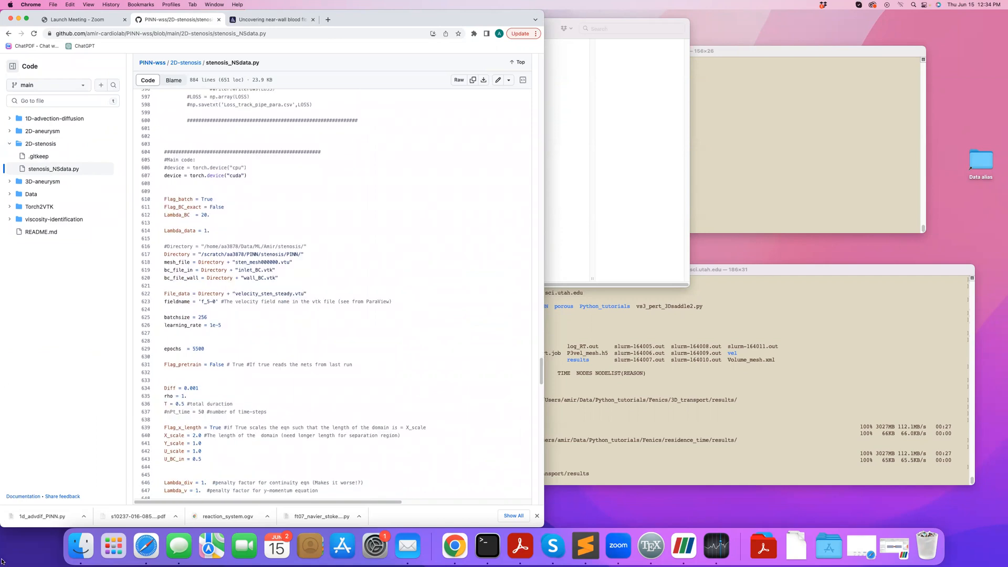
mouse_move(58, 456)
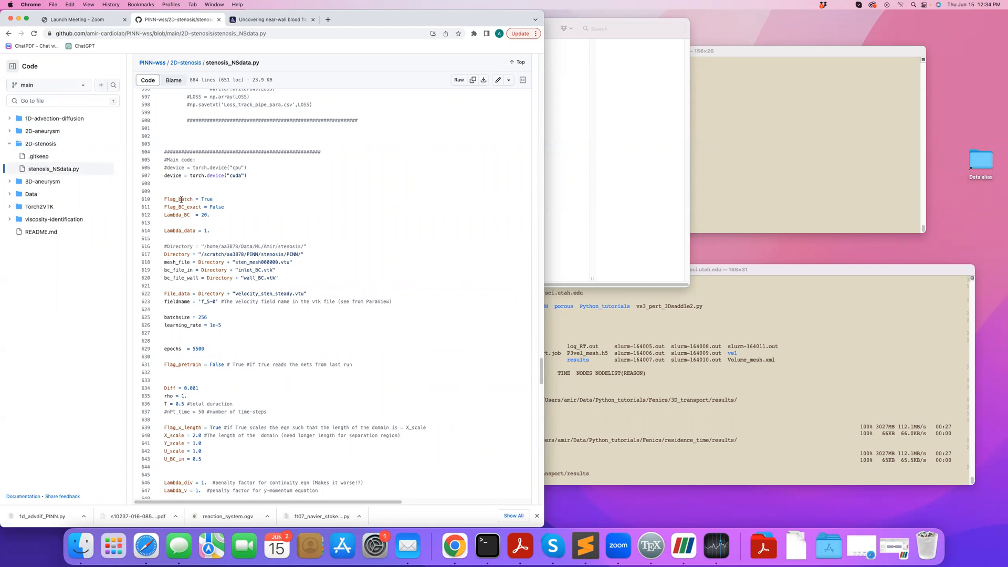
scroll(down, 3)
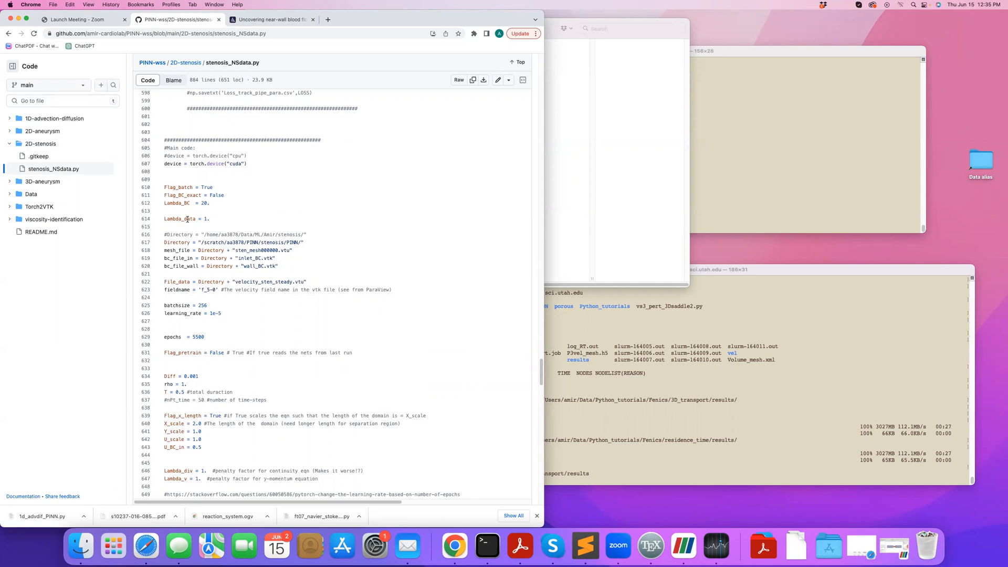
mouse_move(185, 273)
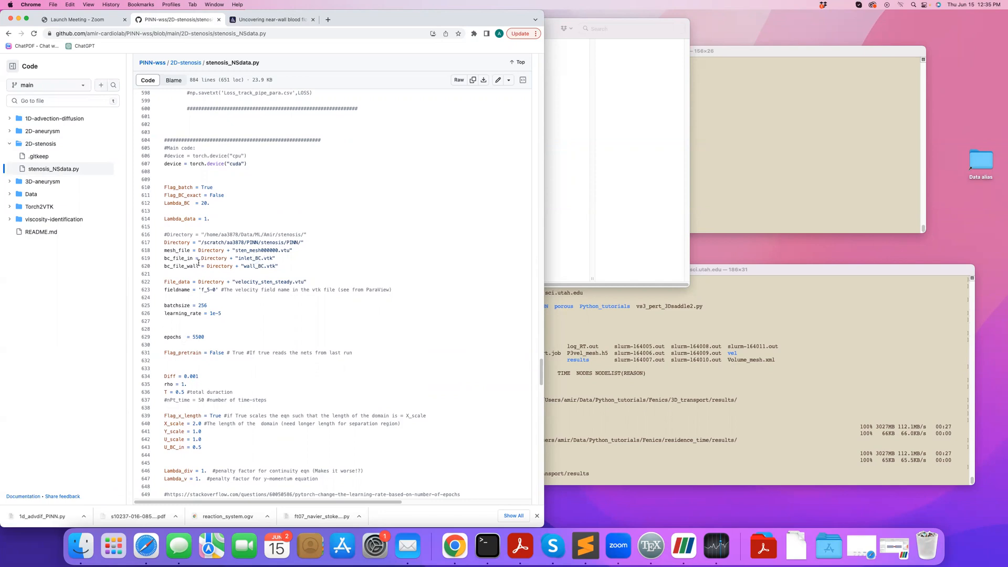
mouse_move(327, 266)
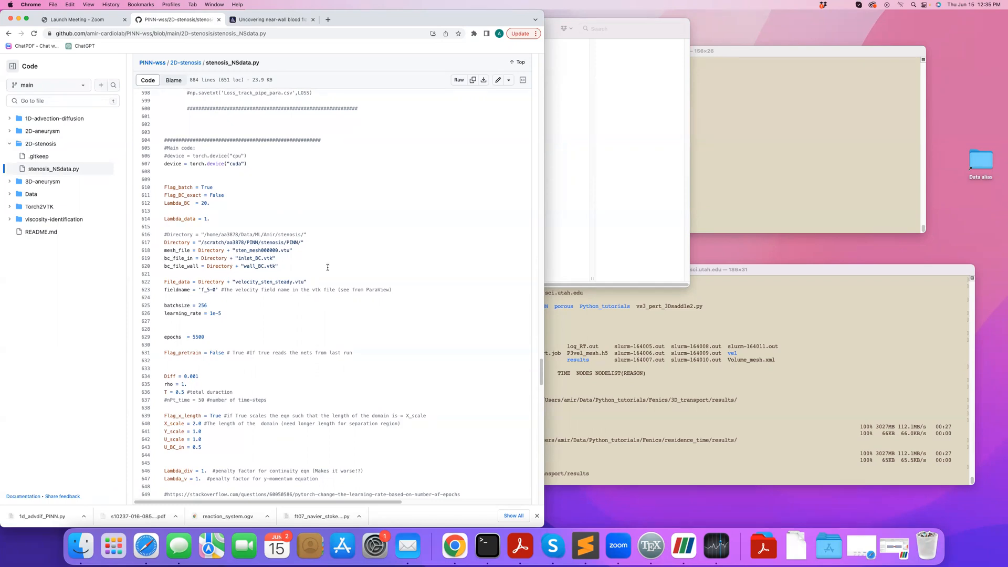
scroll(down, 3)
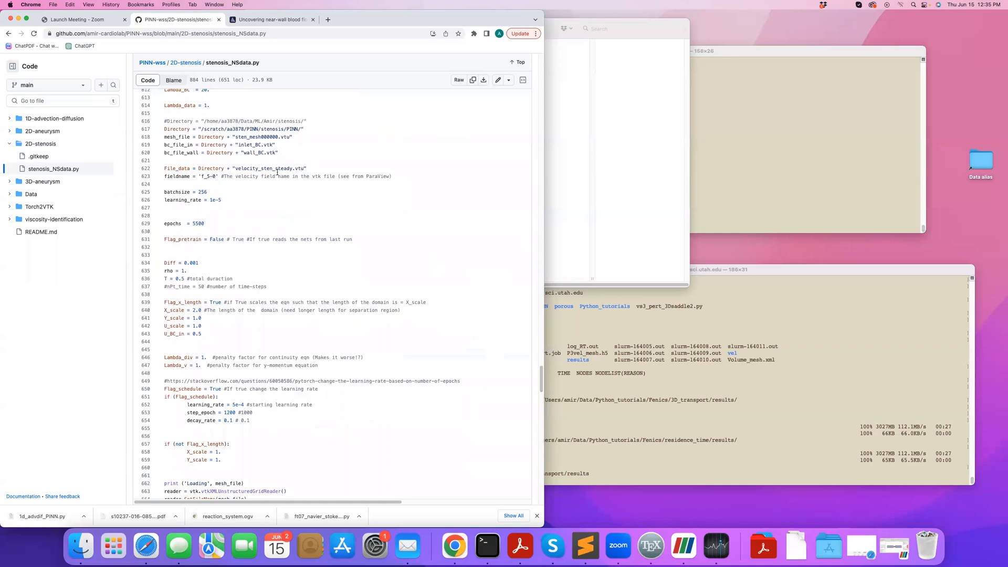
mouse_move(196, 189)
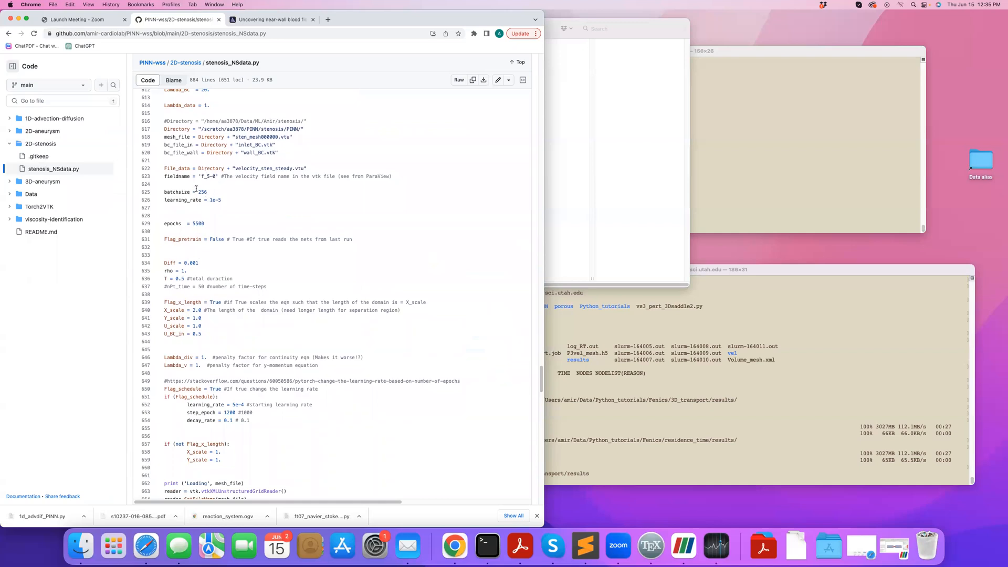
mouse_move(203, 226)
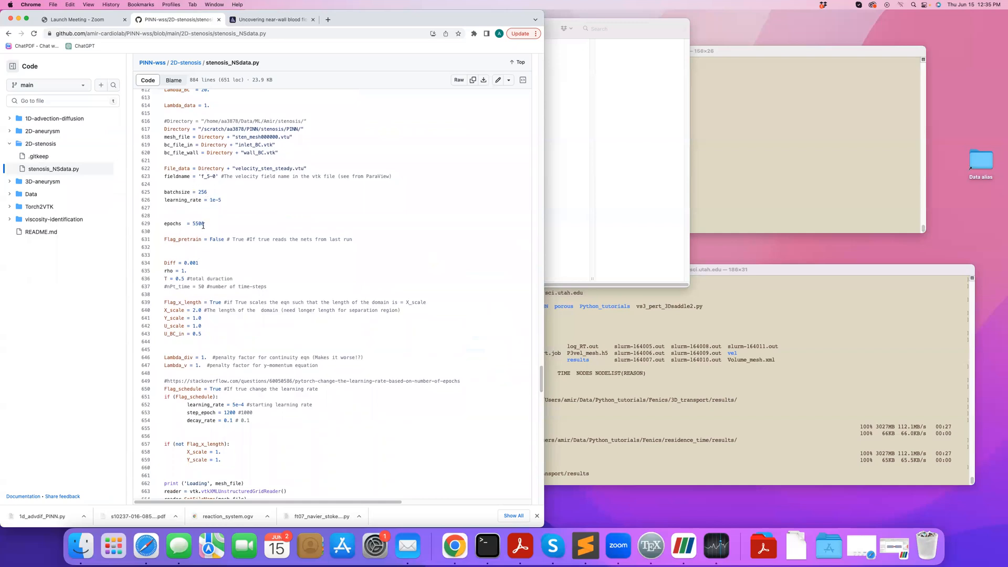
scroll(down, 3)
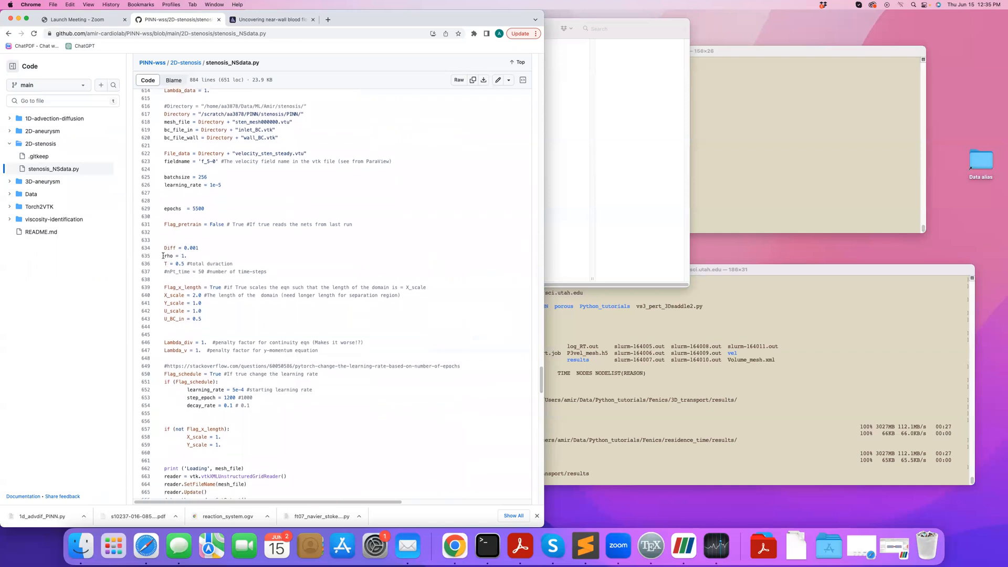
scroll(down, 3)
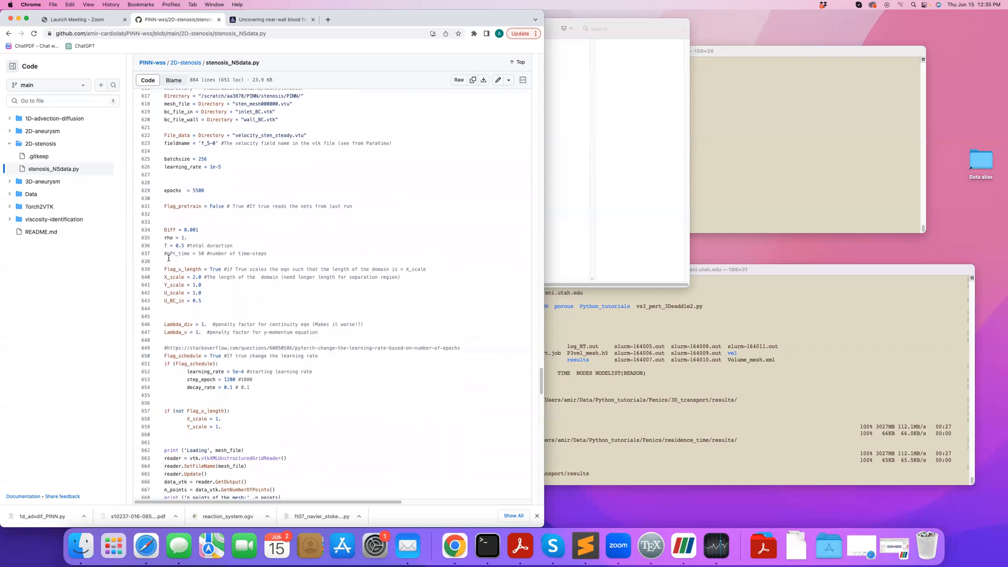
- Keep the file-path, batchsize, learning_rate, epochs and scaling-flag settings in view
scroll(down, 3)
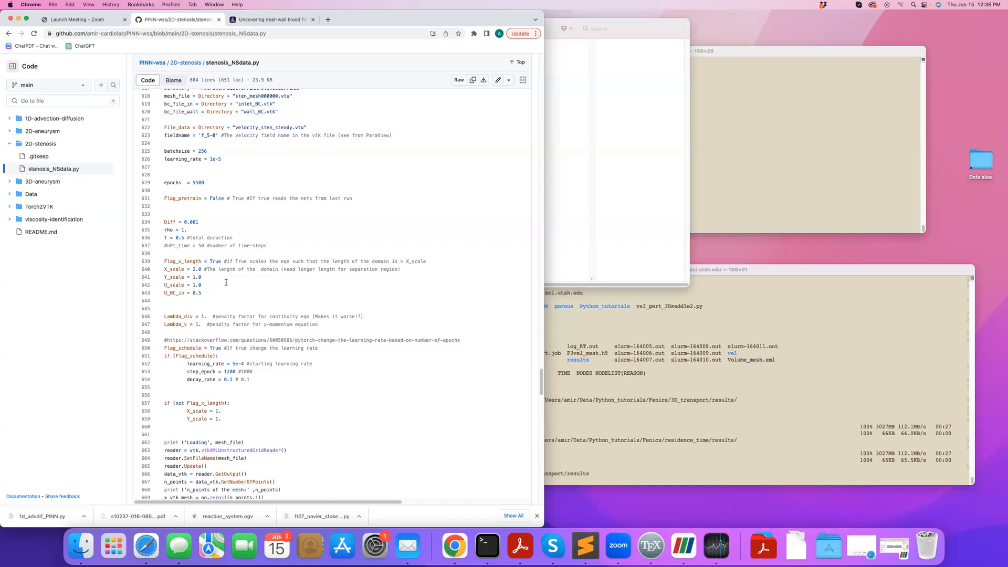
scroll(up, 3)
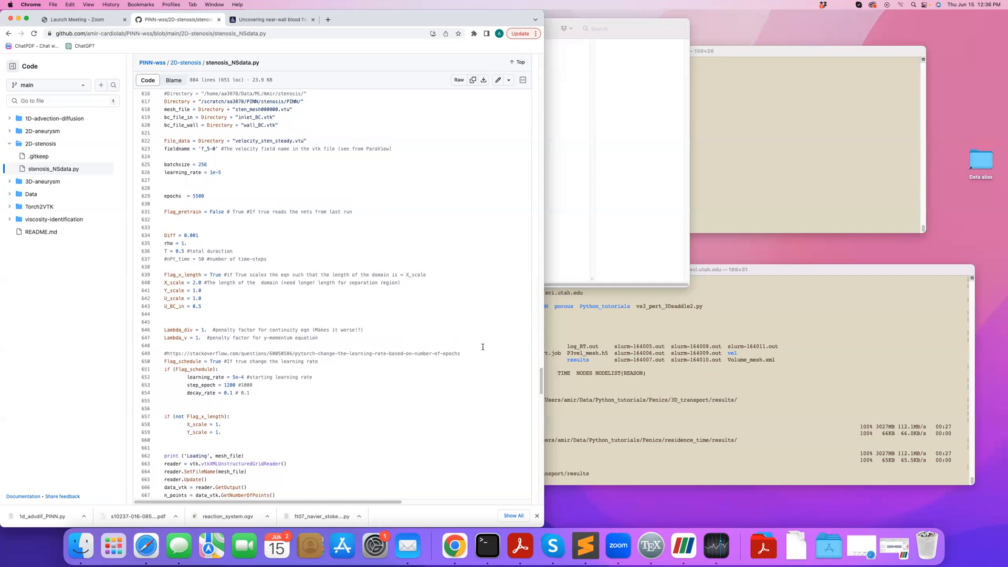
- Scroll to Flag_schedule, step_epoch, decay_rate and the vtk mesh reader code
scroll(down, 3)
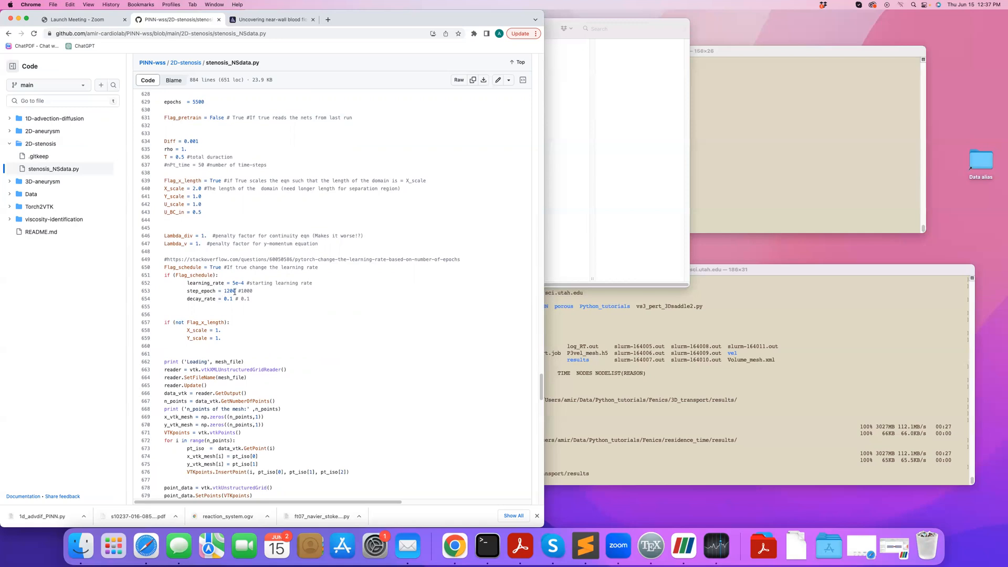
mouse_move(176, 291)
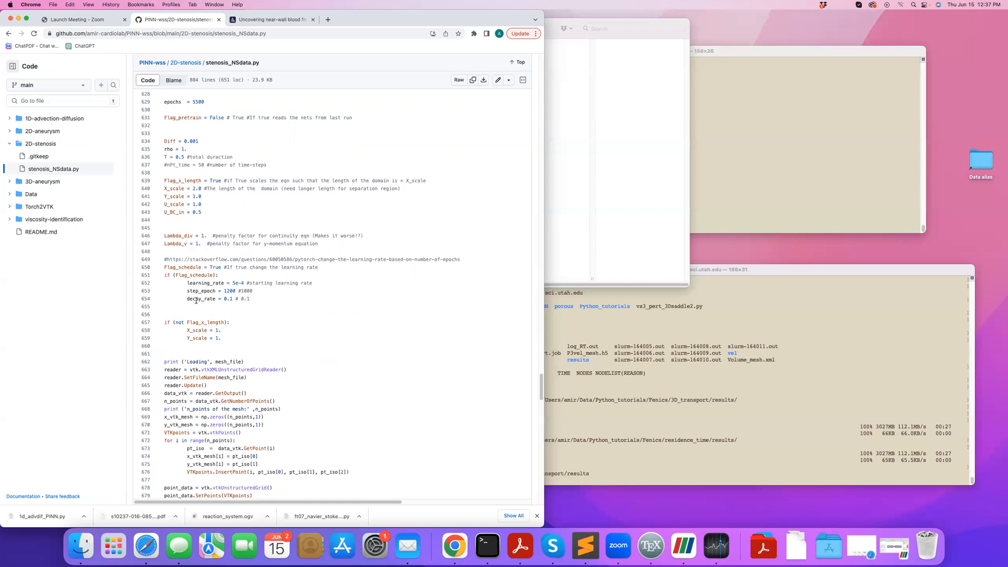
mouse_move(266, 298)
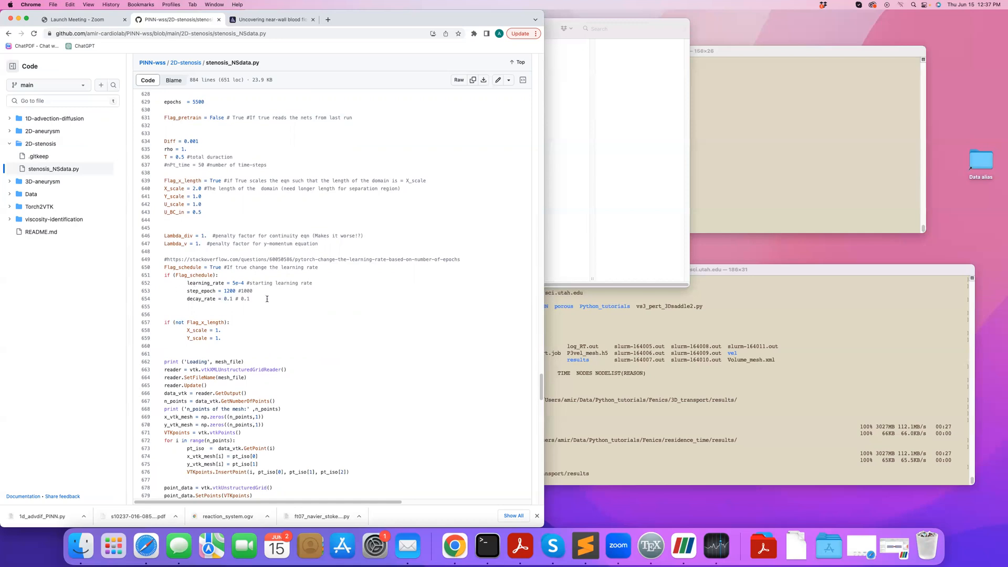
mouse_move(257, 300)
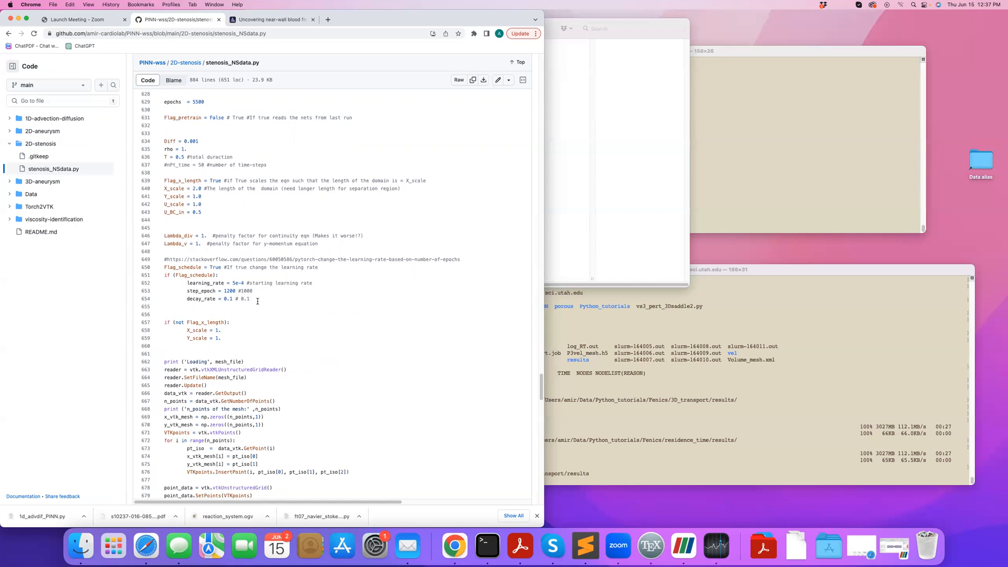
mouse_move(221, 300)
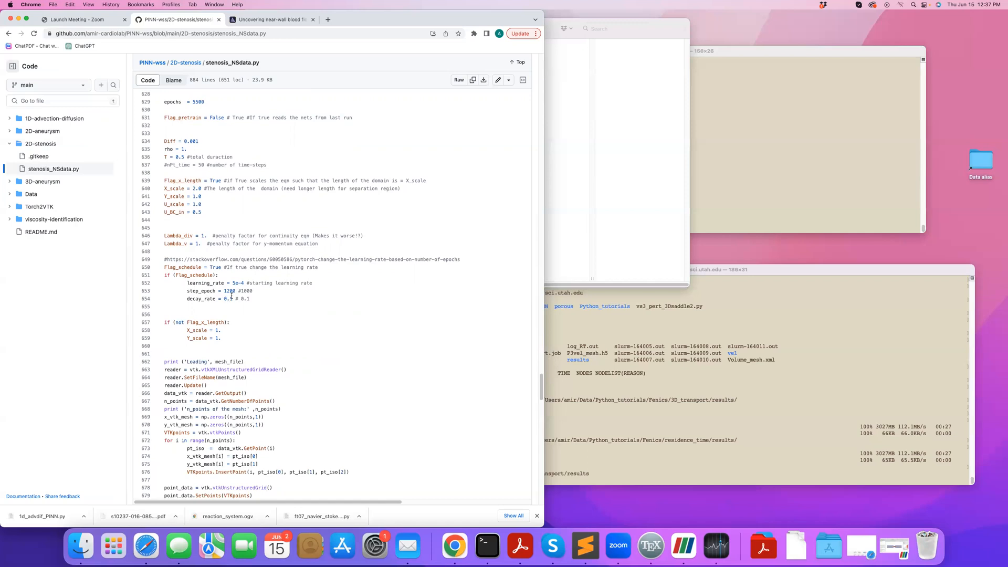
mouse_move(273, 303)
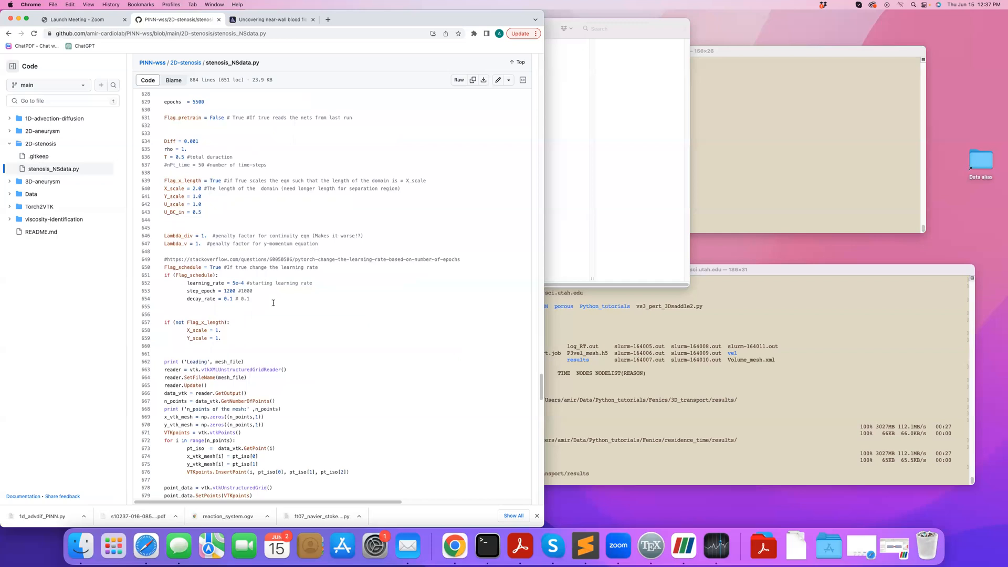
- Scroll to the bc_file_in and bc_file_wall readers and the u_in_BC, v_in_BC, u_wall_BC definitions
scroll(down, 3)
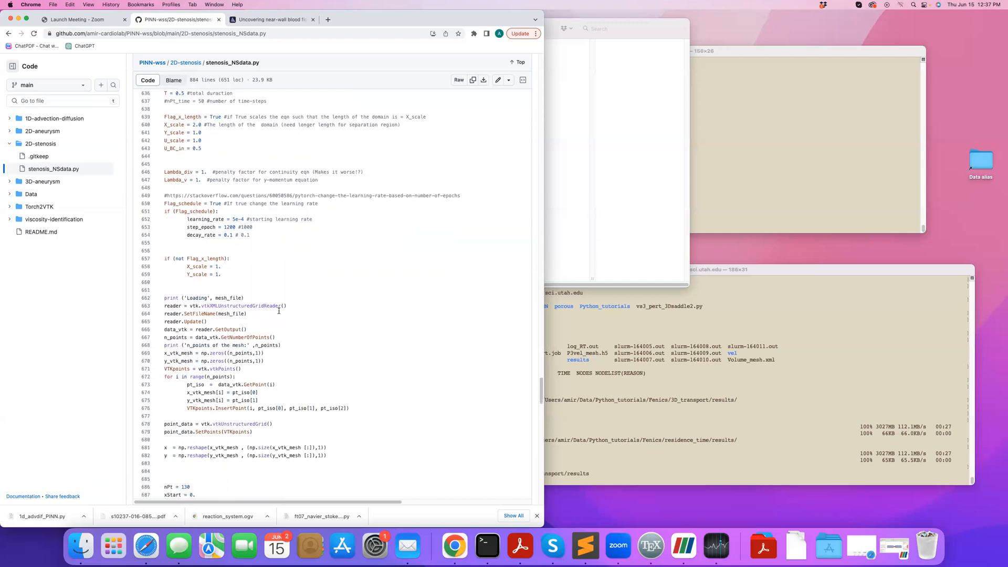
scroll(down, 3)
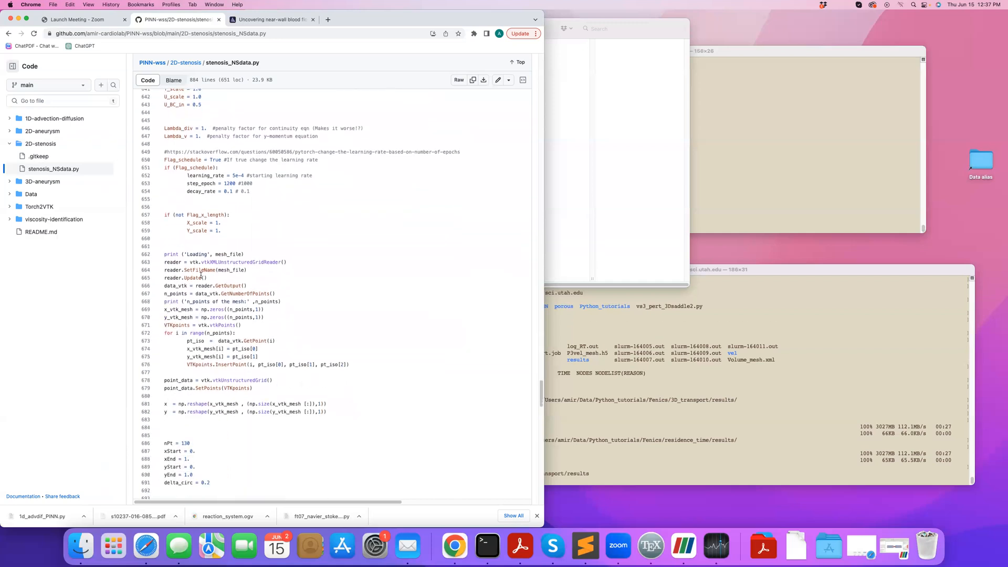
scroll(up, 3)
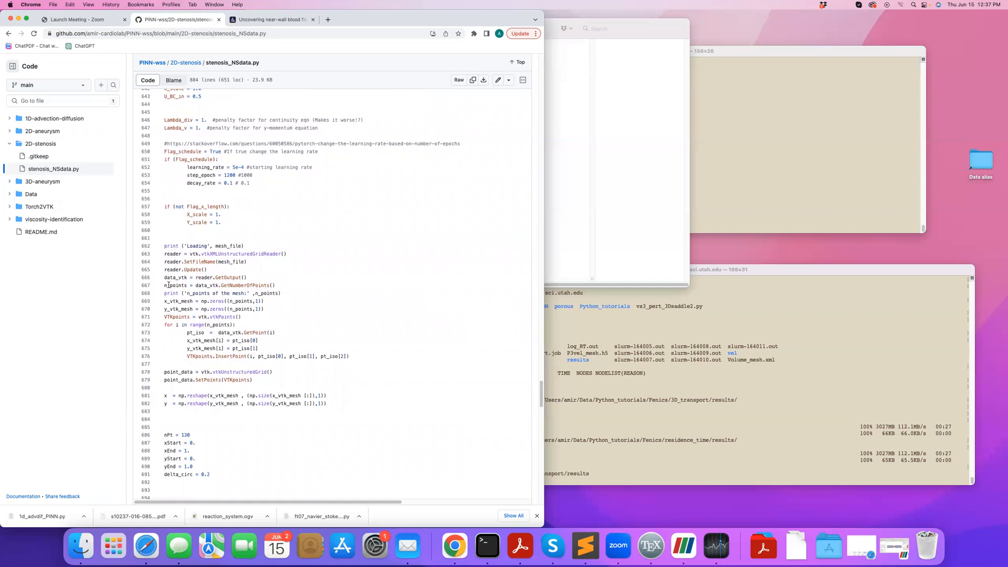
scroll(up, 3)
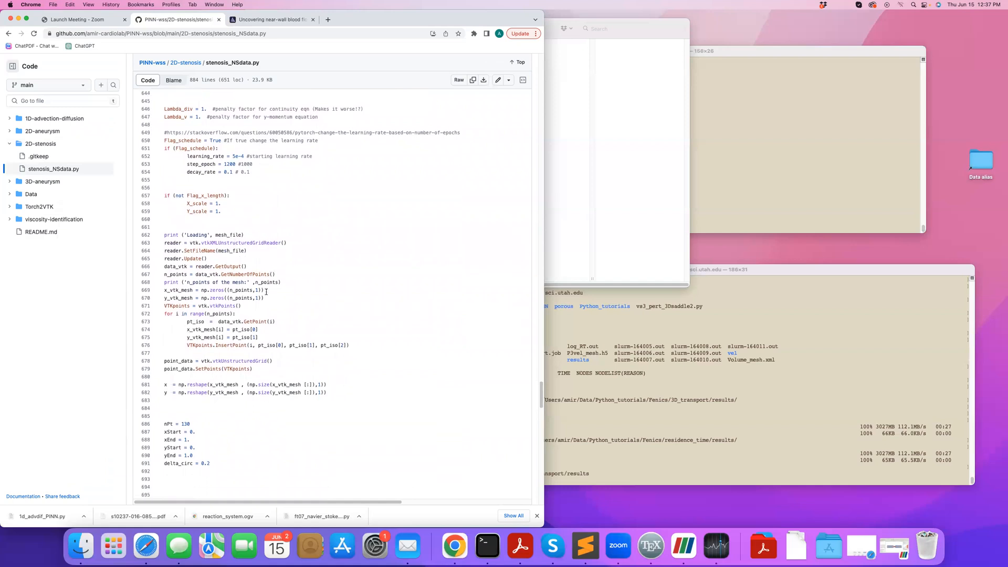
scroll(down, 3)
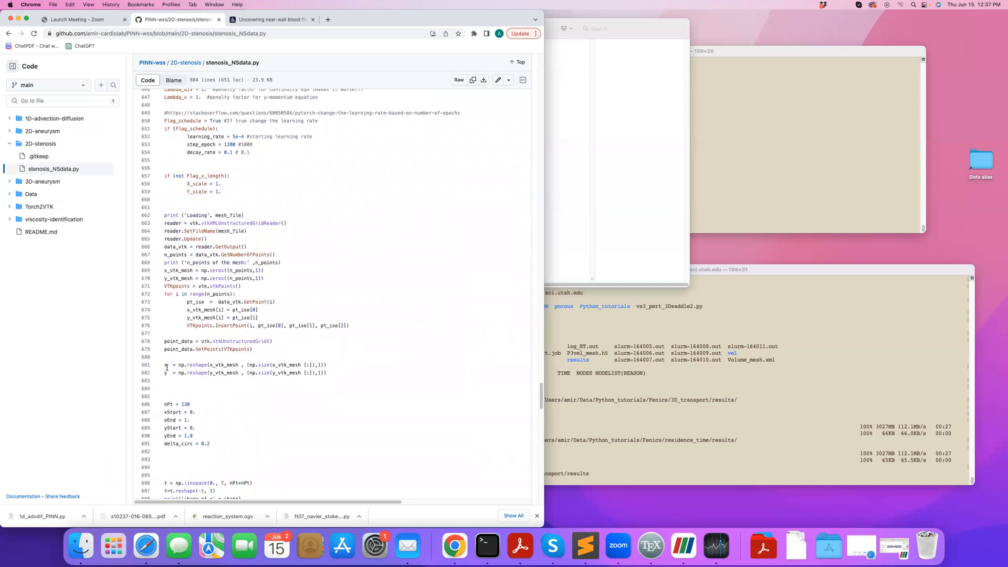
scroll(down, 3)
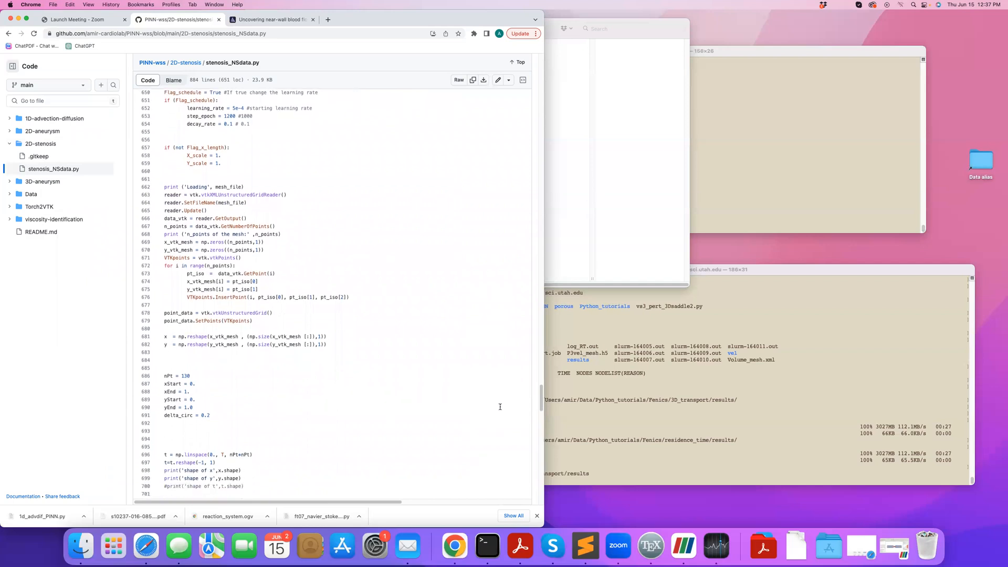
scroll(down, 3)
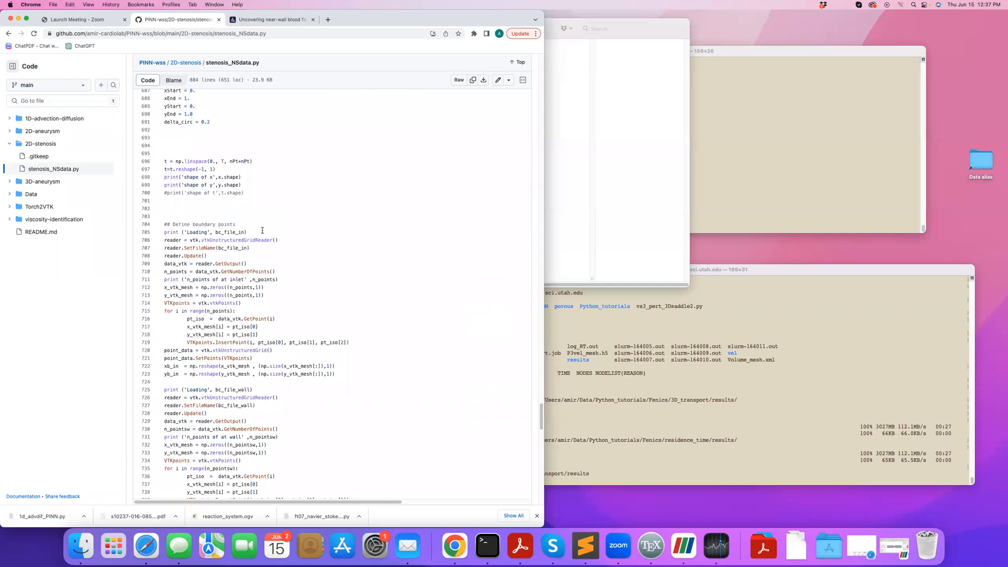
mouse_move(240, 246)
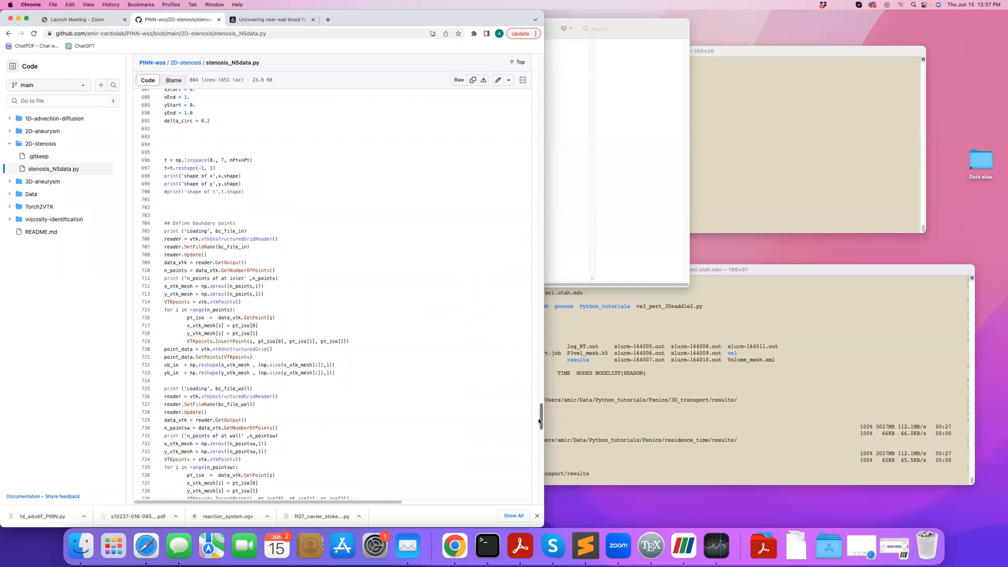
scroll(down, 3)
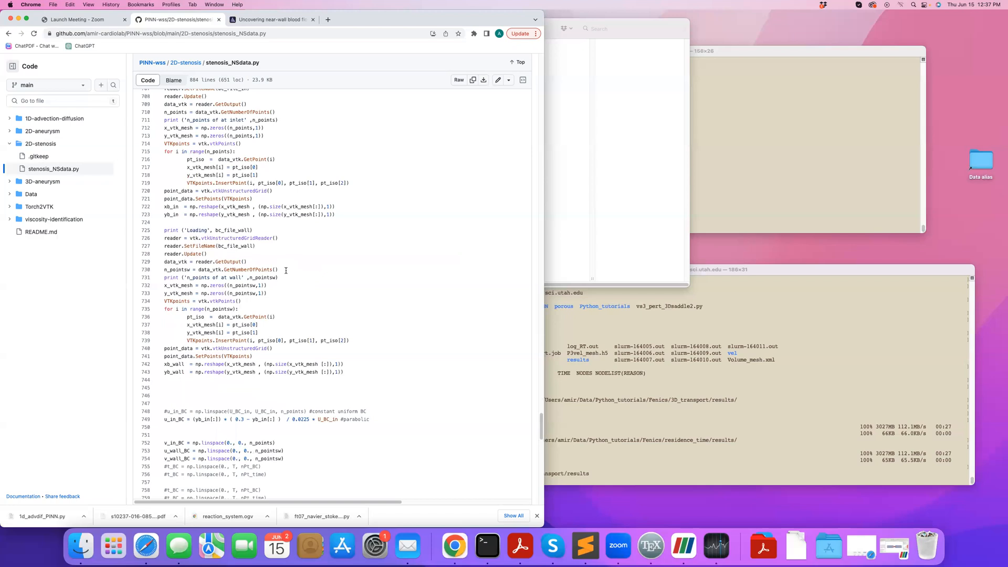
mouse_move(251, 244)
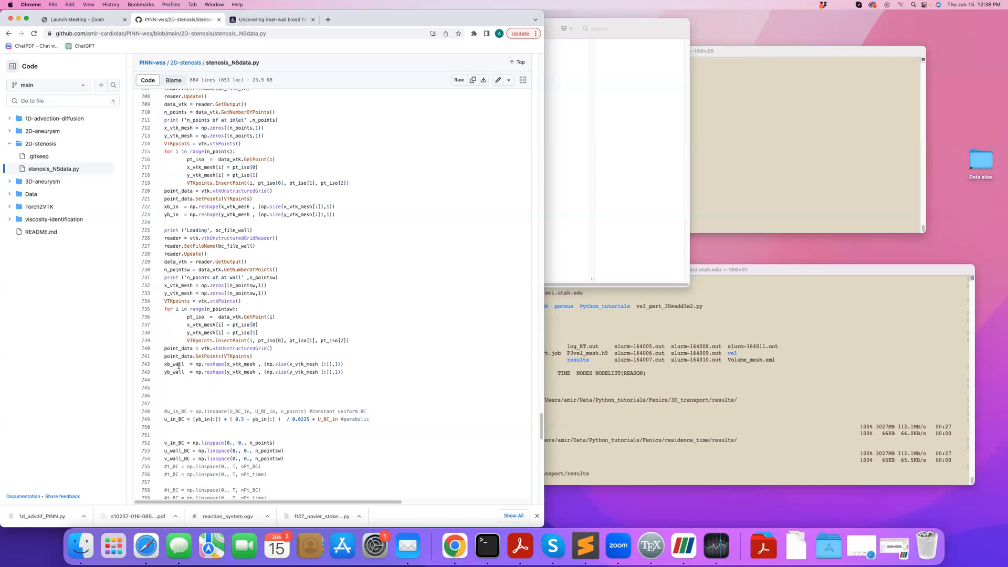
- Scroll to the wall/inlet array reshaping, shape printouts, results path and the '#!specify pts location here' block
scroll(down, 3)
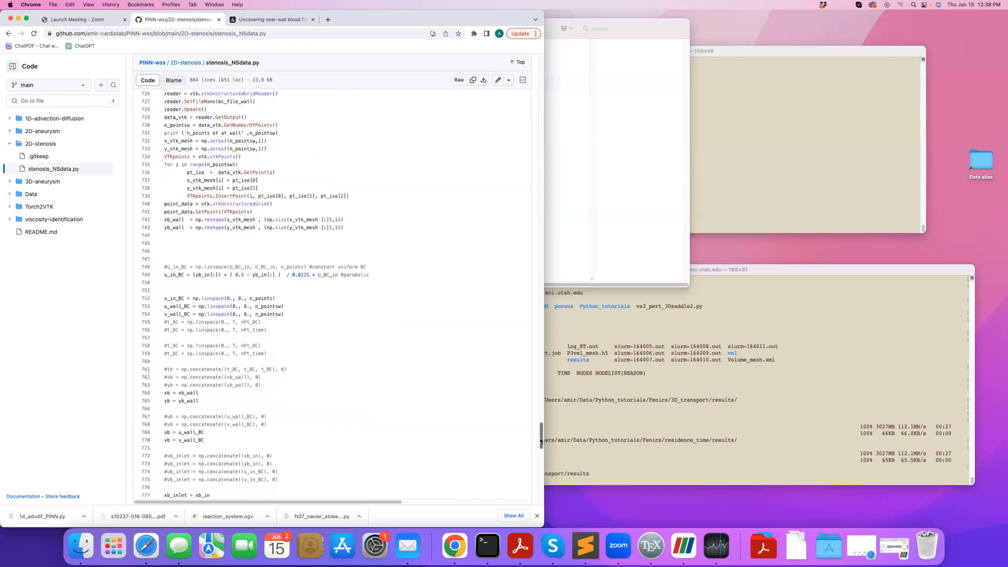
scroll(down, 3)
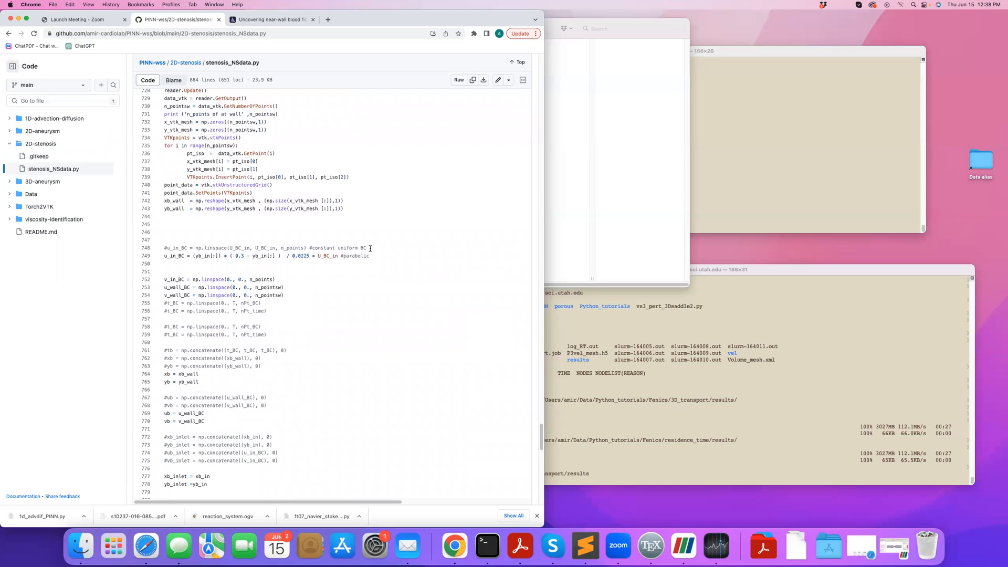
mouse_move(231, 263)
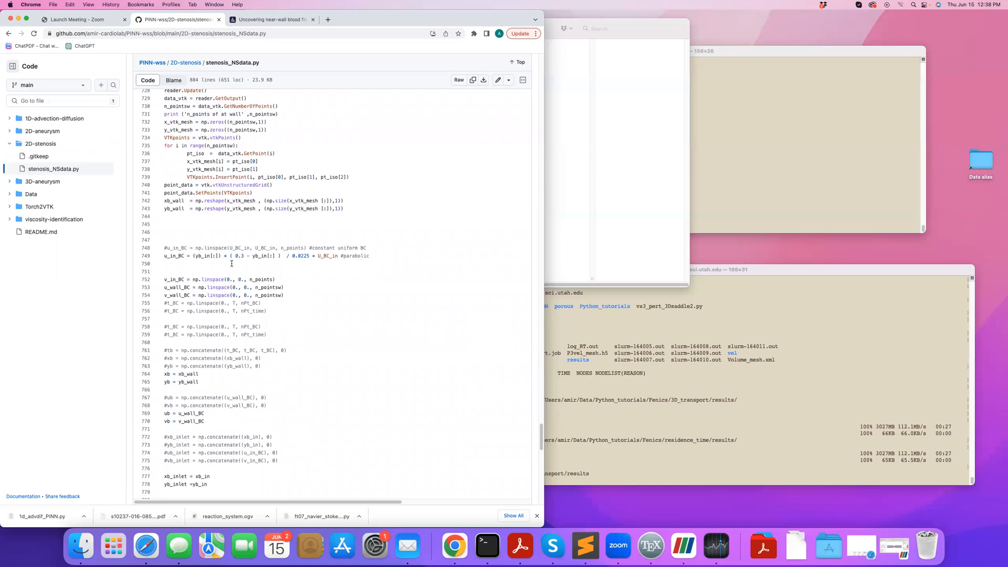
mouse_move(478, 391)
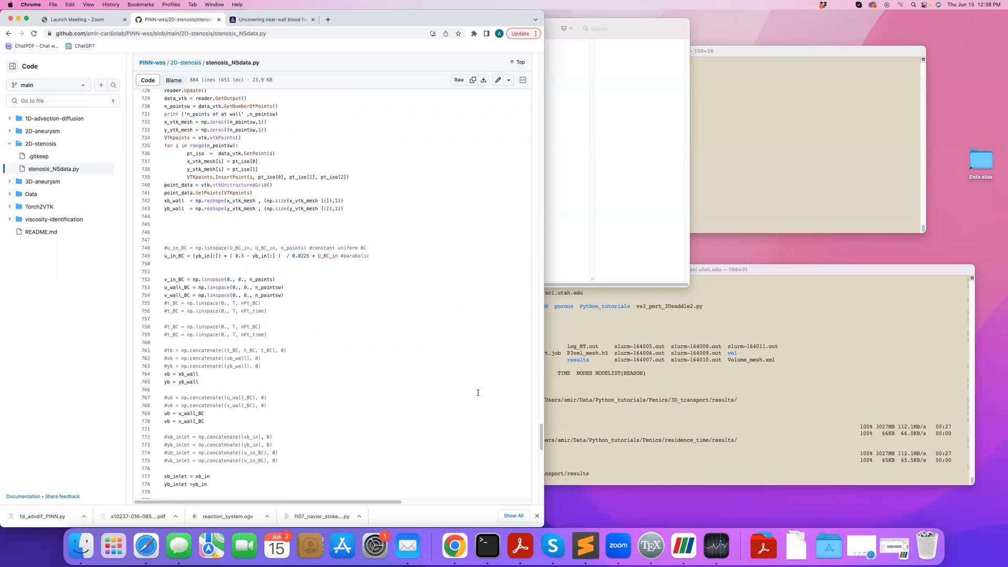
mouse_move(500, 409)
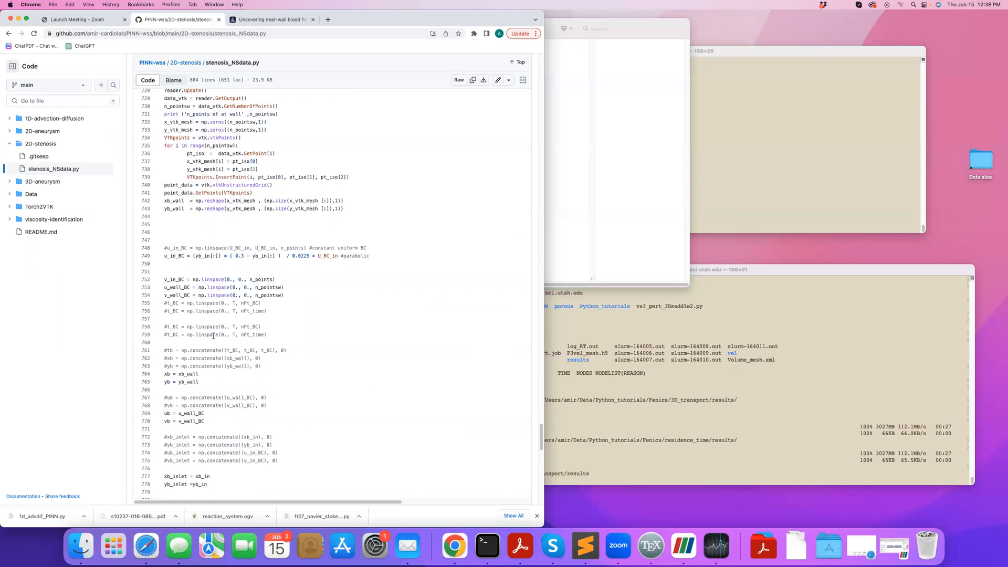
scroll(up, 3)
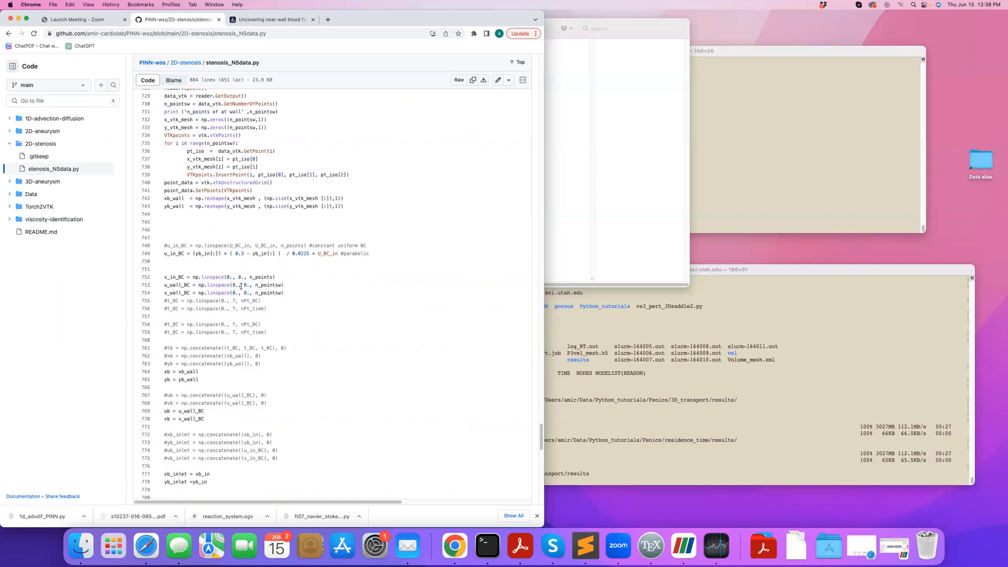
mouse_move(280, 284)
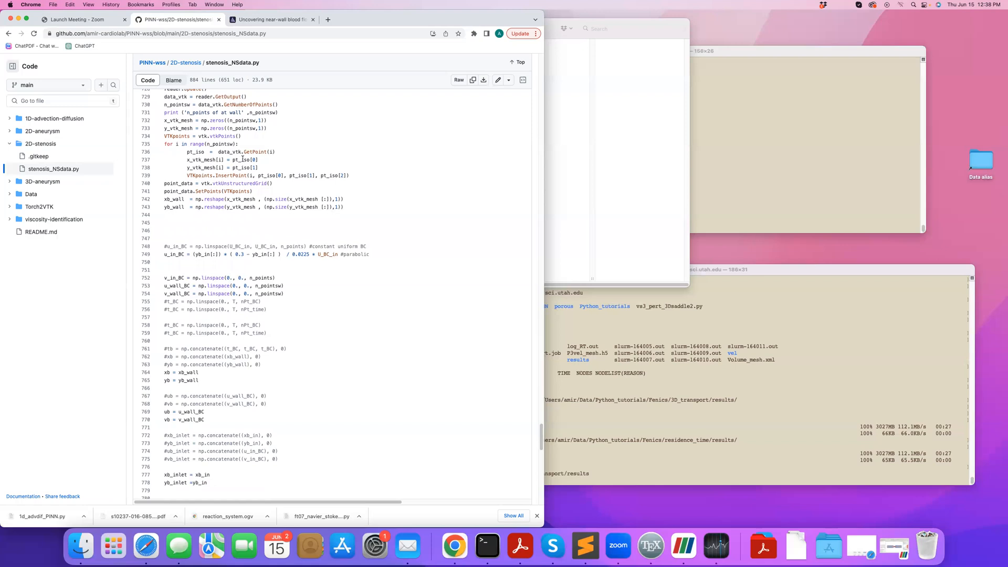
mouse_move(174, 377)
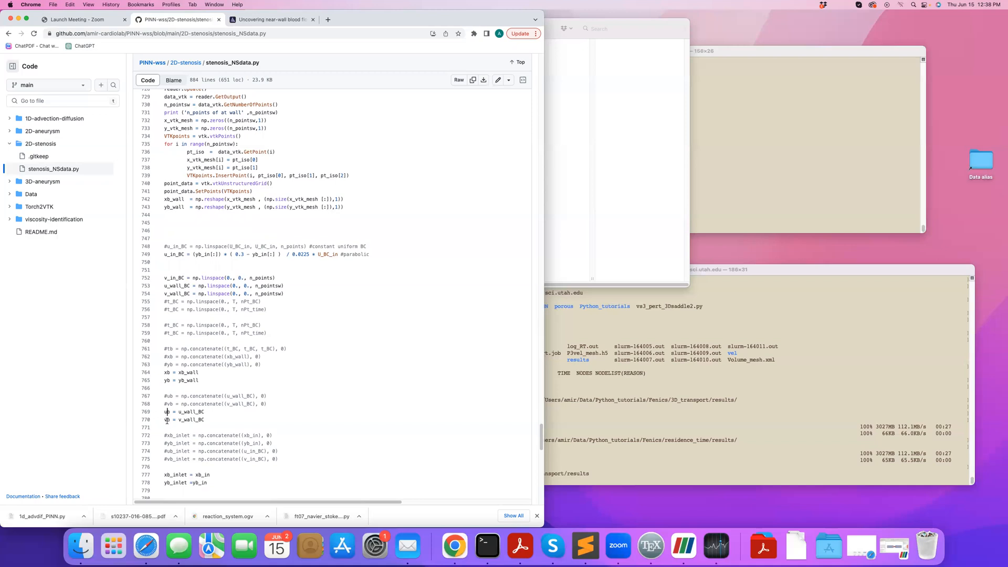
scroll(down, 3)
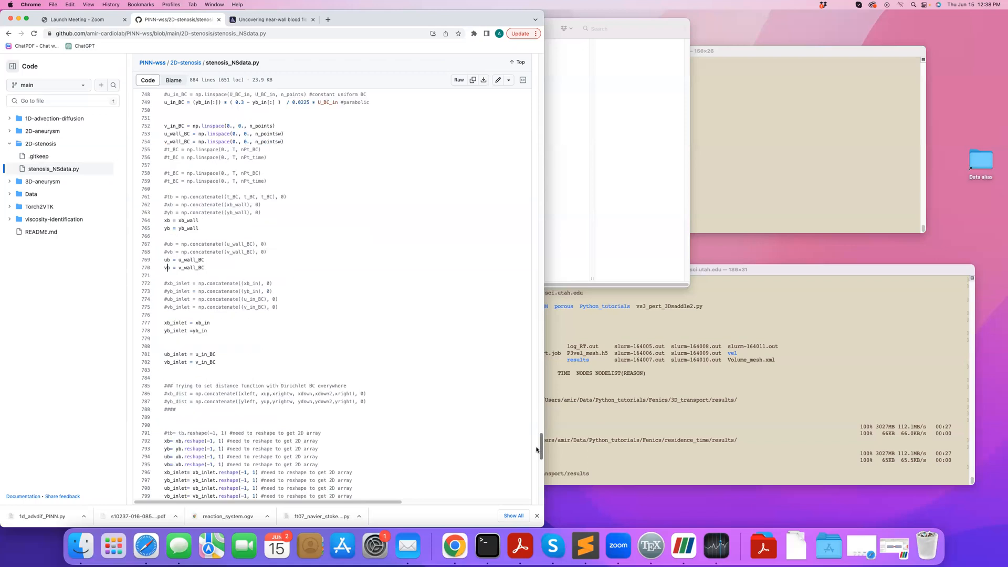
scroll(down, 3)
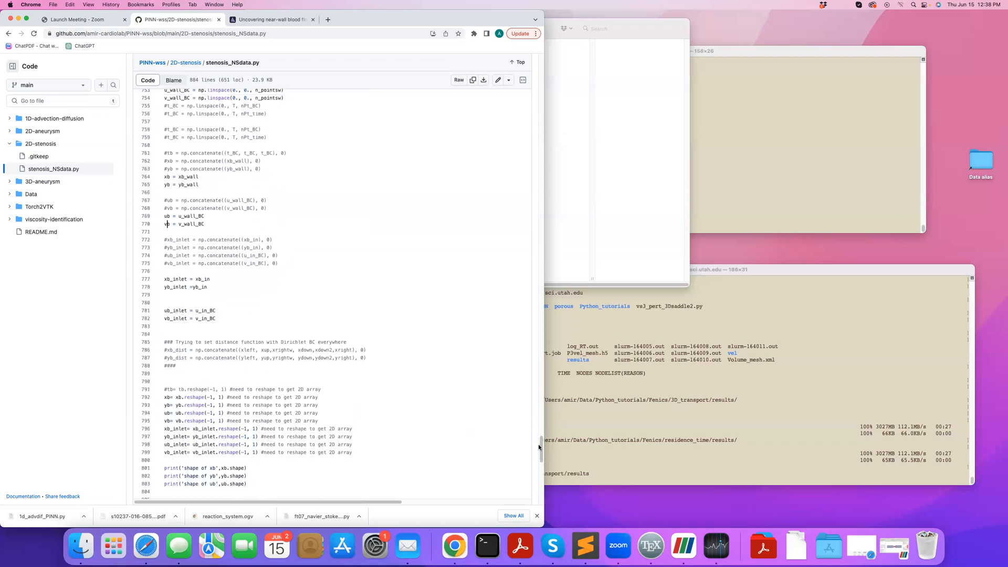
scroll(down, 3)
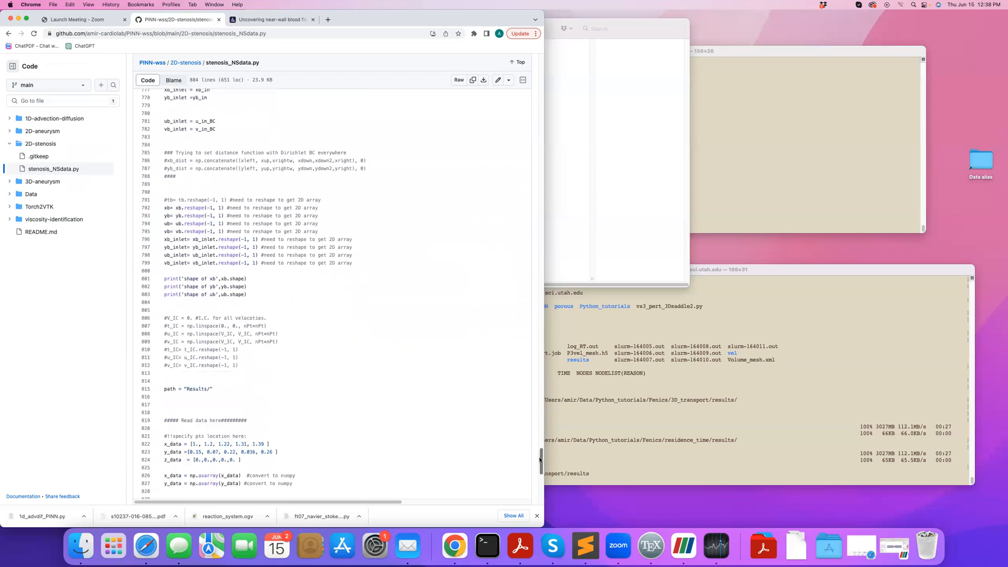
- Scroll through the data loading and scaling to the geo_train call, then back up to def geo_train
scroll(down, 3)
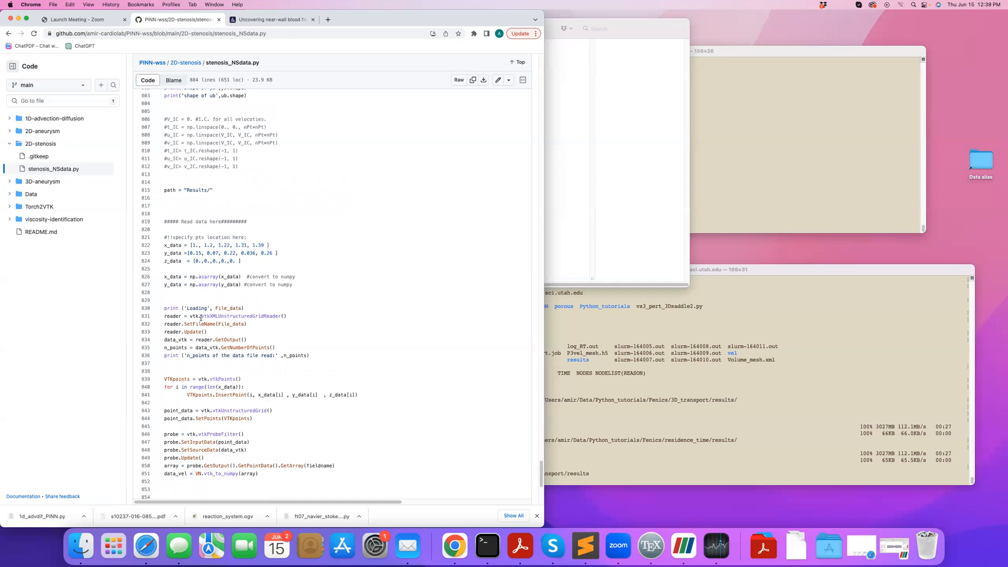
mouse_move(211, 294)
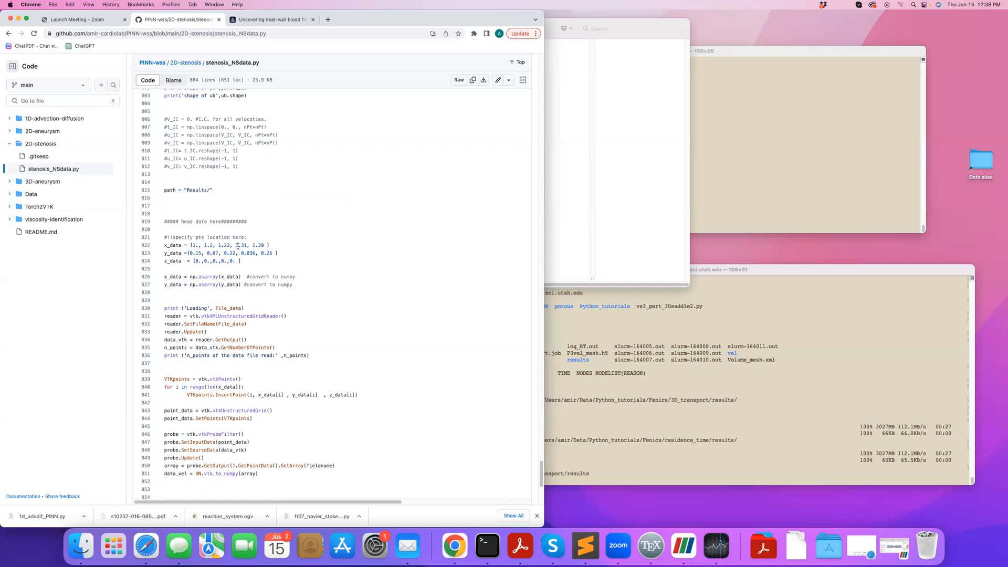
mouse_move(226, 388)
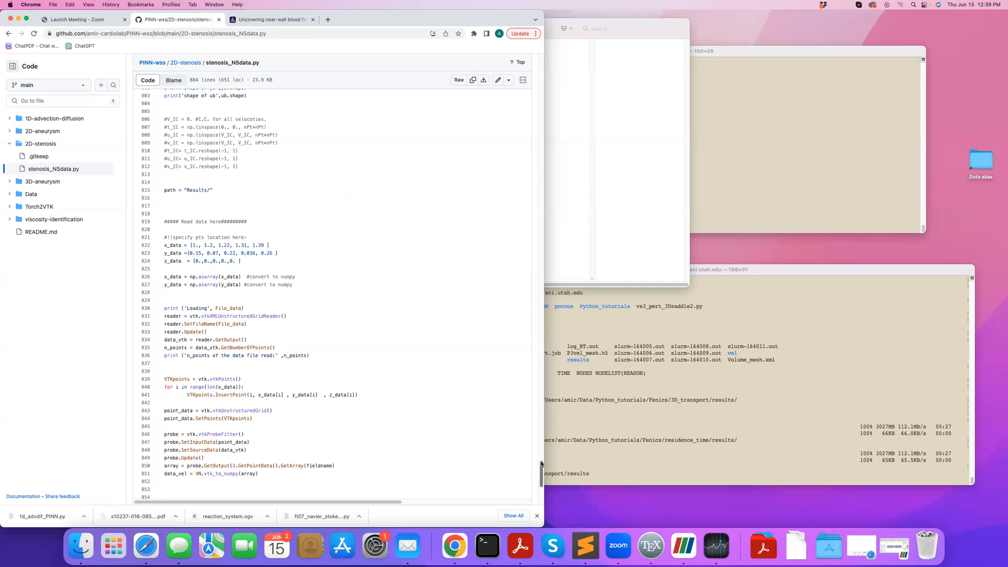
scroll(down, 3)
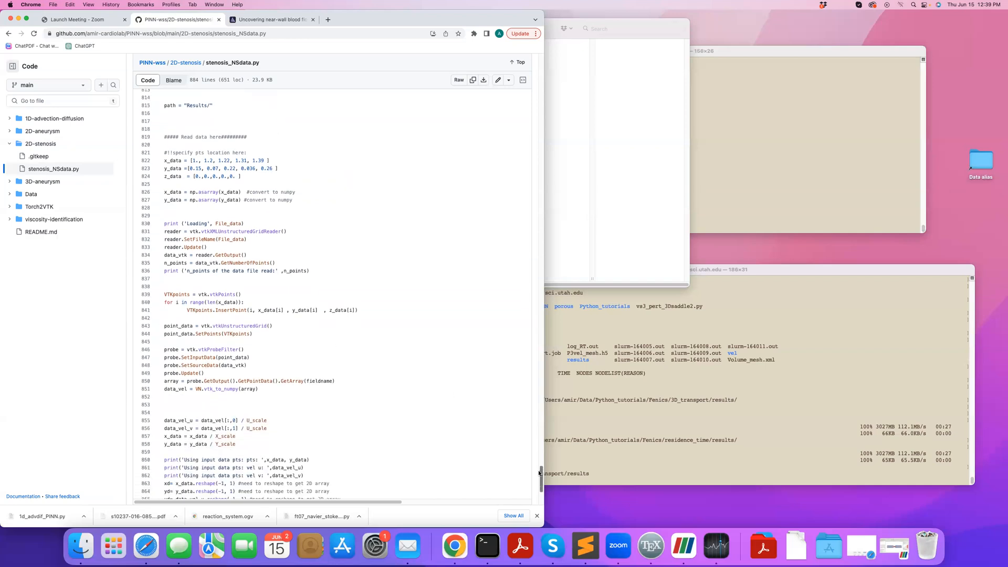
scroll(down, 3)
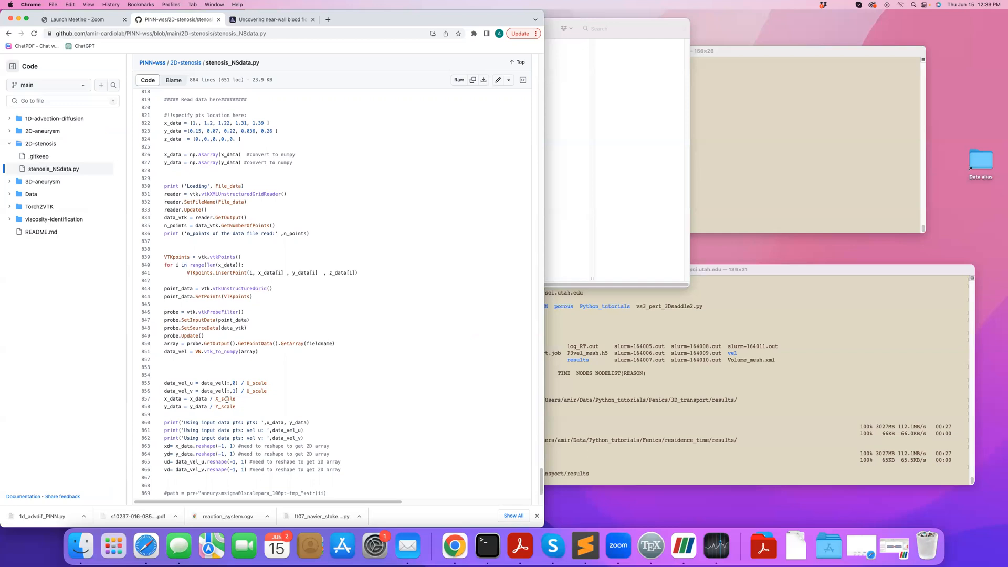
mouse_move(537, 448)
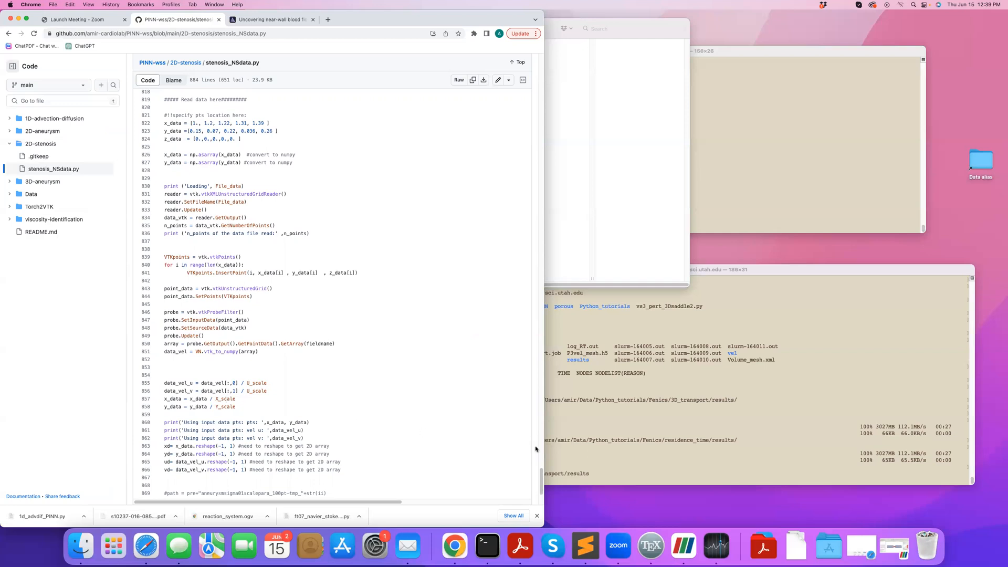
mouse_move(191, 400)
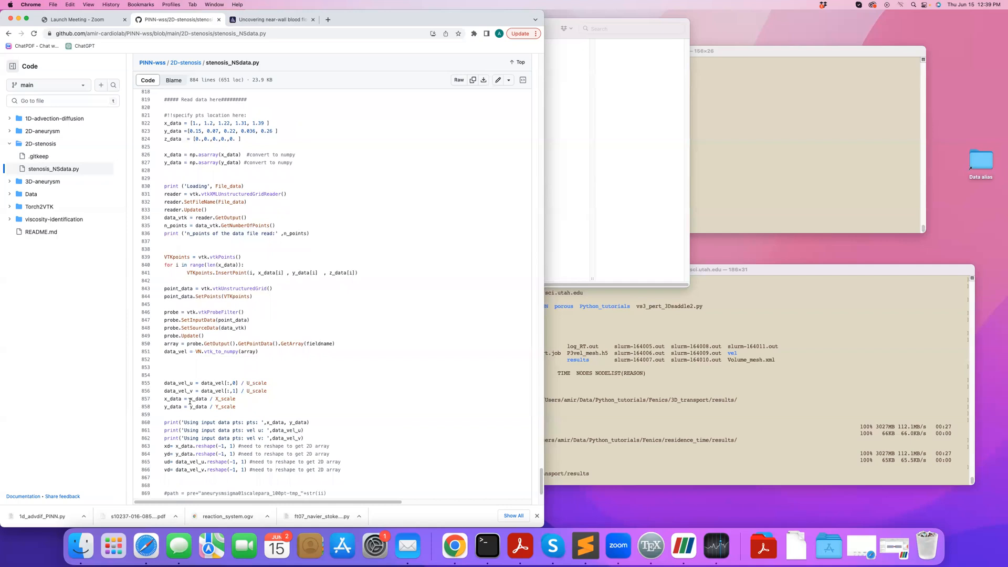
scroll(down, 3)
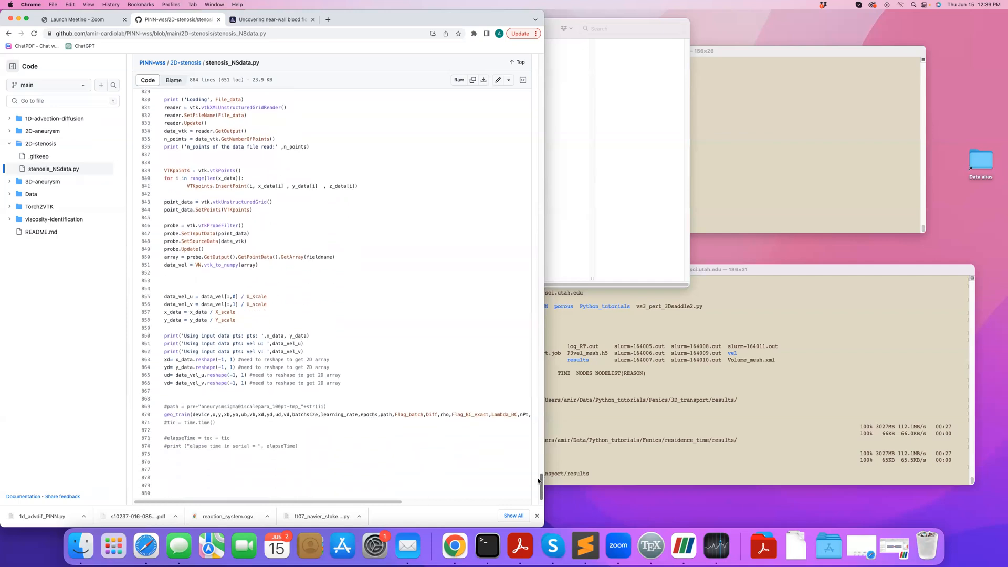
scroll(down, 3)
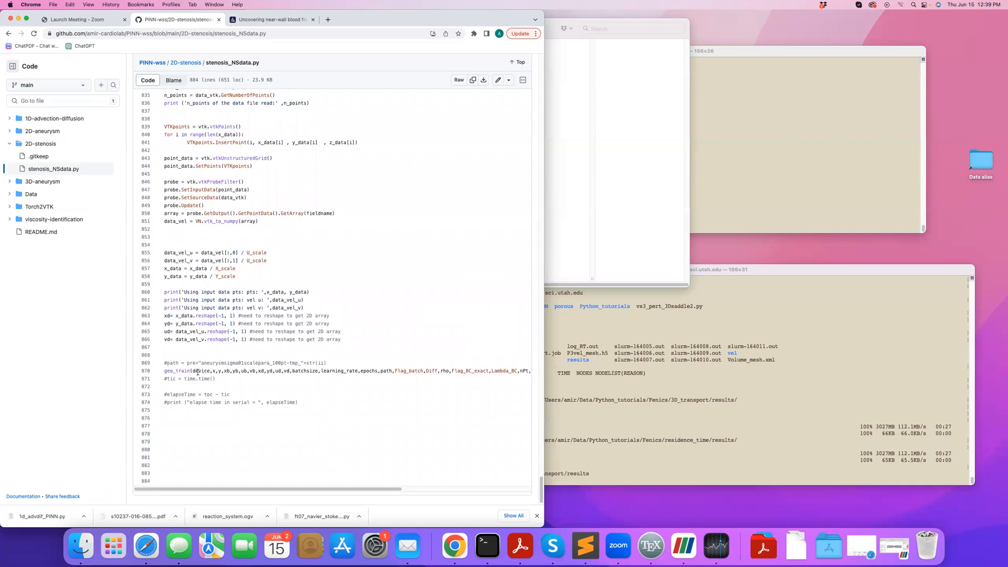
mouse_move(192, 344)
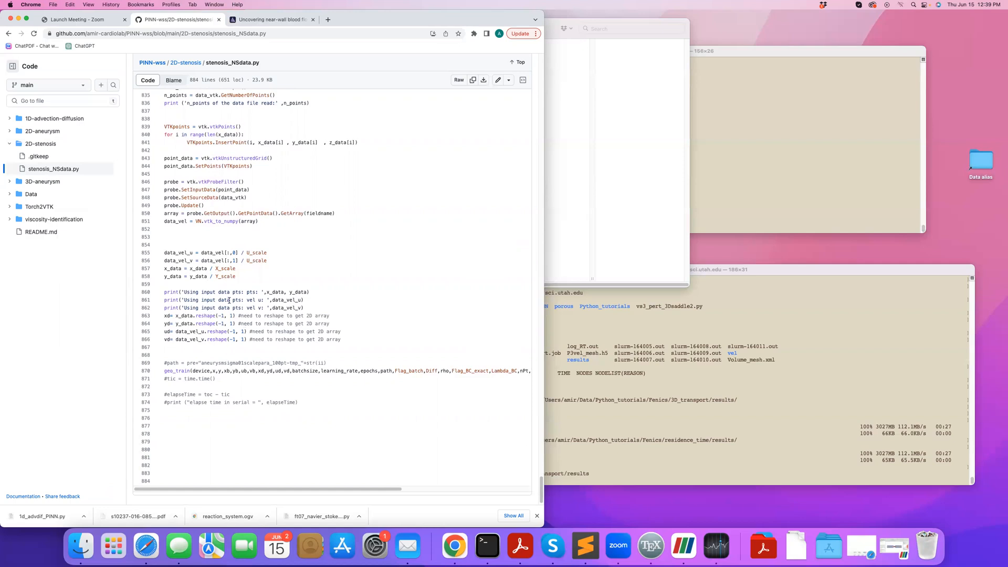
scroll(up, 3)
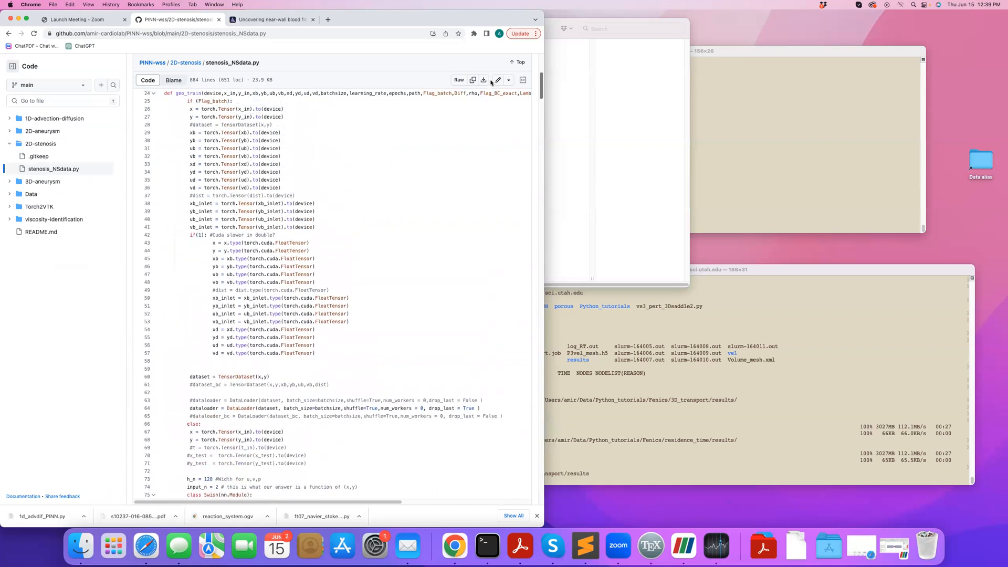
- Scroll past the tensor setup and DataLoader creation to the Swish, MySquared and Net2_u classes
scroll(up, 3)
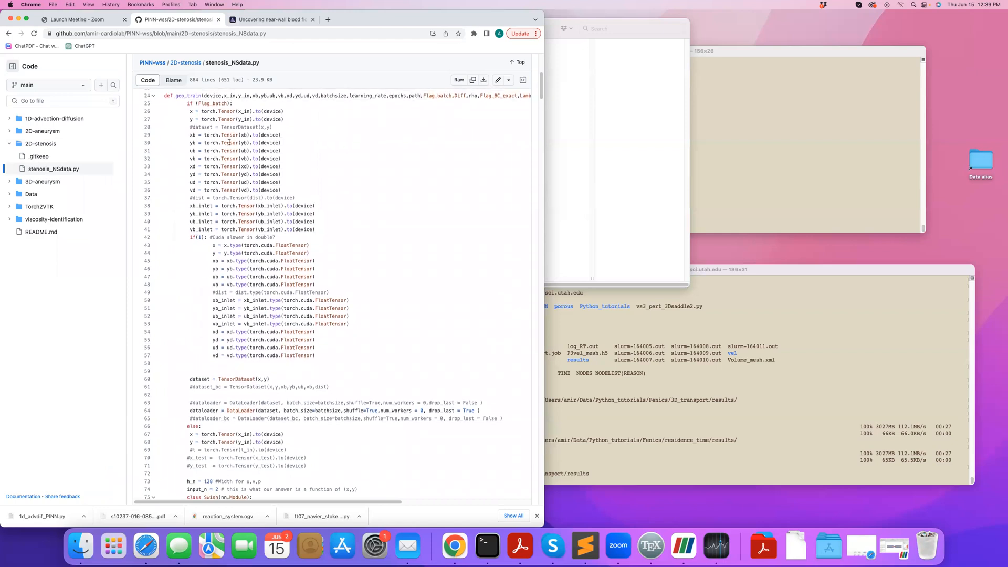
mouse_move(230, 265)
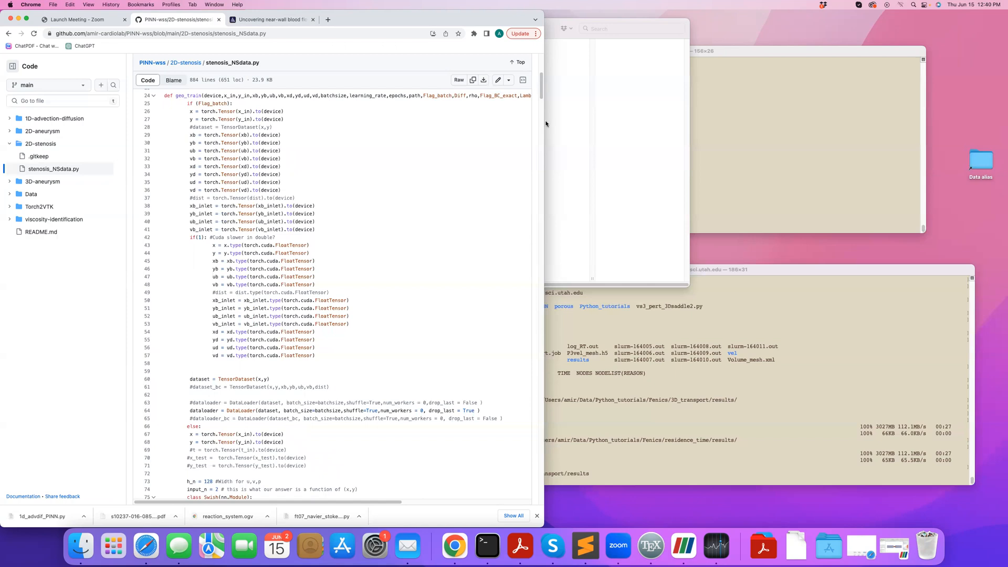
scroll(down, 3)
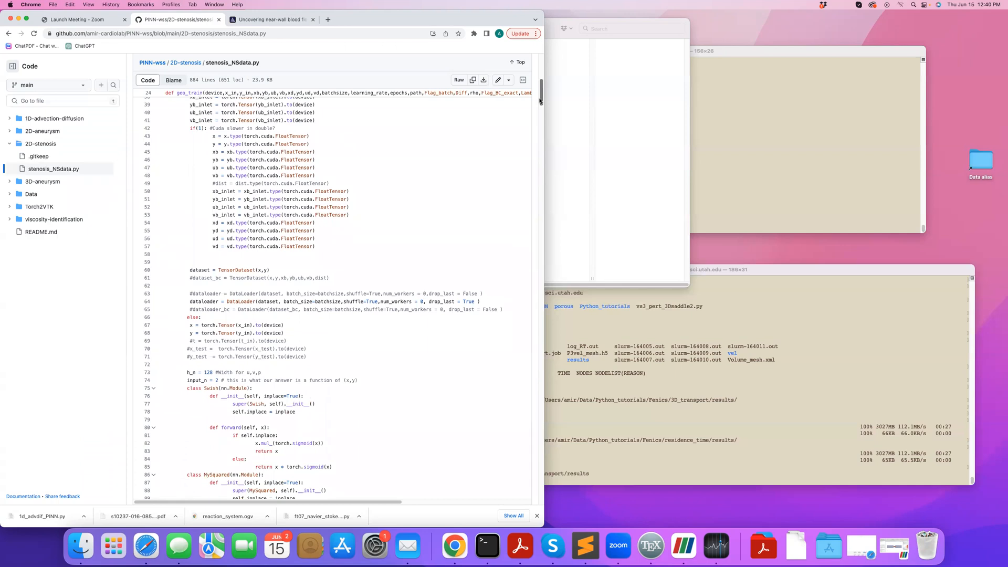
scroll(down, 3)
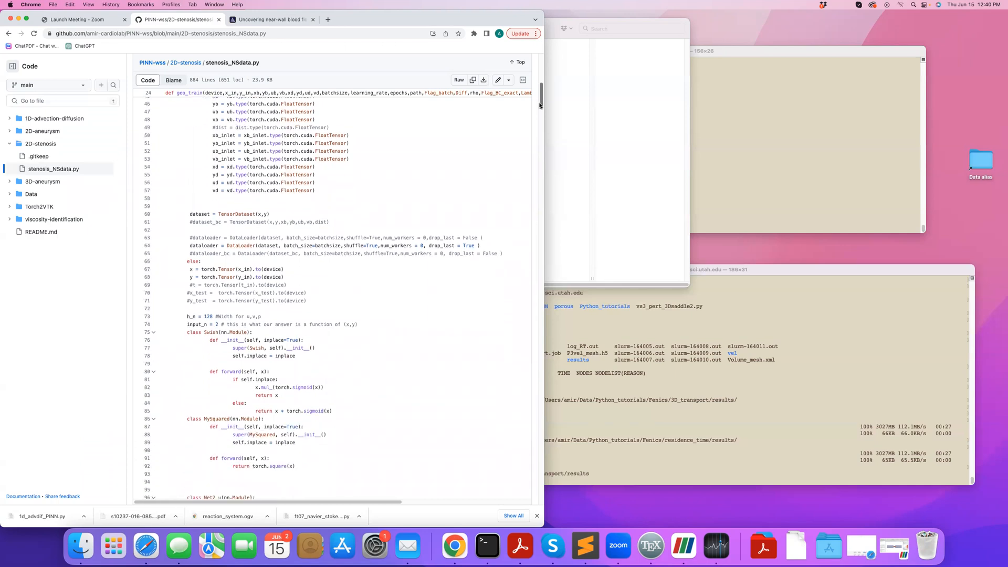
scroll(down, 3)
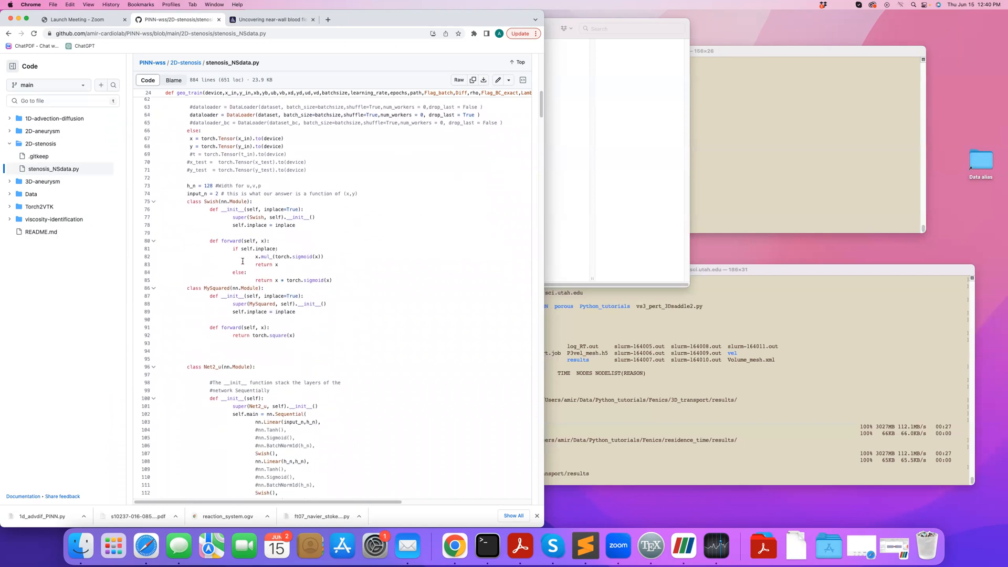
mouse_move(535, 110)
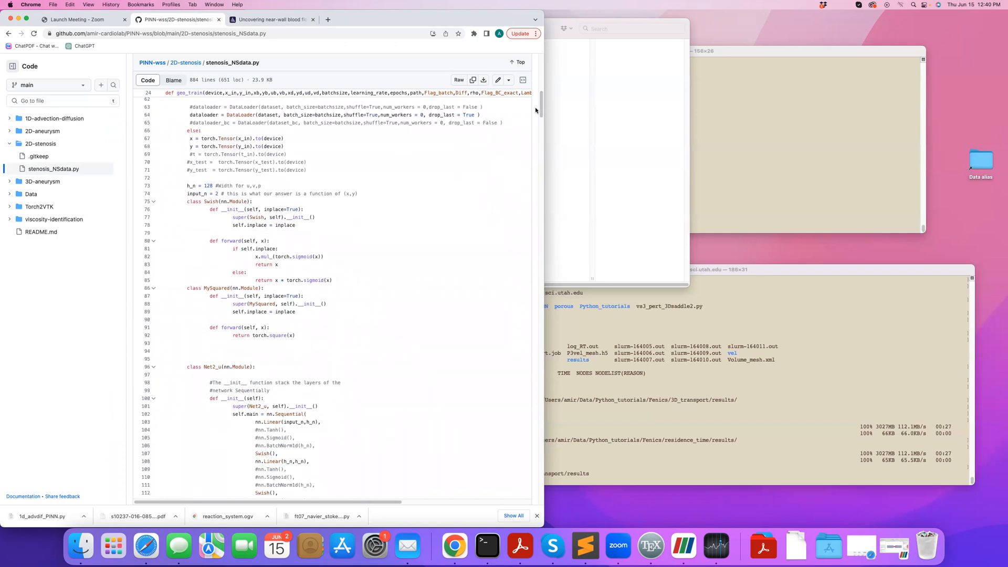
- View the Net2_u nn.Sequential layer stack and look up h_n's definition (width 120) and references
scroll(down, 3)
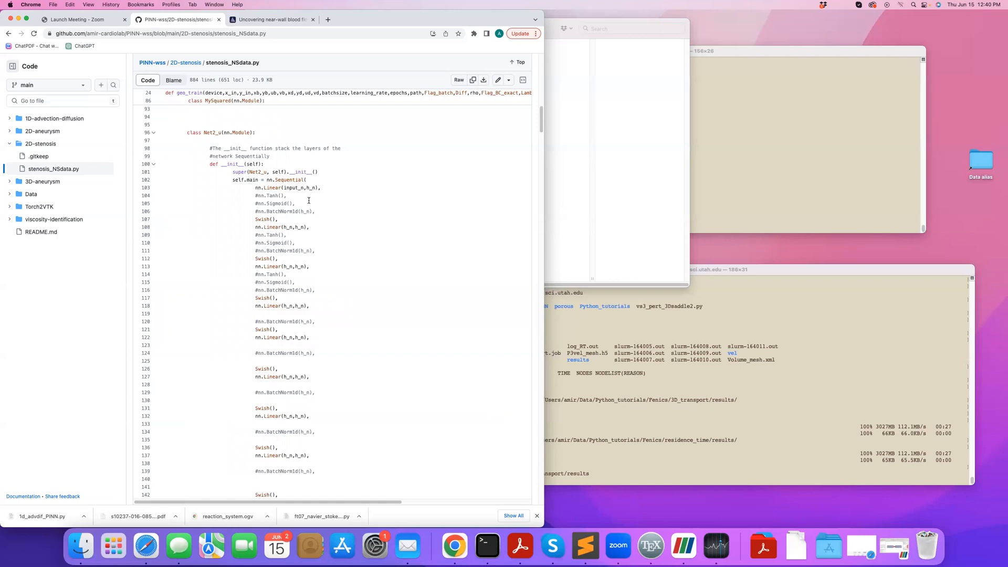
mouse_move(302, 268)
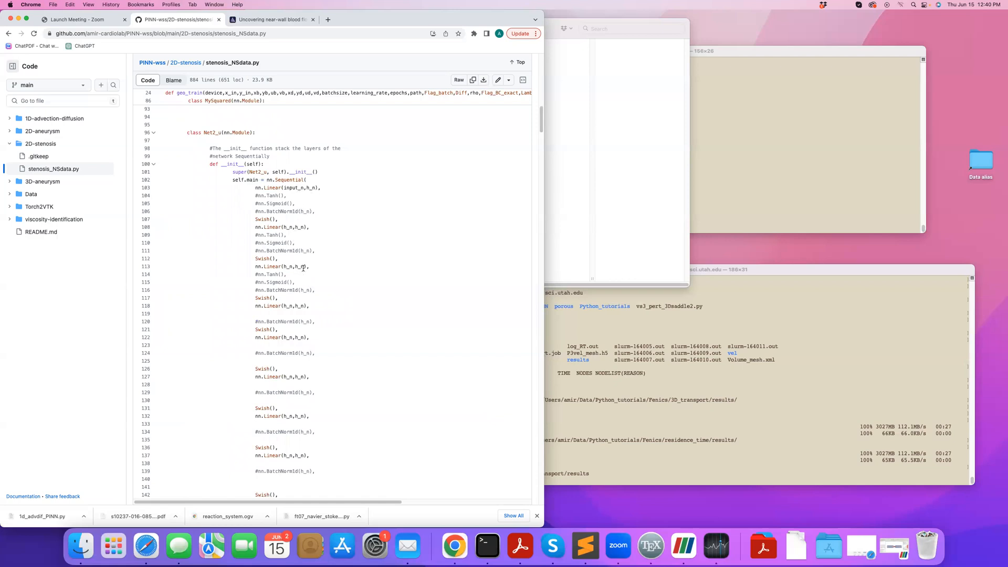
click(296, 267)
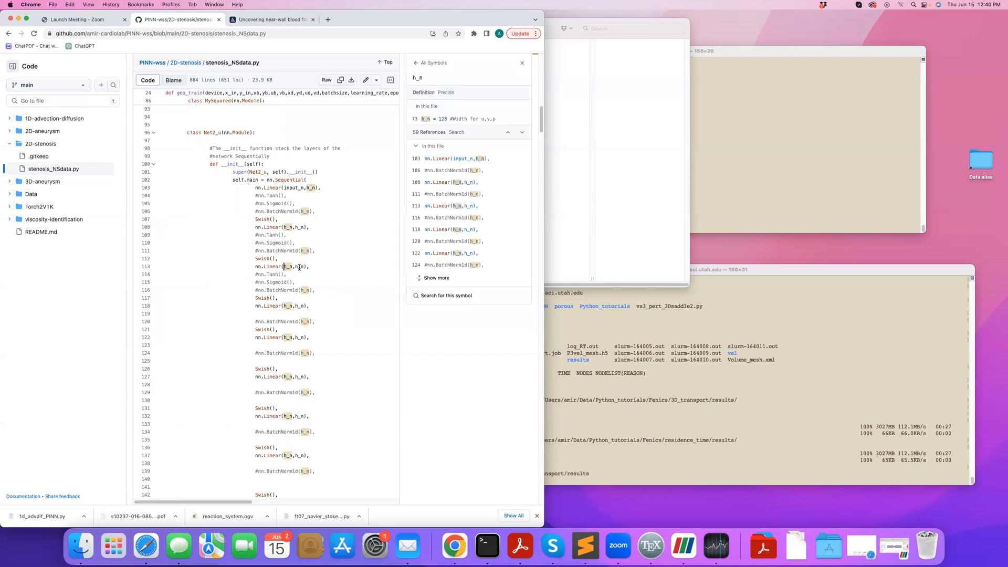
- Scroll past Net2_v, Net2_p, Kaiming initialization to the three Adam optimizers and def criterion
scroll(down, 3)
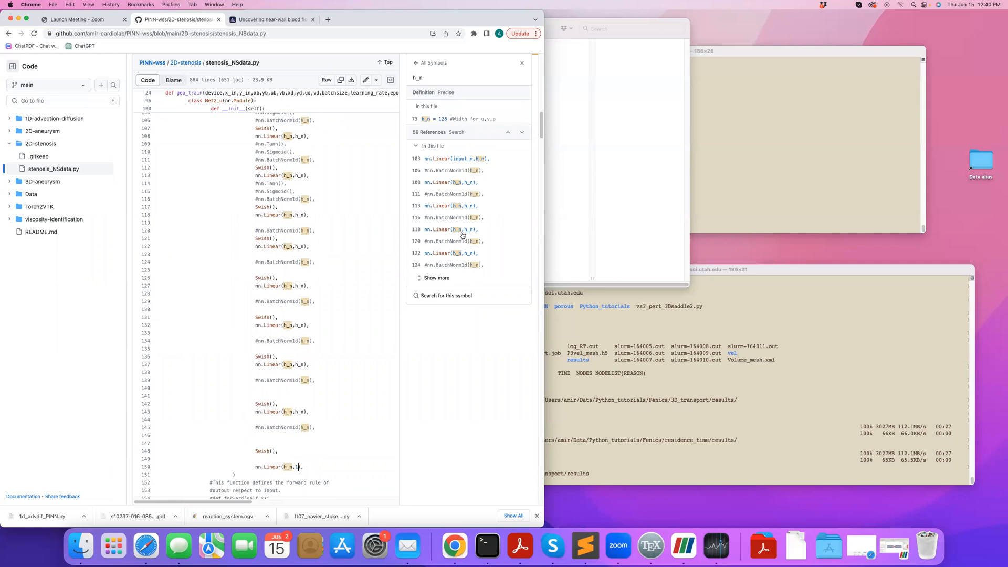
scroll(down, 3)
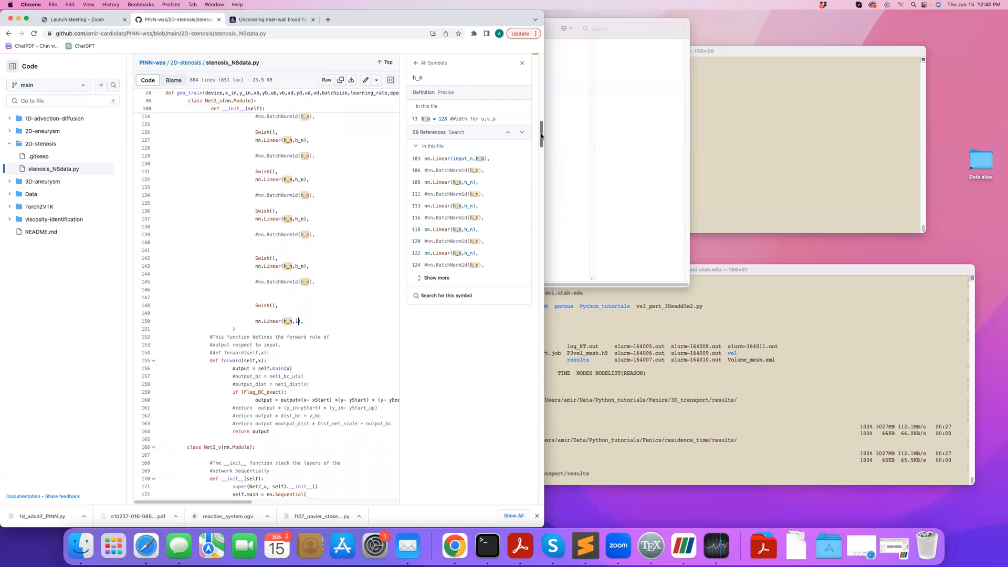
scroll(down, 3)
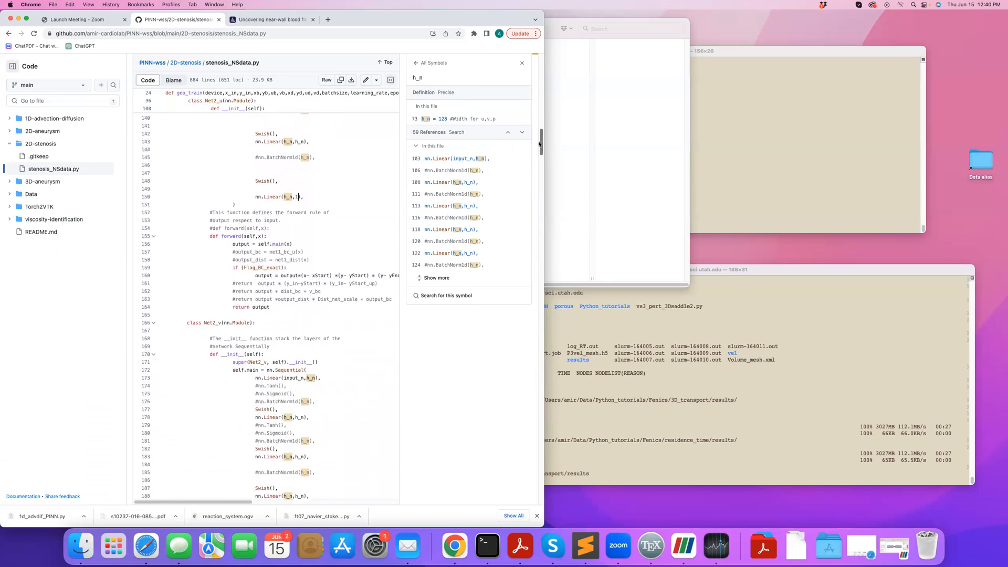
scroll(down, 3)
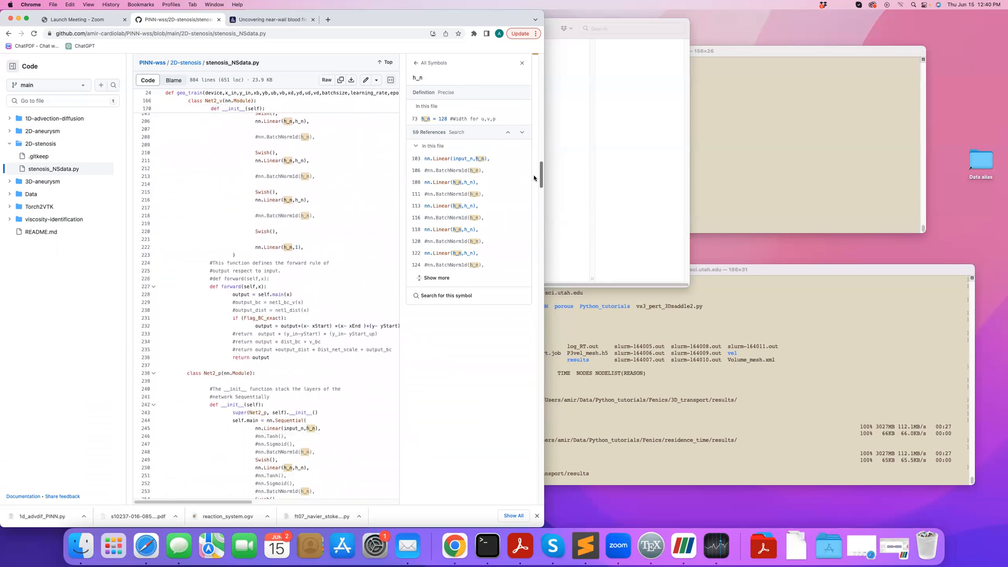
scroll(down, 3)
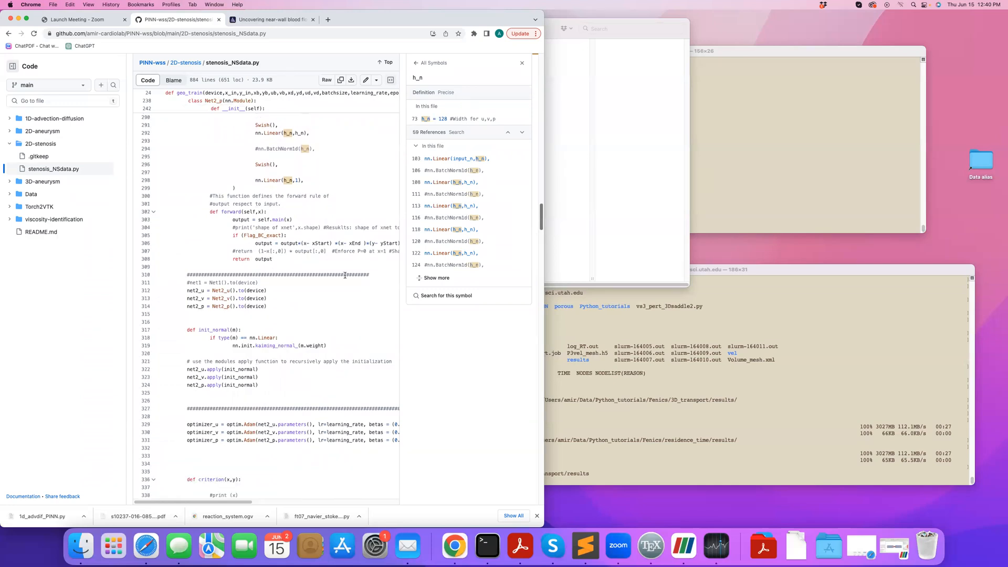
scroll(down, 3)
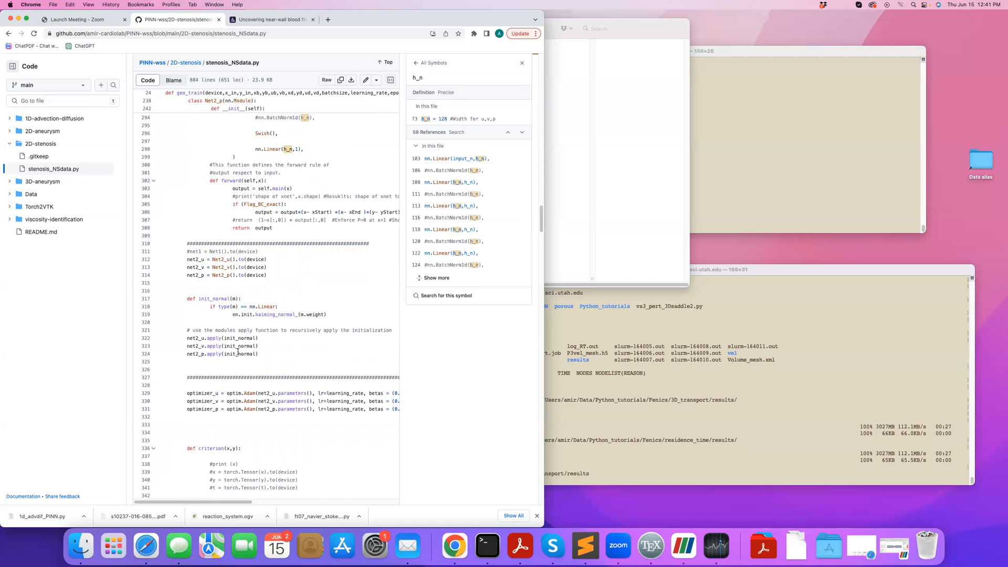
mouse_move(215, 346)
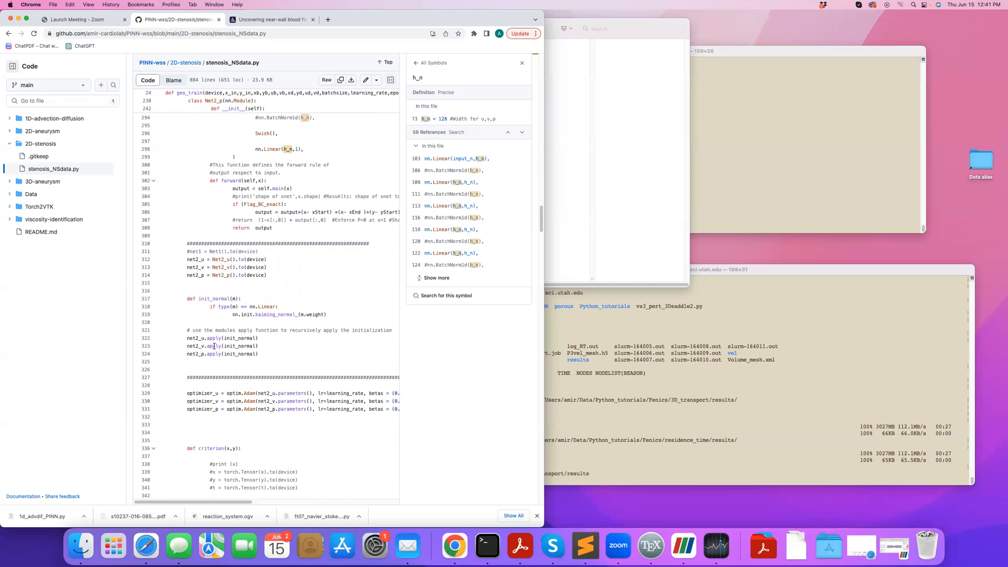
scroll(down, 3)
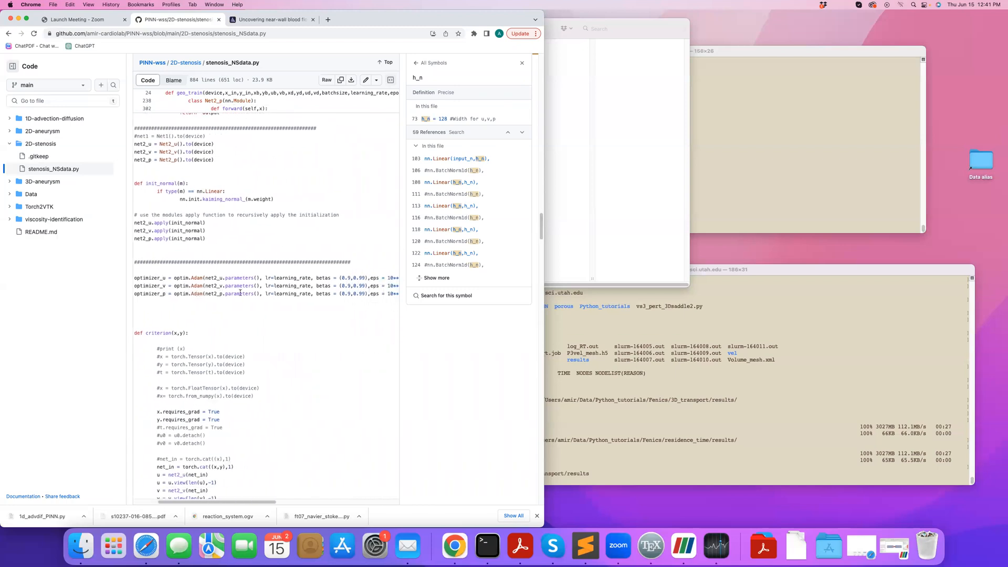
scroll(left, 3)
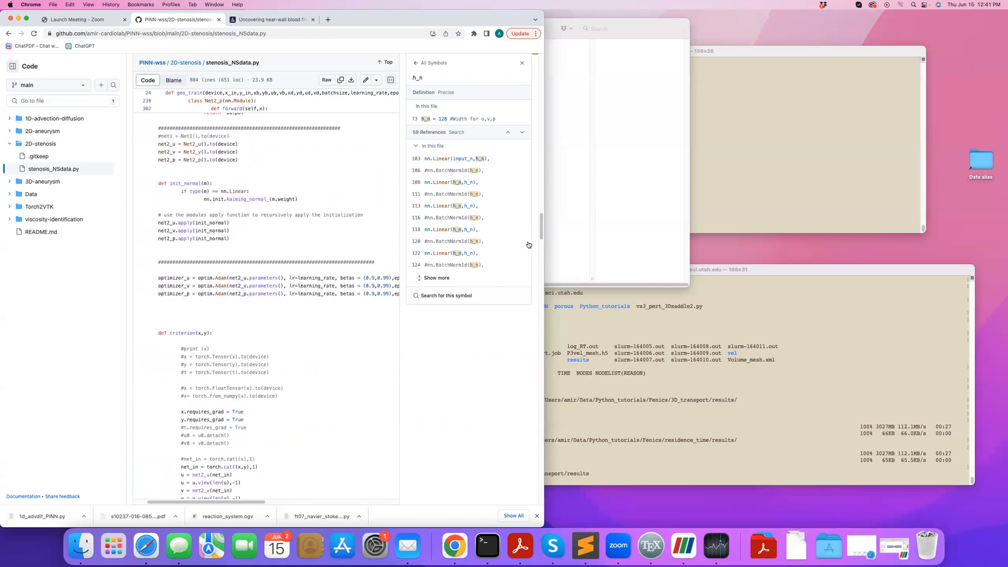
- Scroll to criterion's torch.autograd.grad derivatives and look up u_xx's definition and uses
scroll(down, 3)
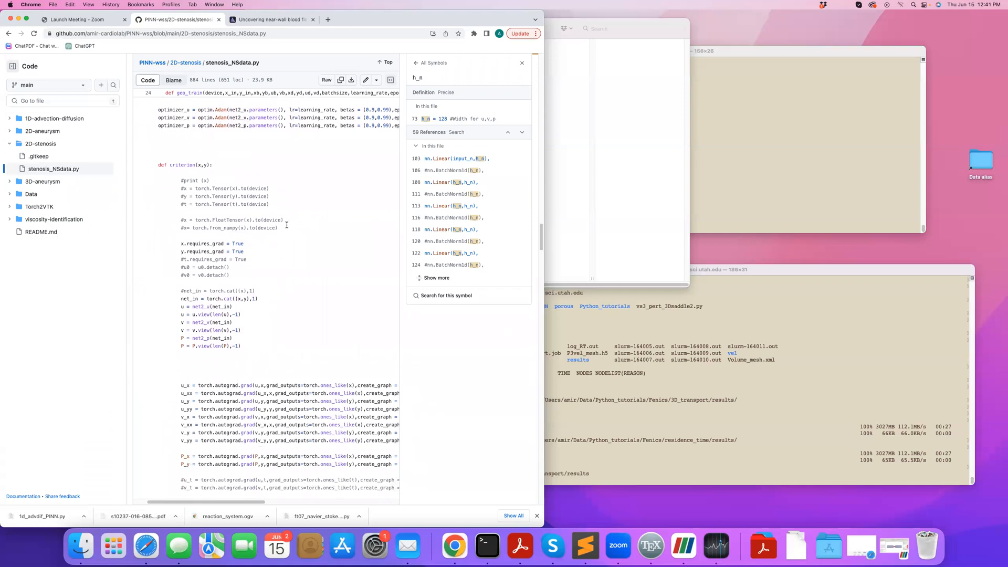
mouse_move(281, 213)
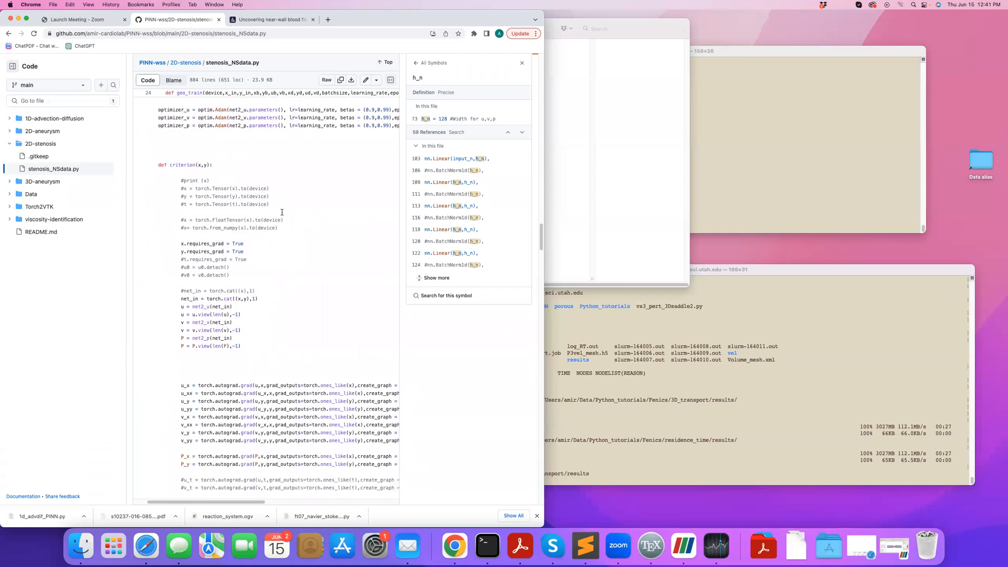
scroll(down, 3)
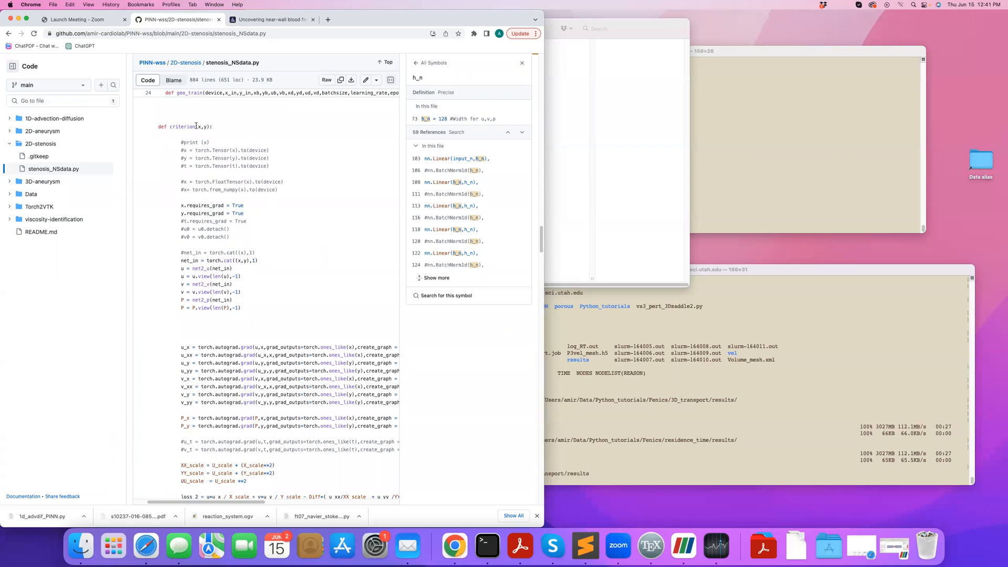
mouse_move(211, 208)
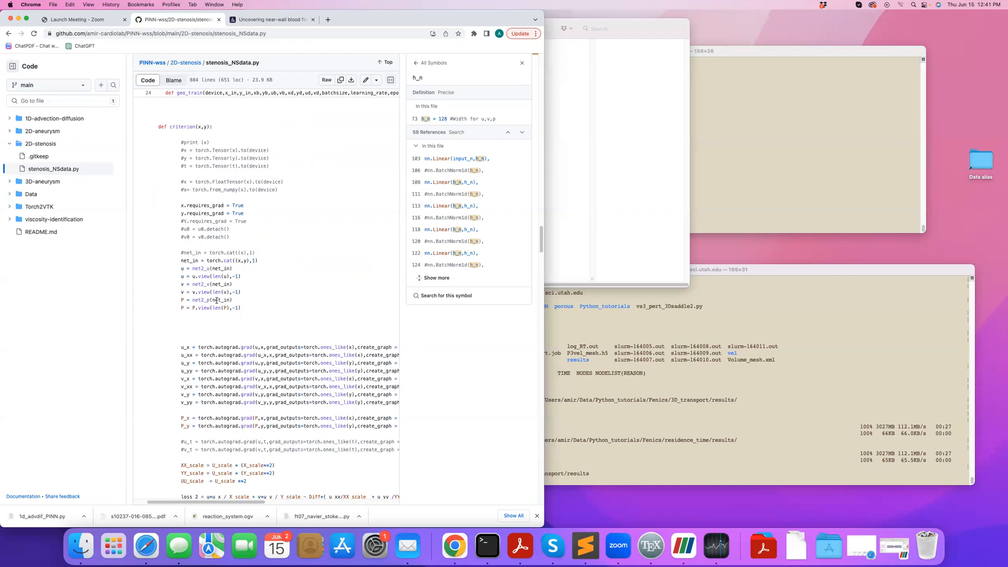
scroll(down, 3)
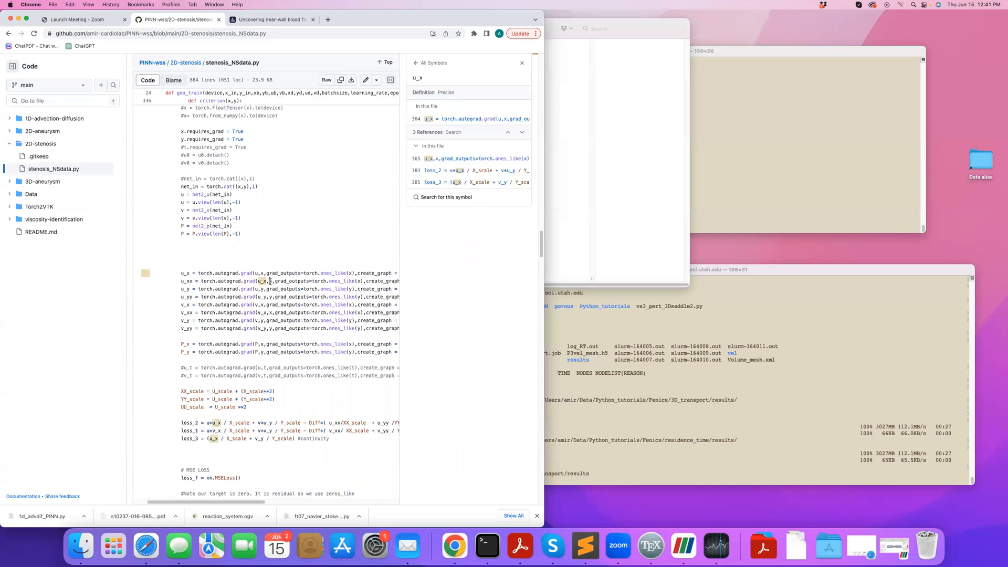
click(262, 281)
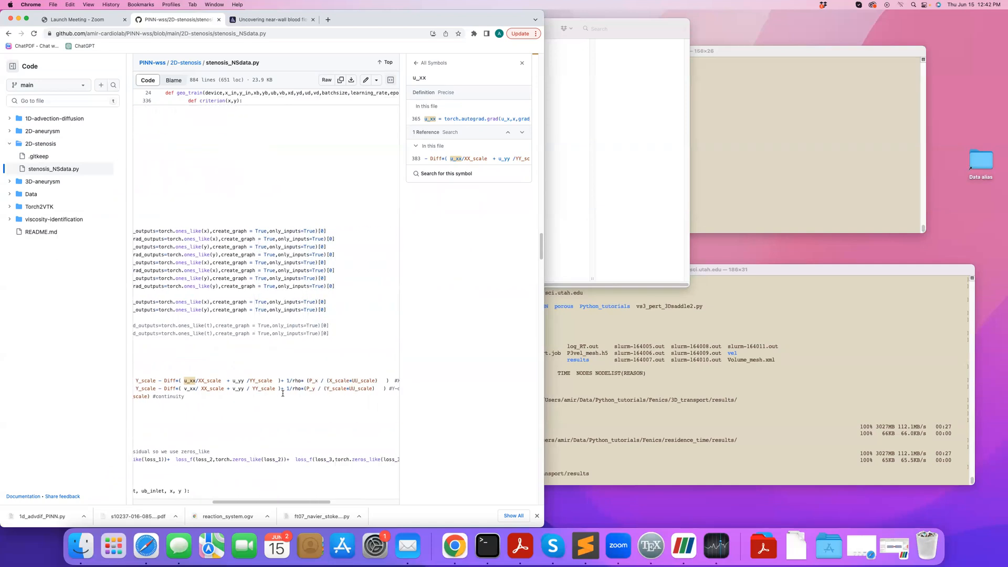
- Look up loss_1, MSELoss, torch and loss_3 to see how they feed the combined MSE loss
scroll(up, 3)
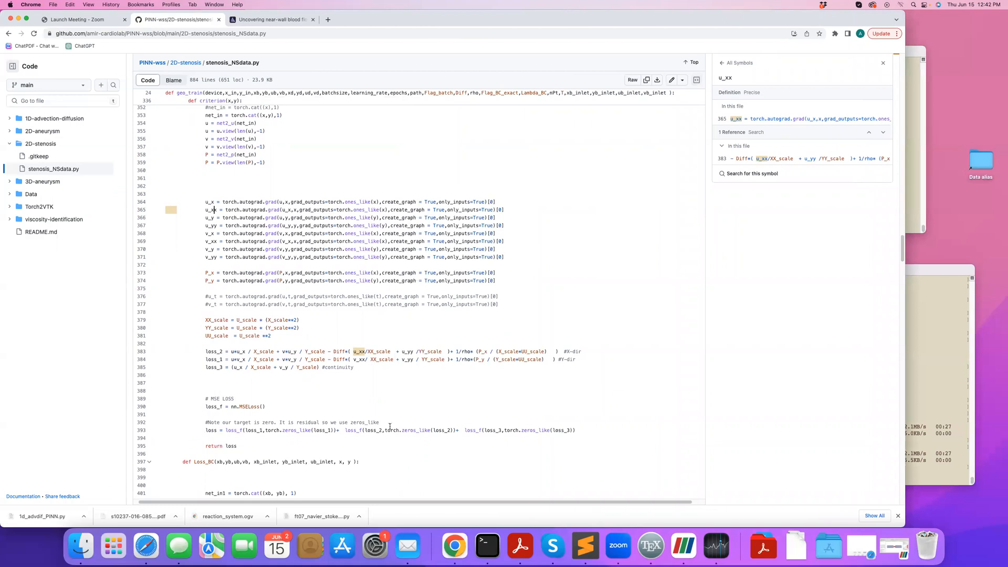
click(254, 430)
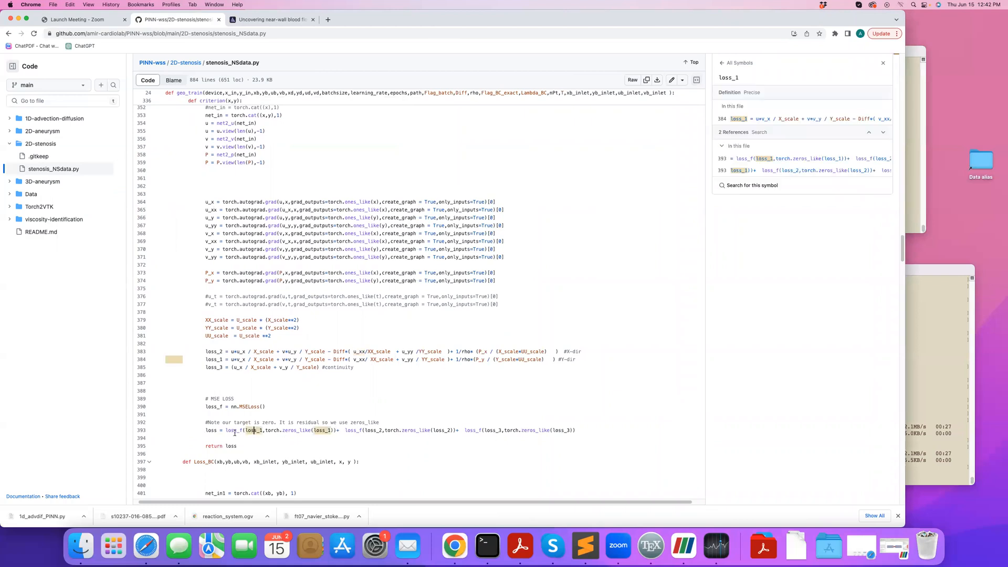
click(248, 406)
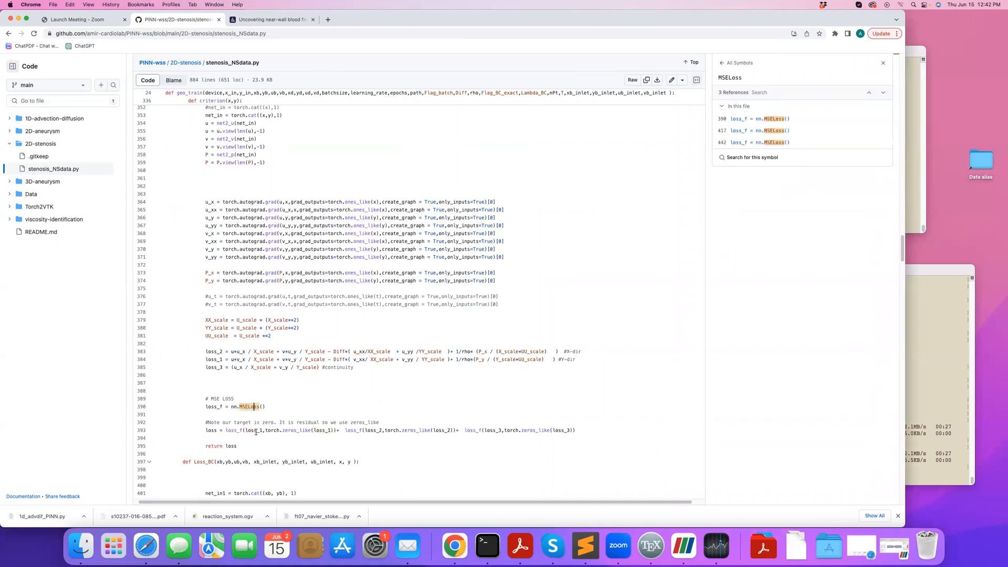
click(264, 431)
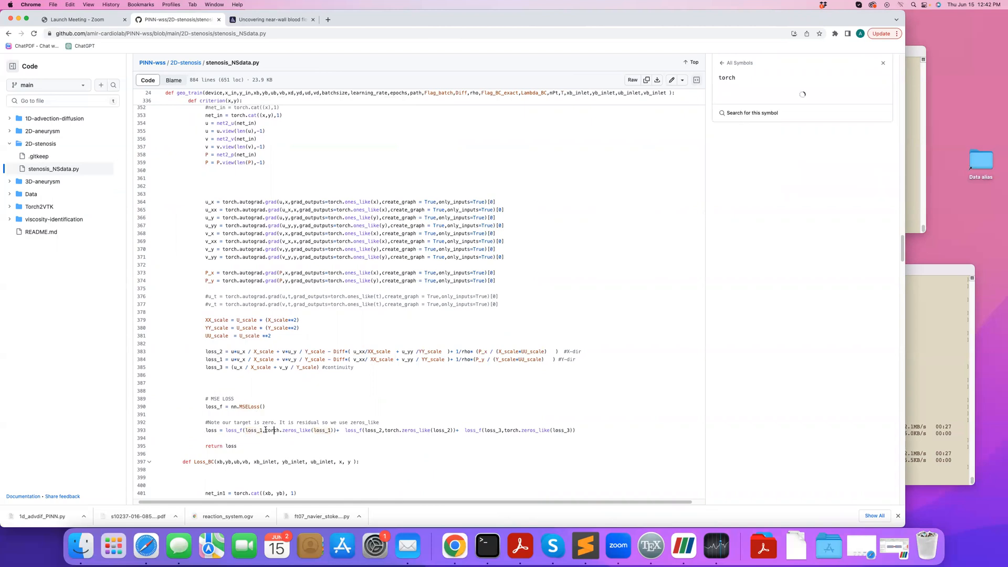
click(297, 431)
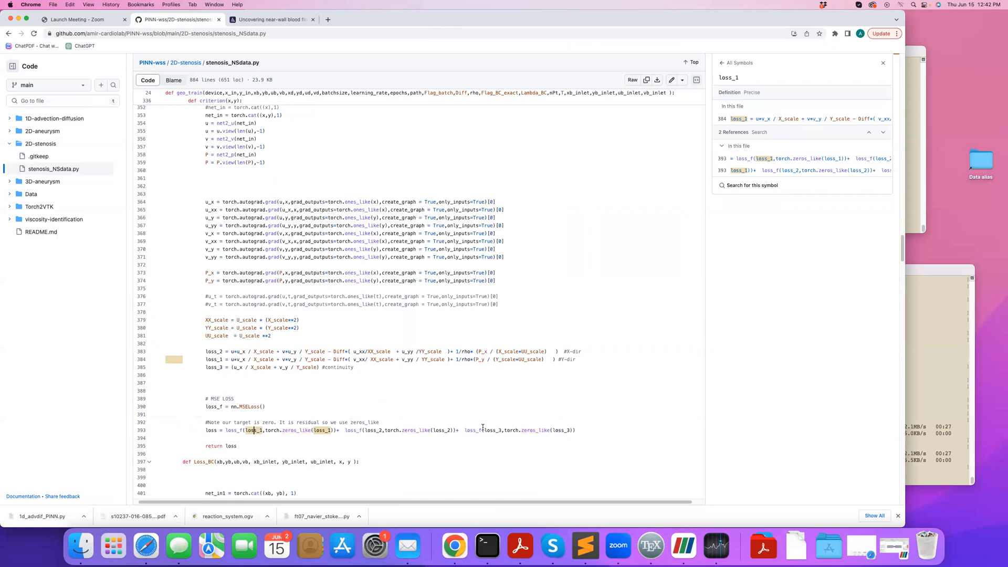
click(495, 431)
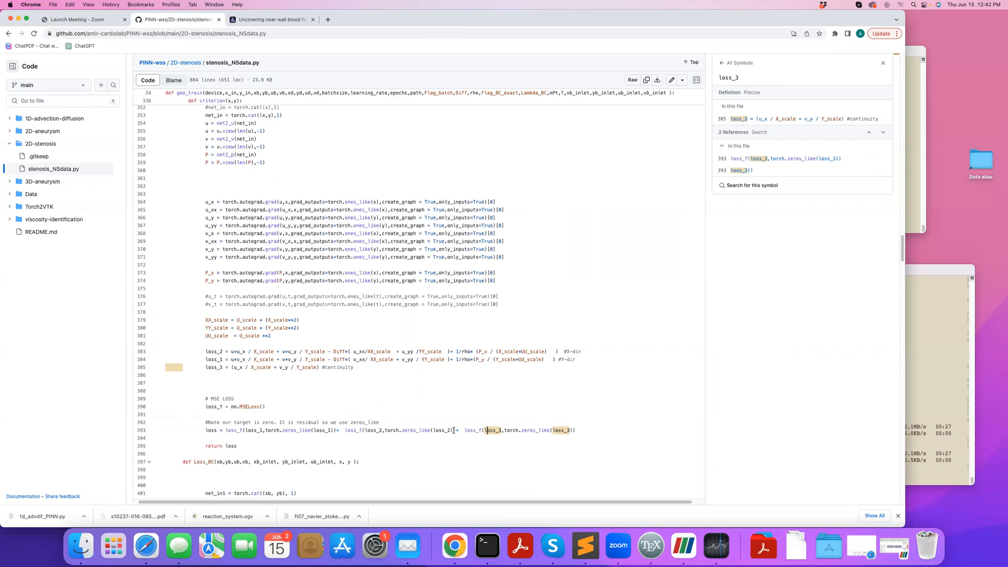
mouse_move(462, 430)
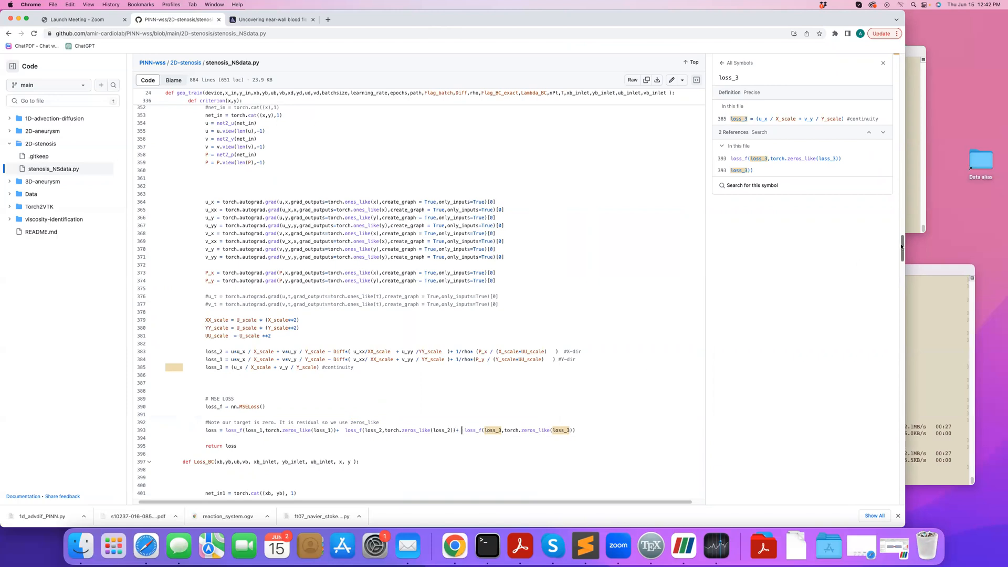
- Scroll down to the Loss_BC function with its no-slip wall MSE loss
scroll(down, 3)
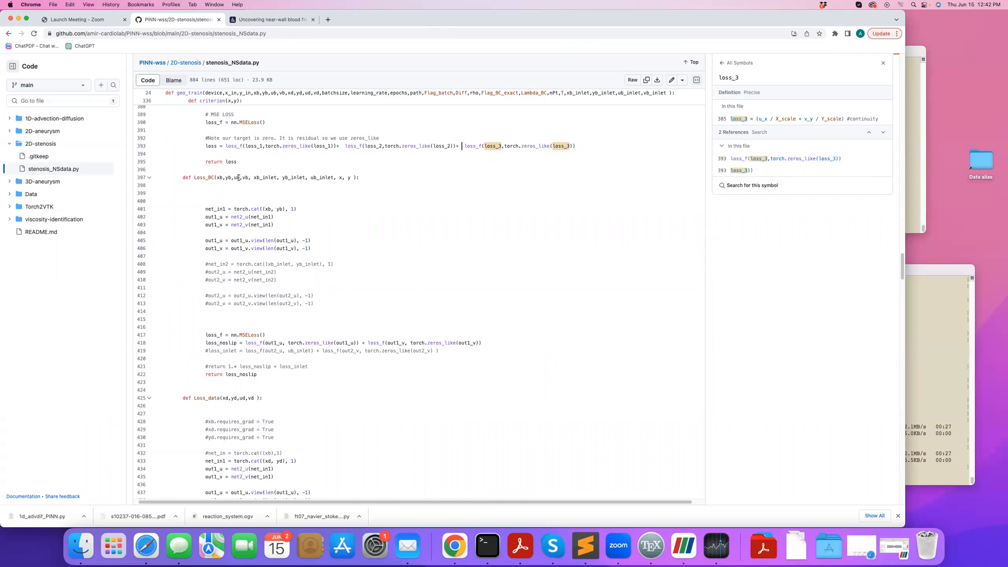
mouse_move(228, 265)
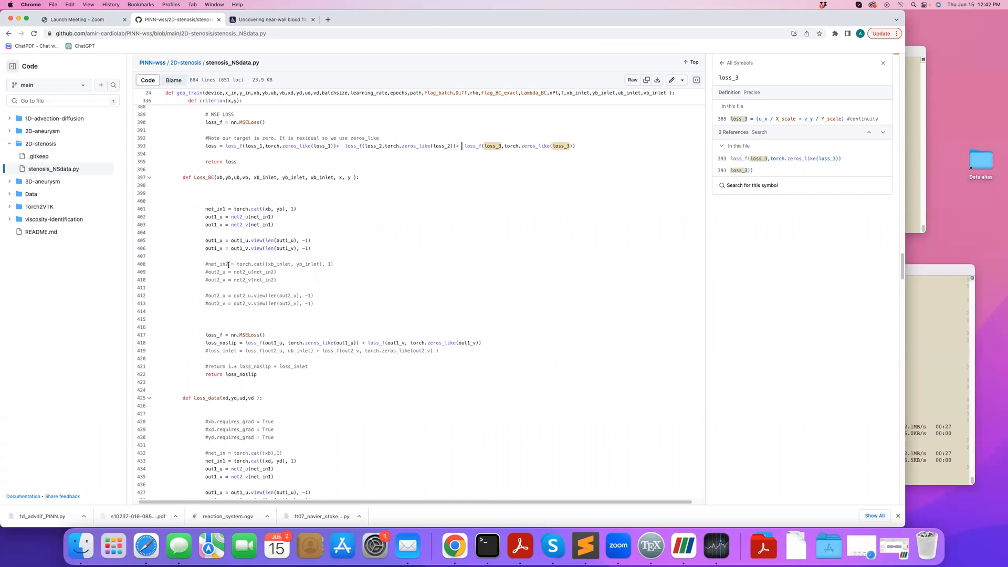
mouse_move(334, 353)
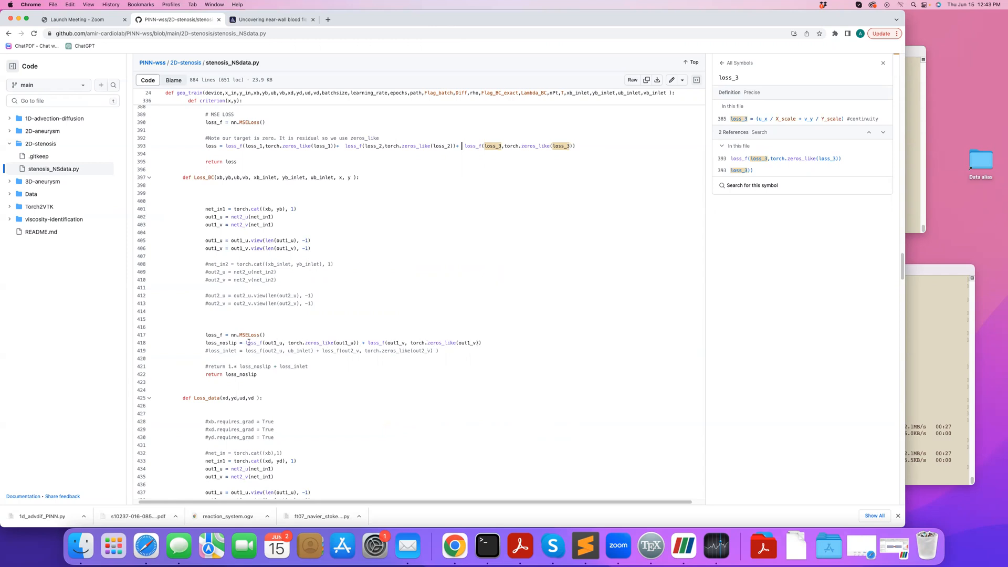
- Scroll to Loss_data's MSE data loss and look up where out1_u is defined and used
scroll(down, 3)
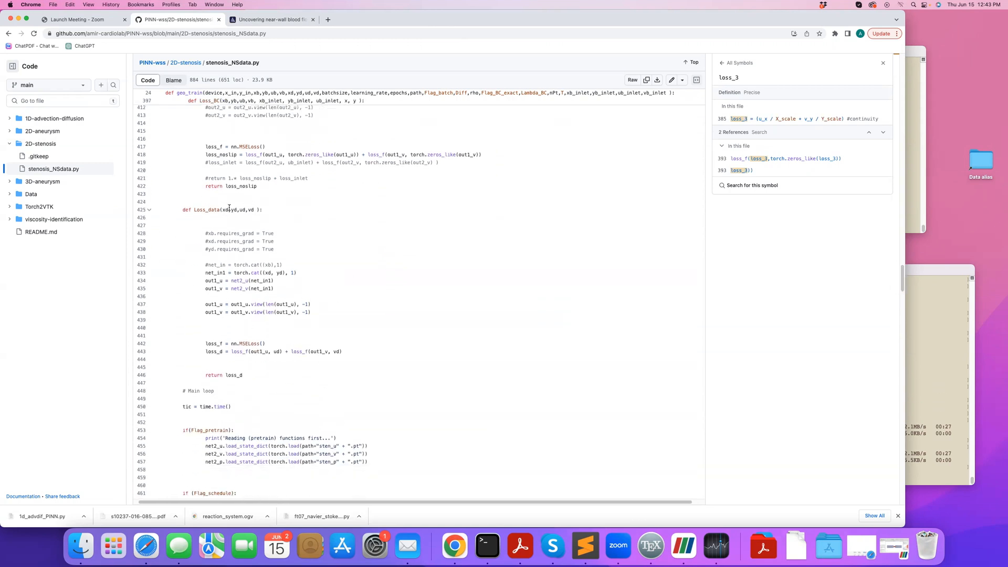
mouse_move(246, 210)
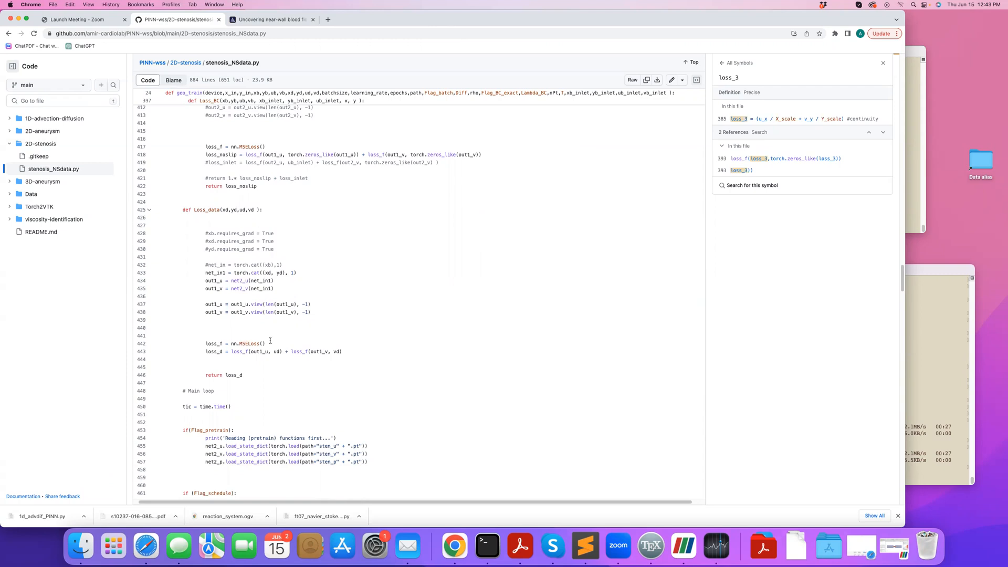
mouse_move(260, 354)
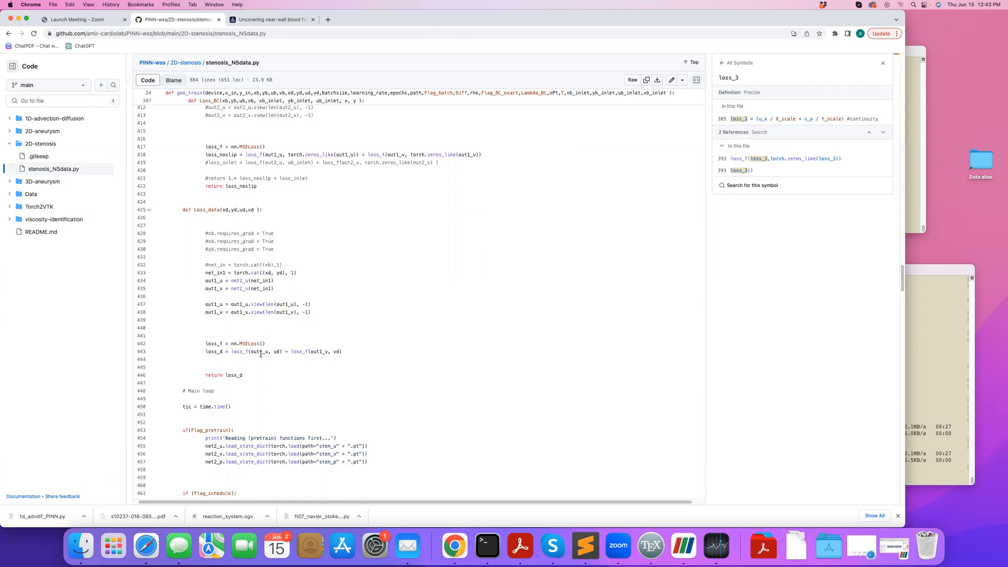
click(260, 352)
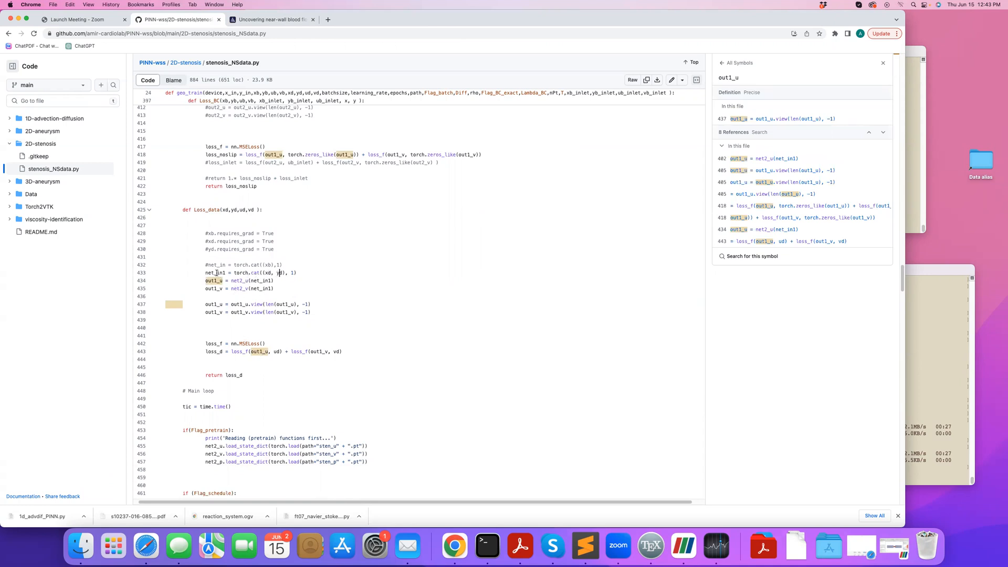
click(236, 288)
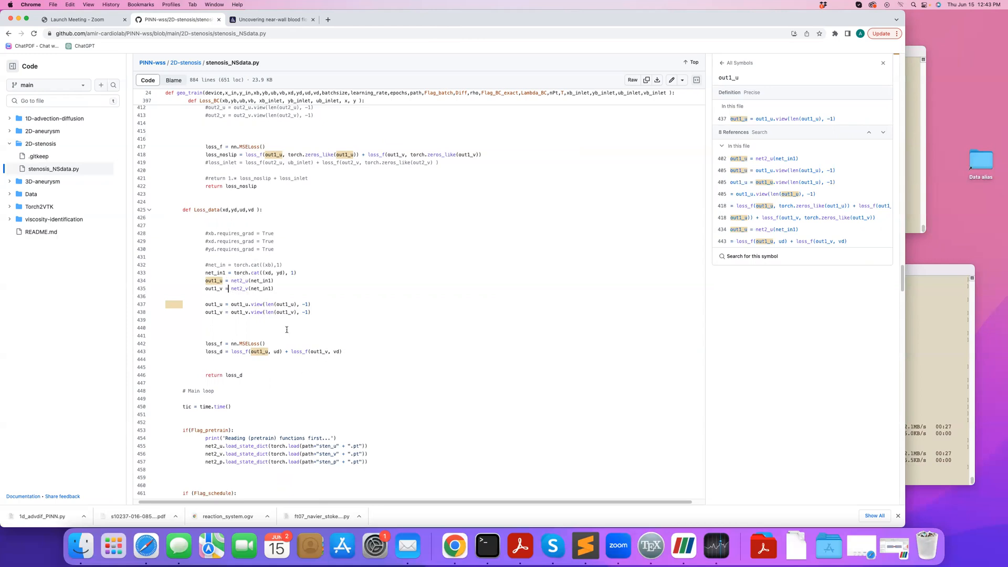
mouse_move(325, 349)
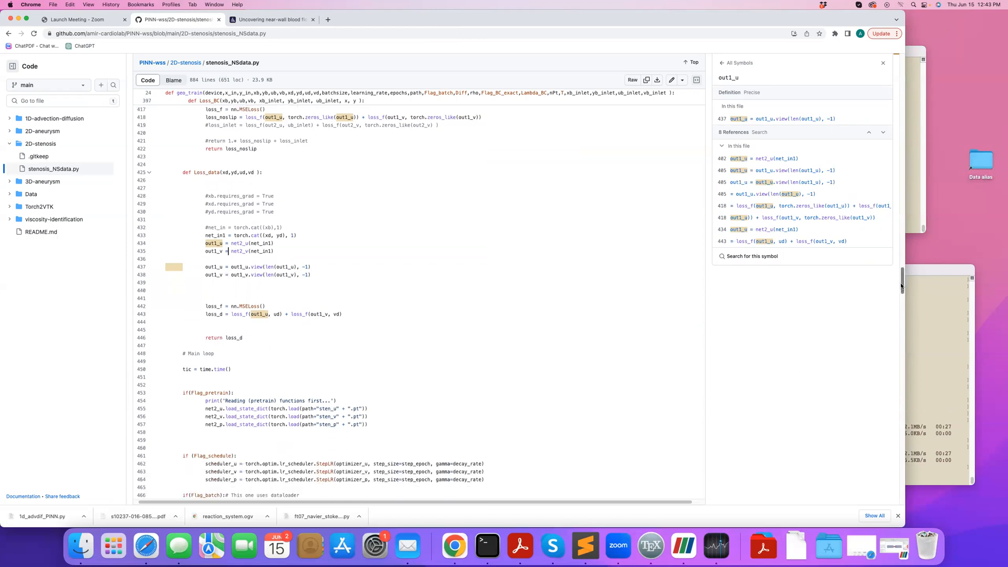
- Scroll past Loss_data to the pretrain loading, scheduler and Flag_batch epoch loop
scroll(down, 3)
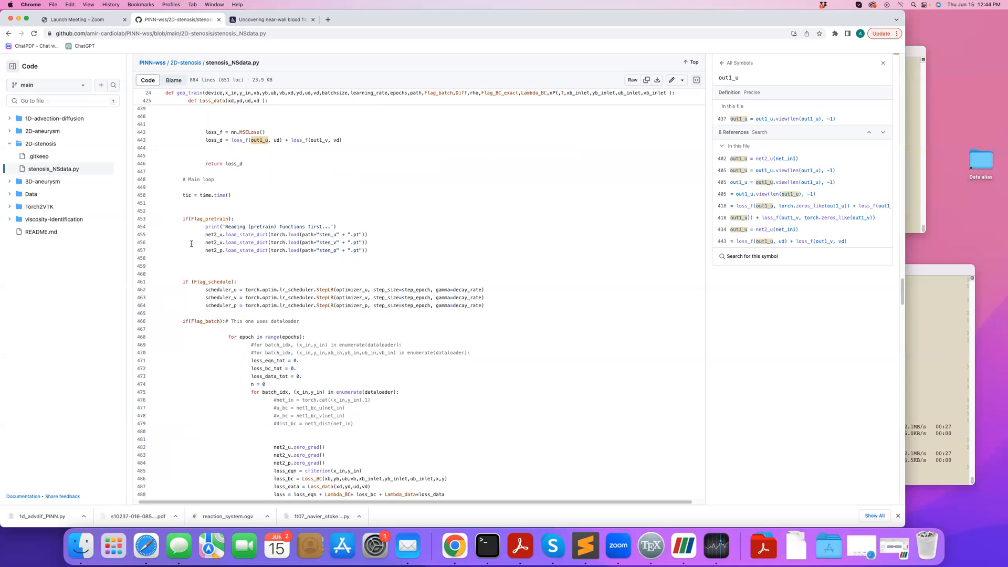
mouse_move(355, 241)
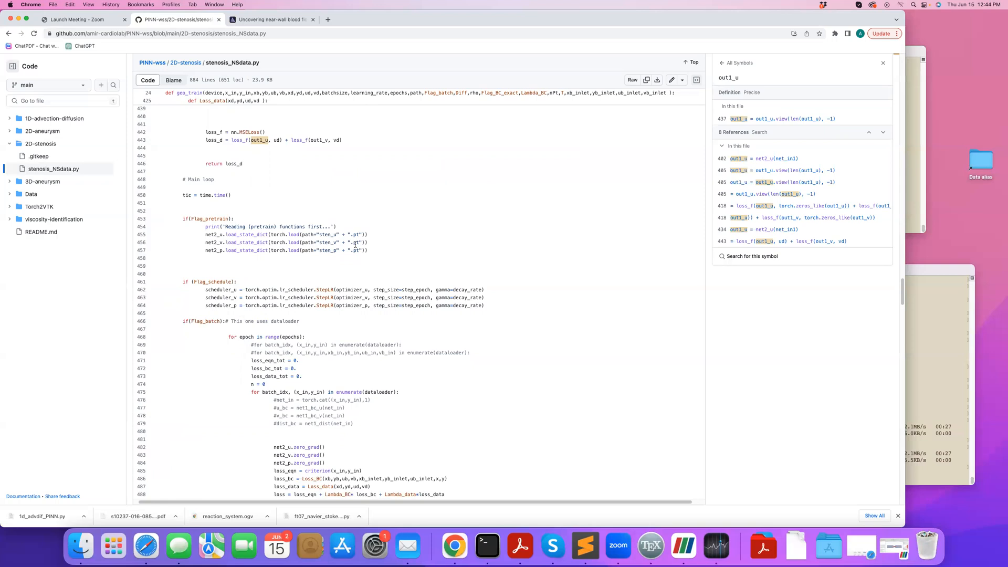
scroll(down, 3)
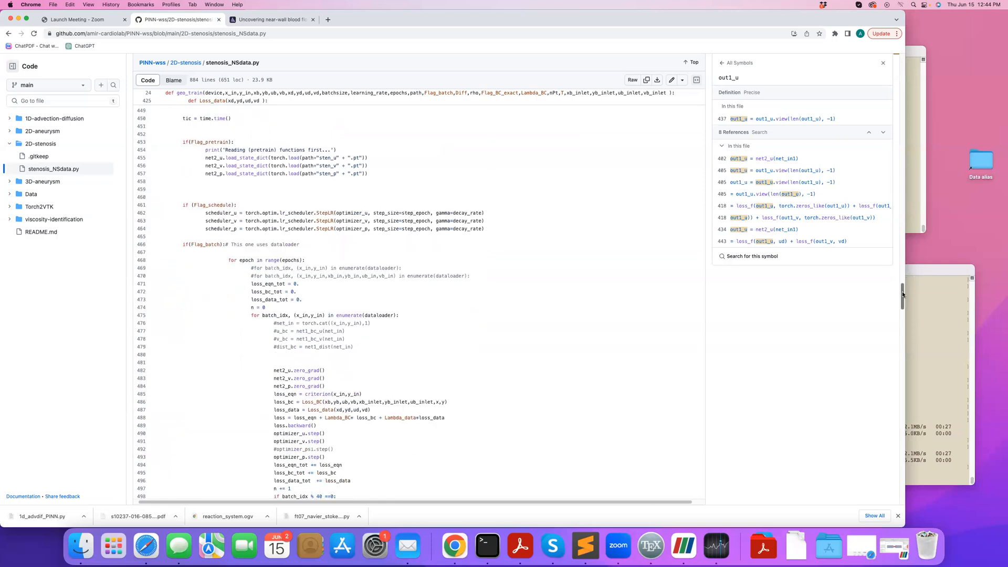
scroll(down, 3)
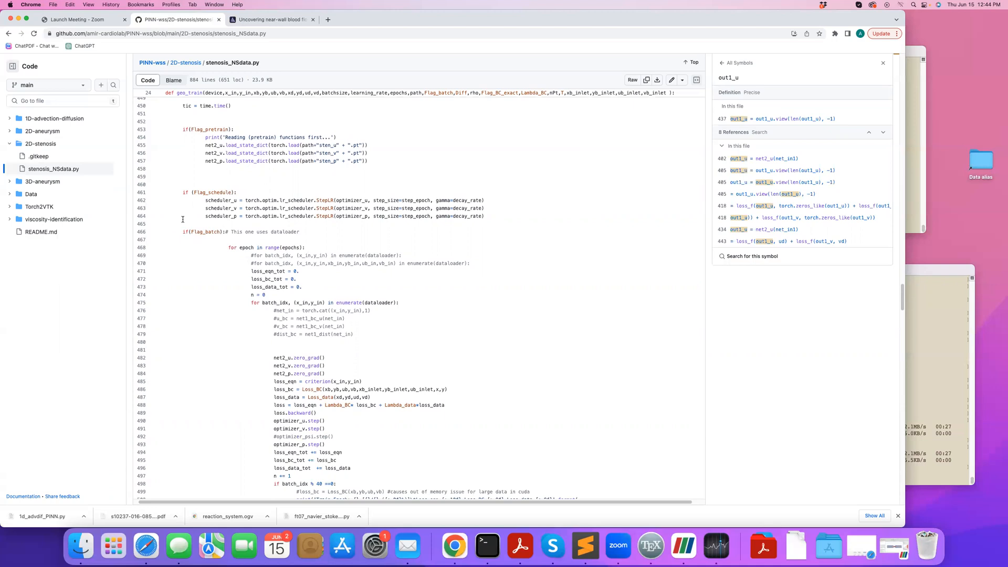
mouse_move(920, 358)
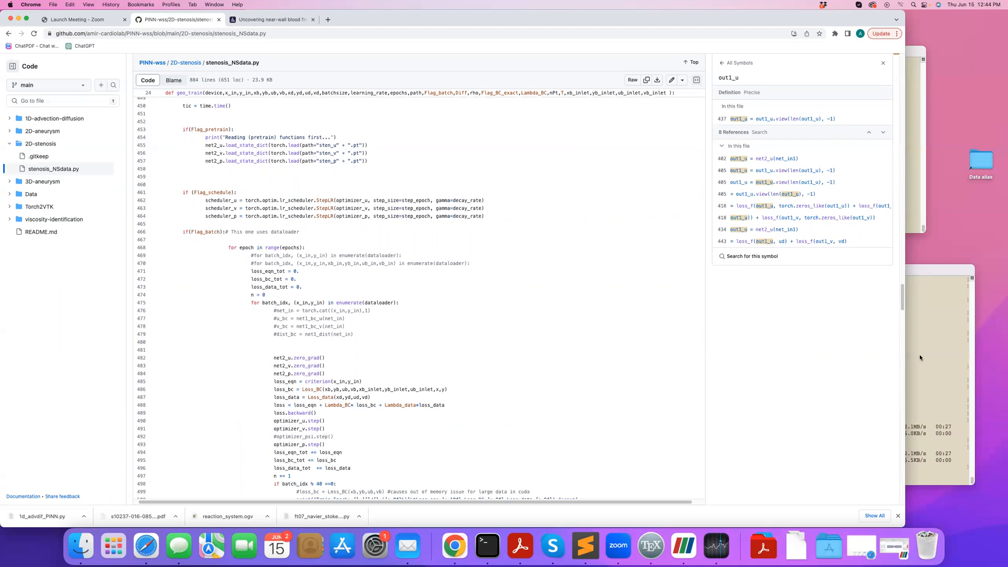
- Look up loss_eqn, Loss_data and loss_data references, then scroll to the epoch-average loss printouts
scroll(down, 3)
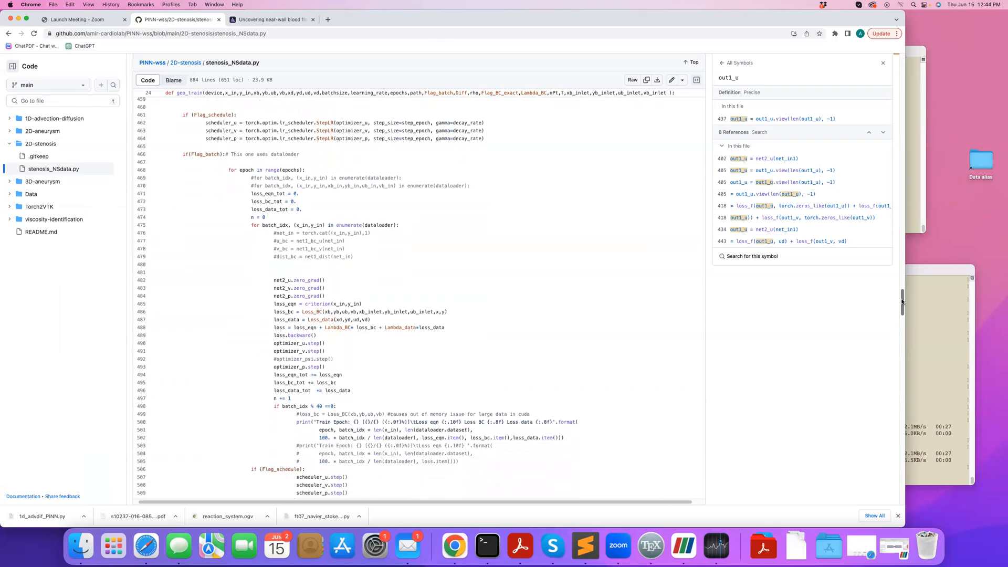
scroll(down, 3)
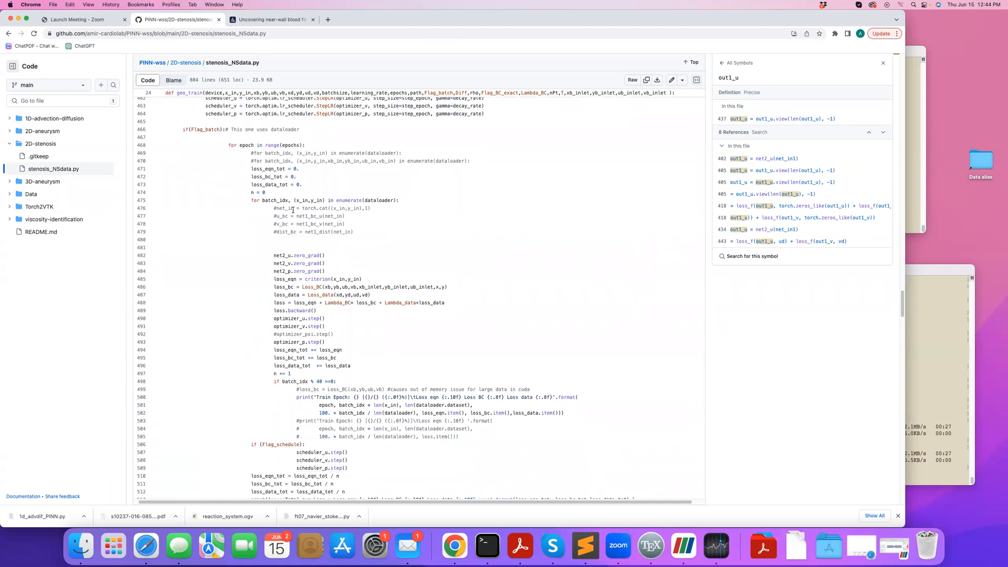
mouse_move(337, 245)
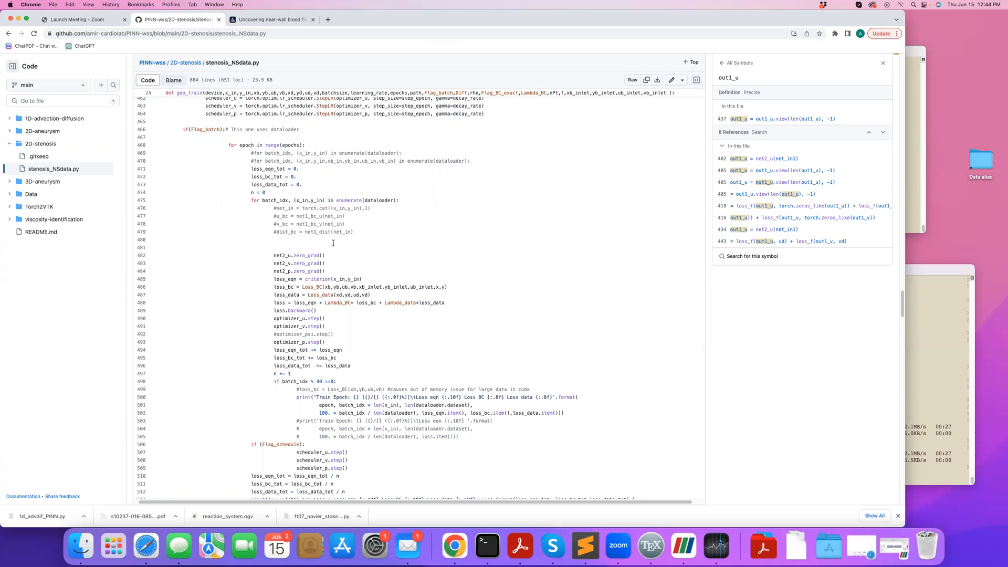
mouse_move(290, 268)
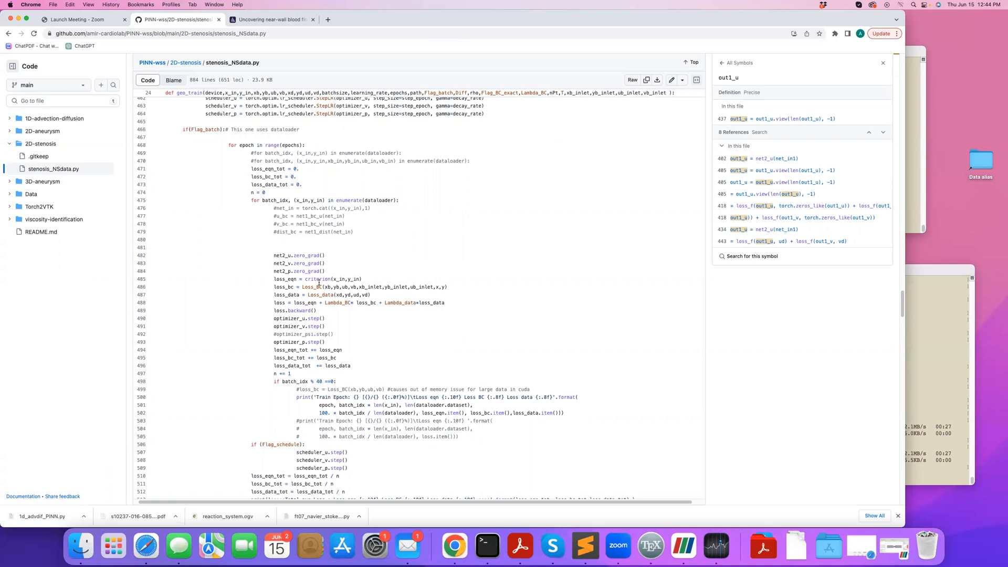
click(316, 279)
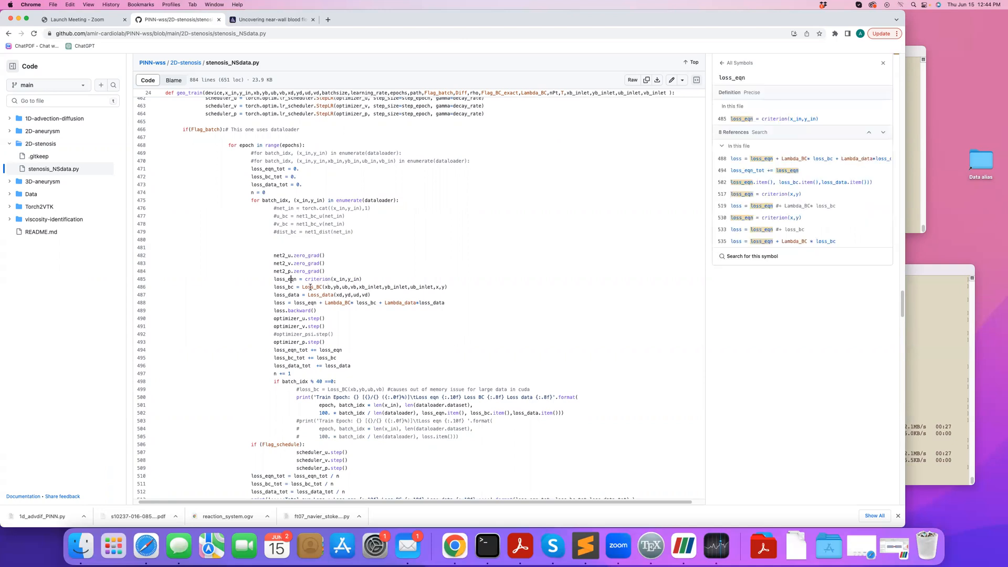
click(321, 294)
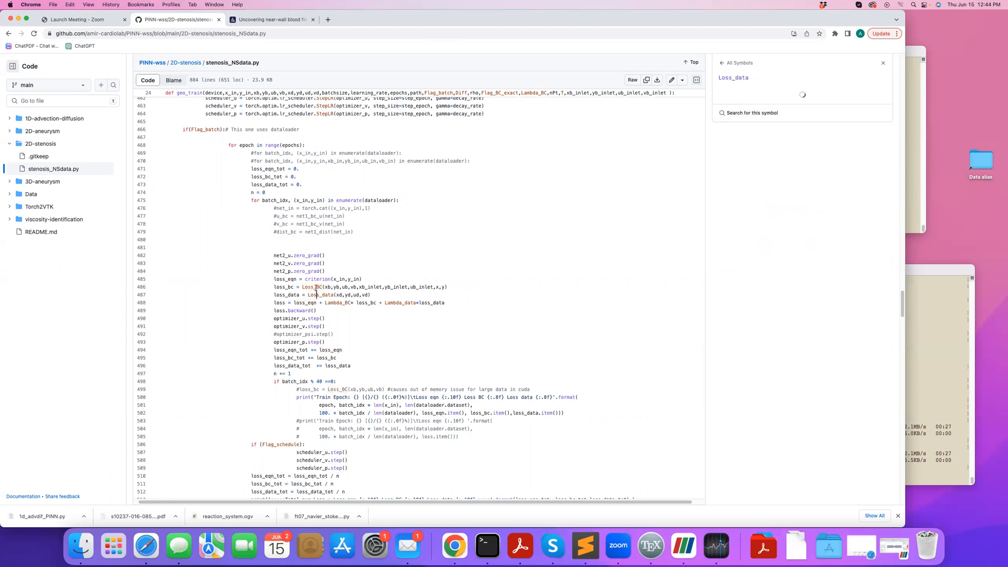
click(320, 294)
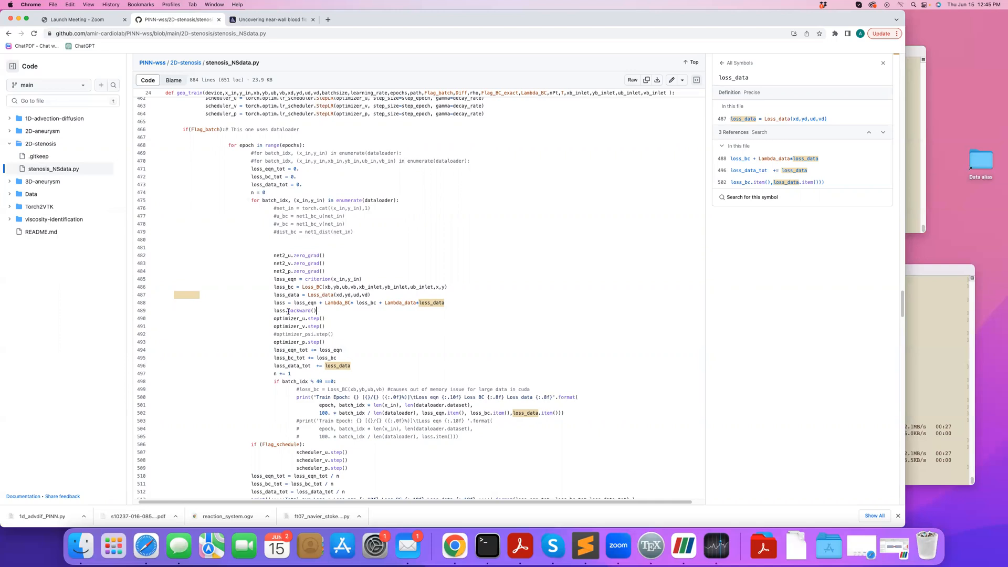
mouse_move(328, 333)
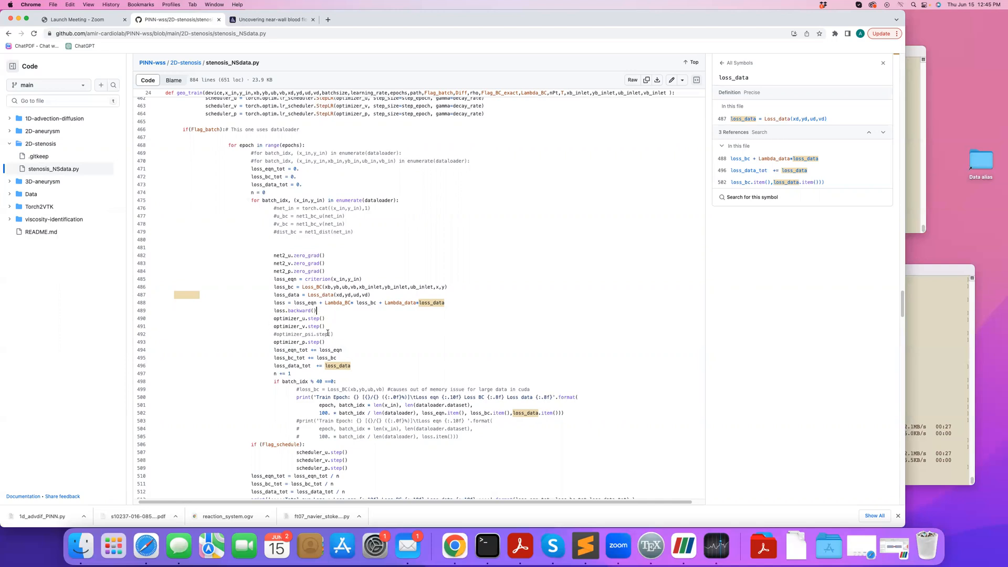
mouse_move(275, 358)
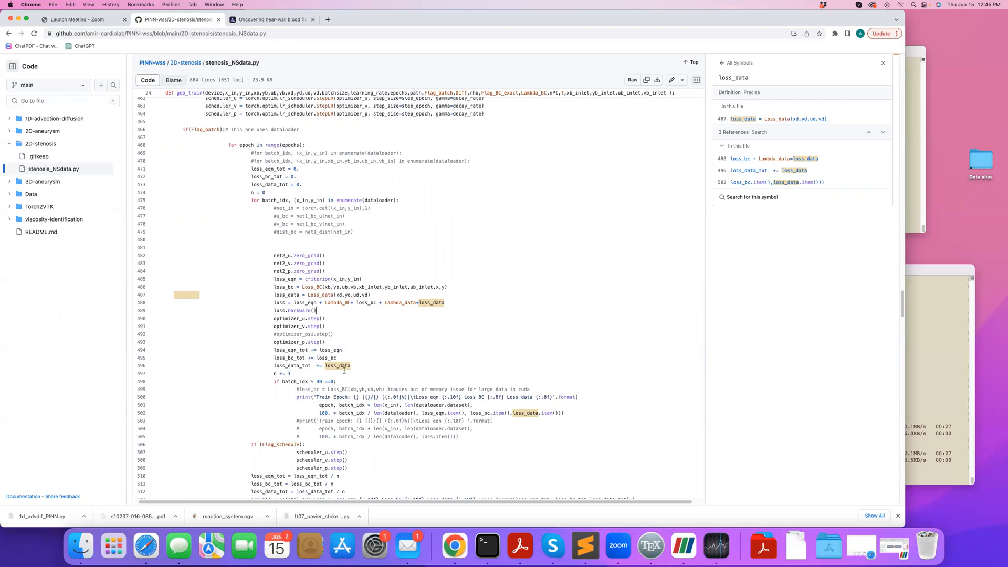
scroll(down, 3)
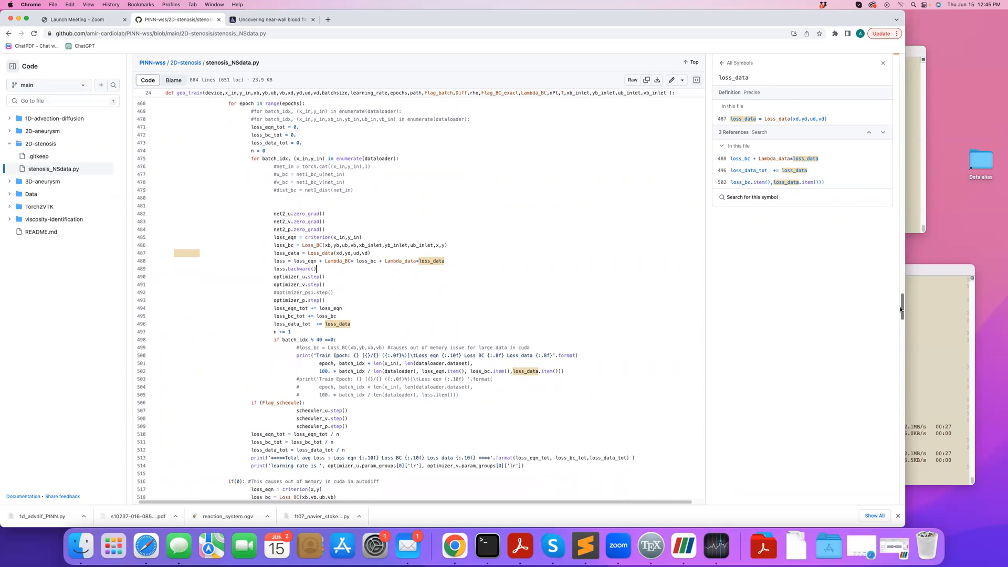
scroll(down, 3)
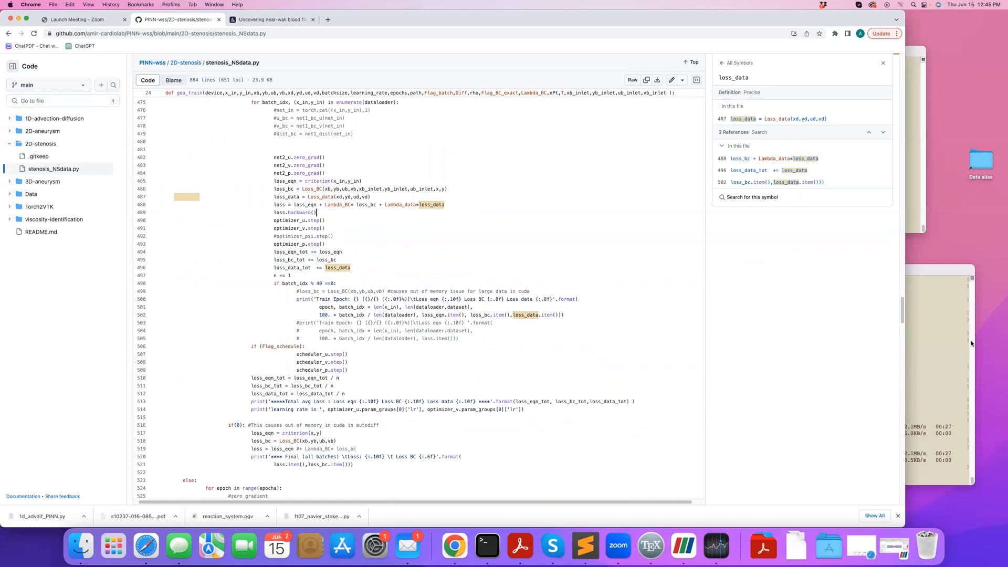
- Scroll through torch.save and the u, v plotting blocks down to the '#Main code' settings
scroll(down, 3)
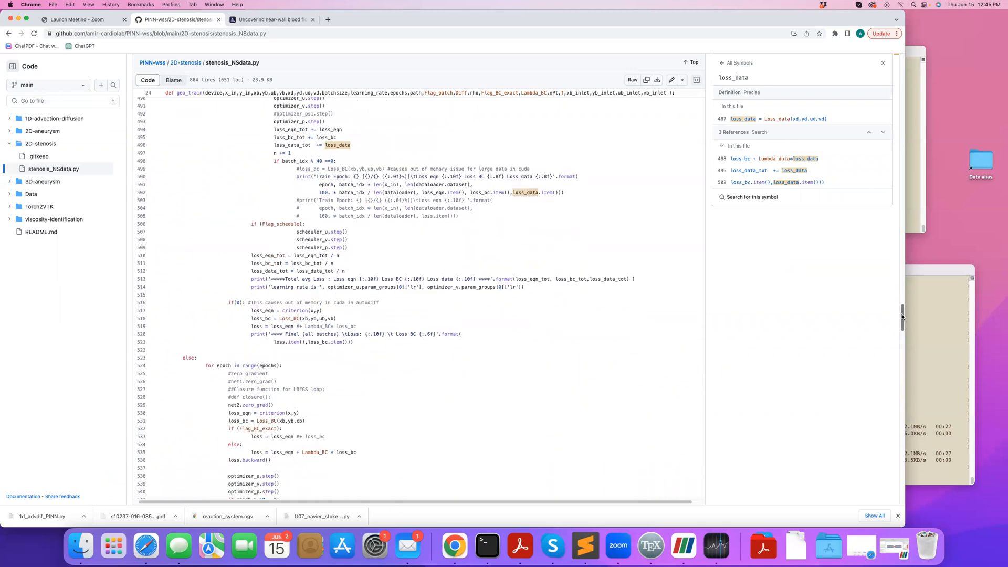
scroll(down, 3)
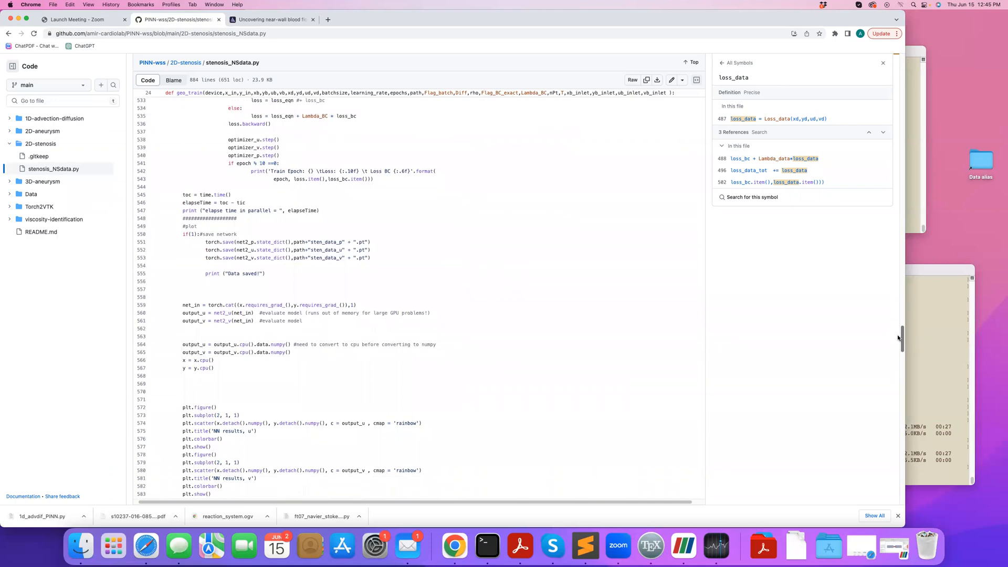
scroll(down, 3)
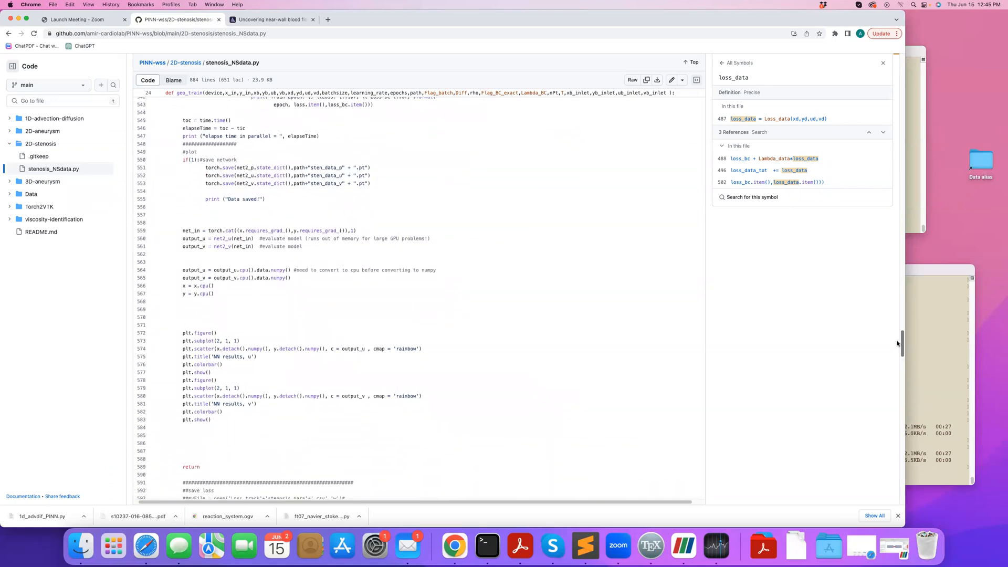
scroll(up, 3)
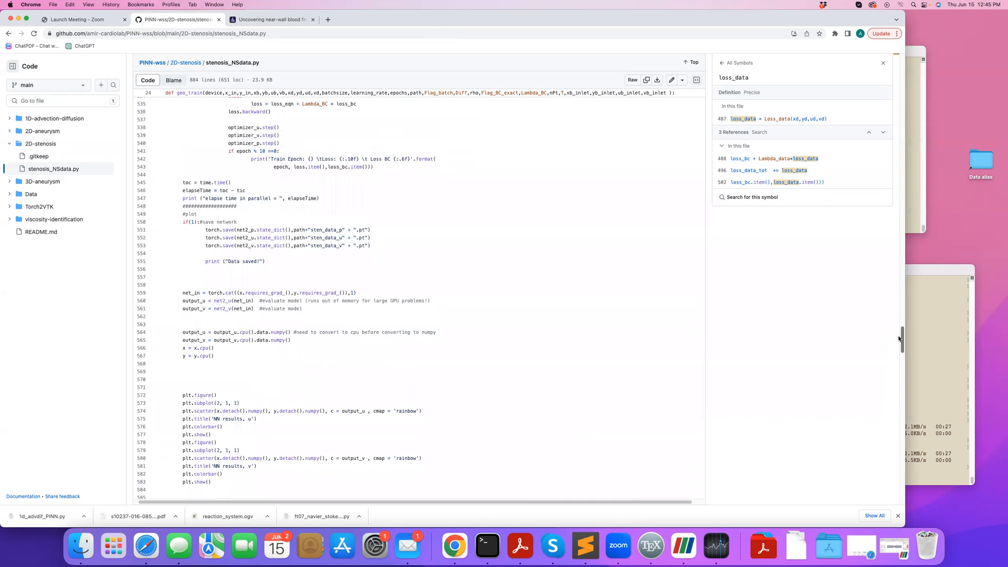
scroll(down, 3)
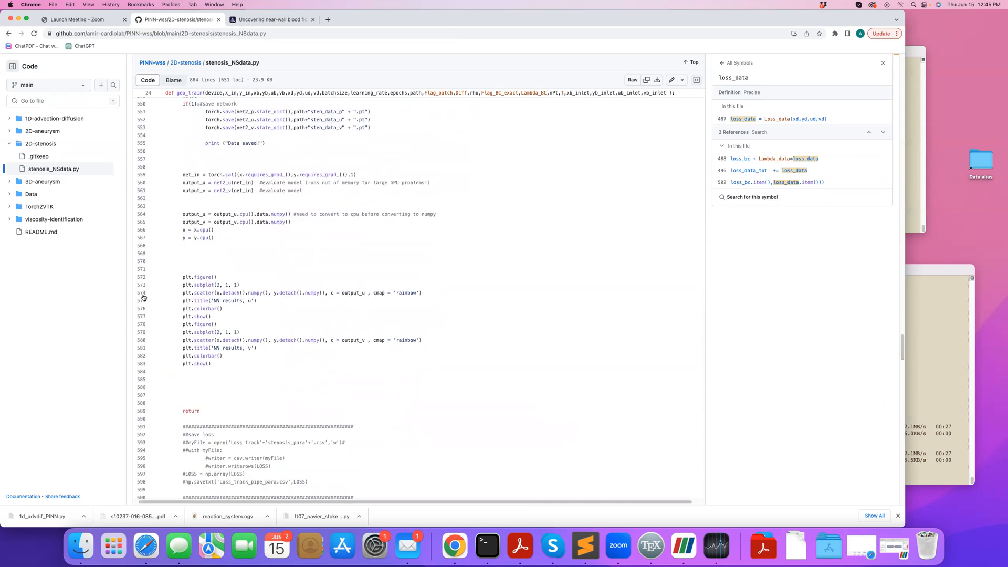
scroll(up, 3)
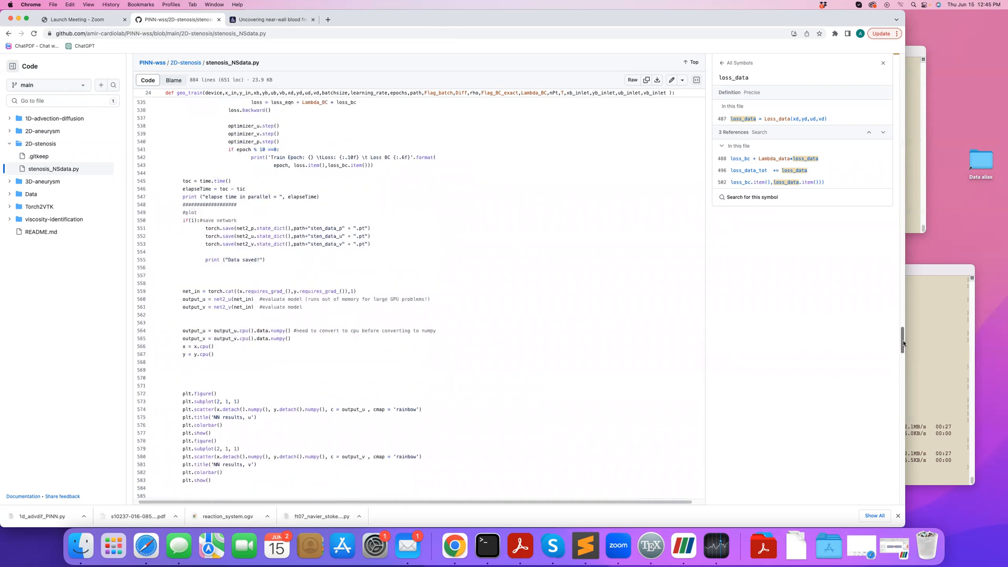
scroll(up, 3)
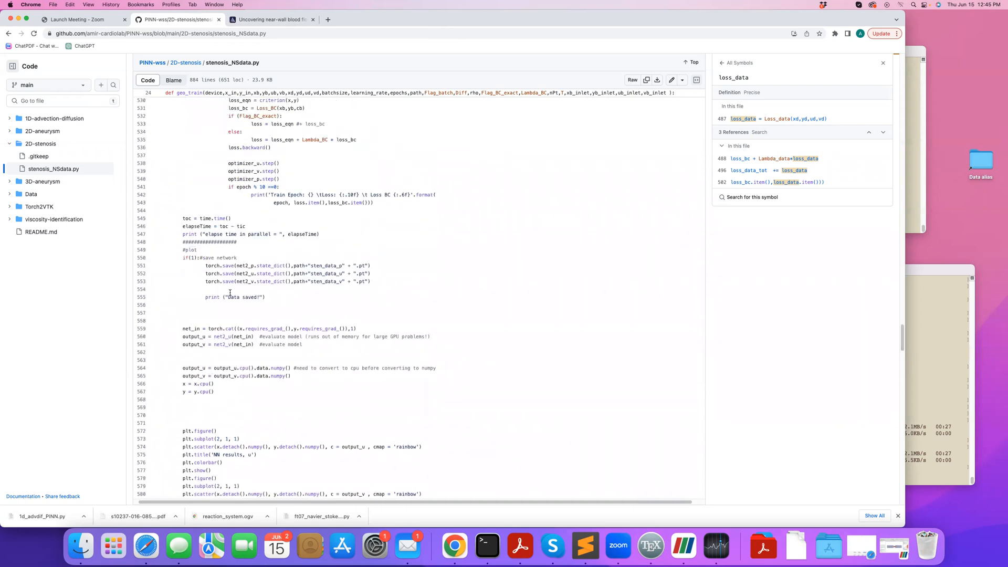
mouse_move(357, 263)
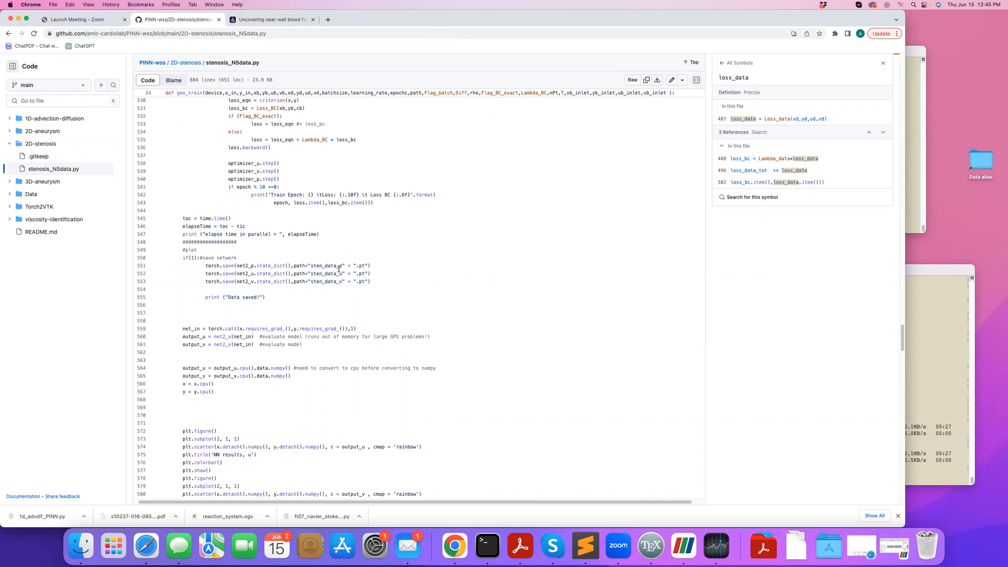
mouse_move(783, 383)
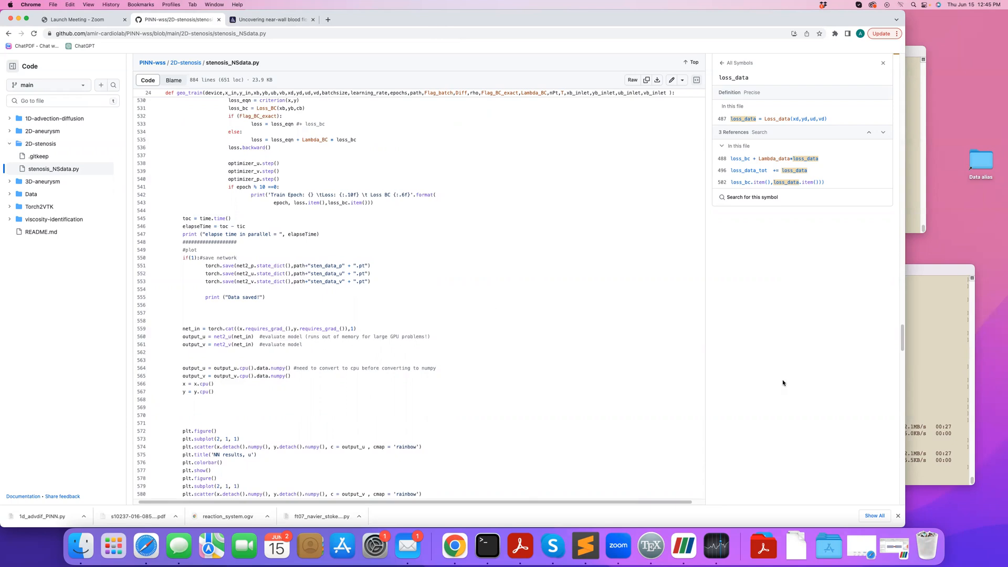
scroll(down, 3)
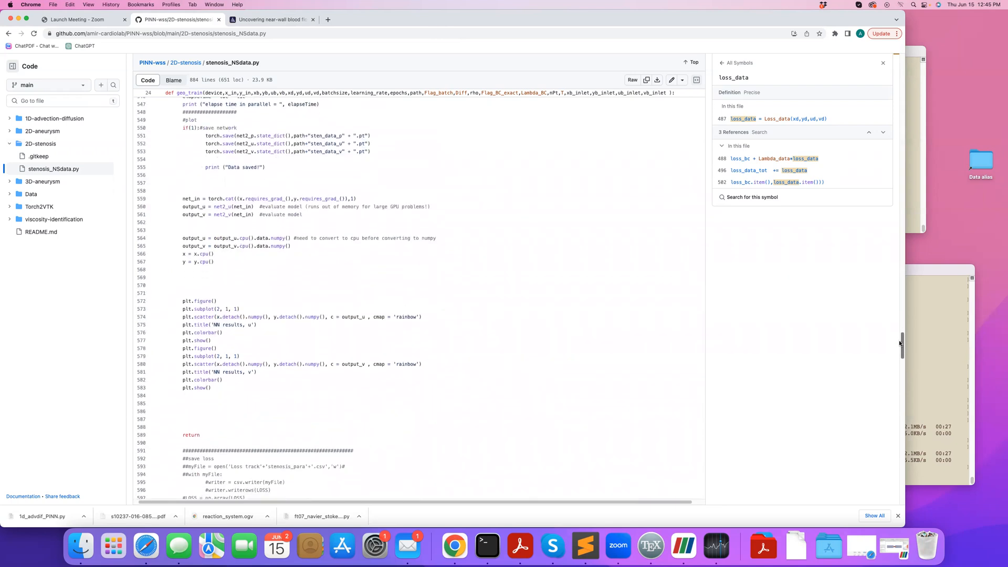
scroll(down, 3)
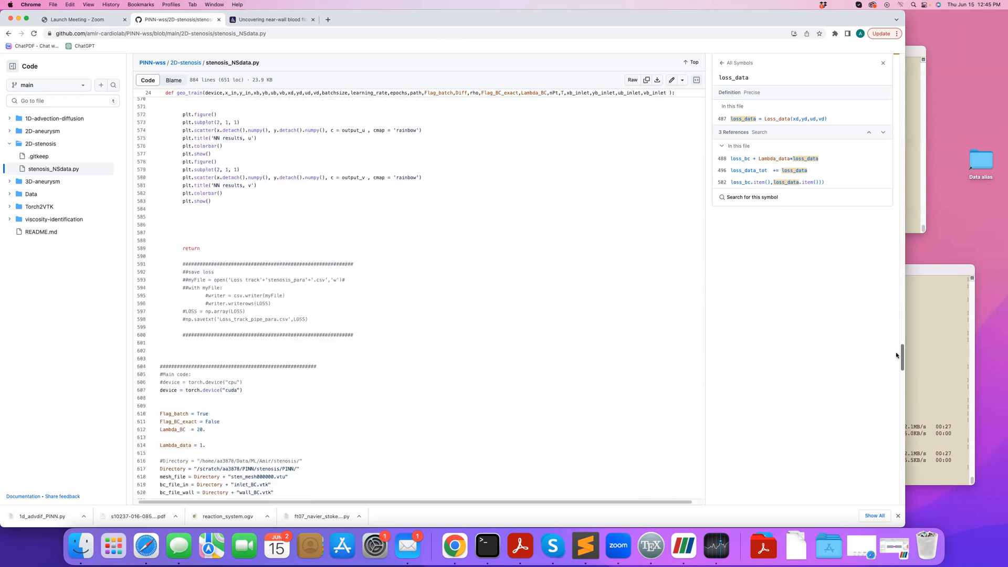
scroll(down, 3)
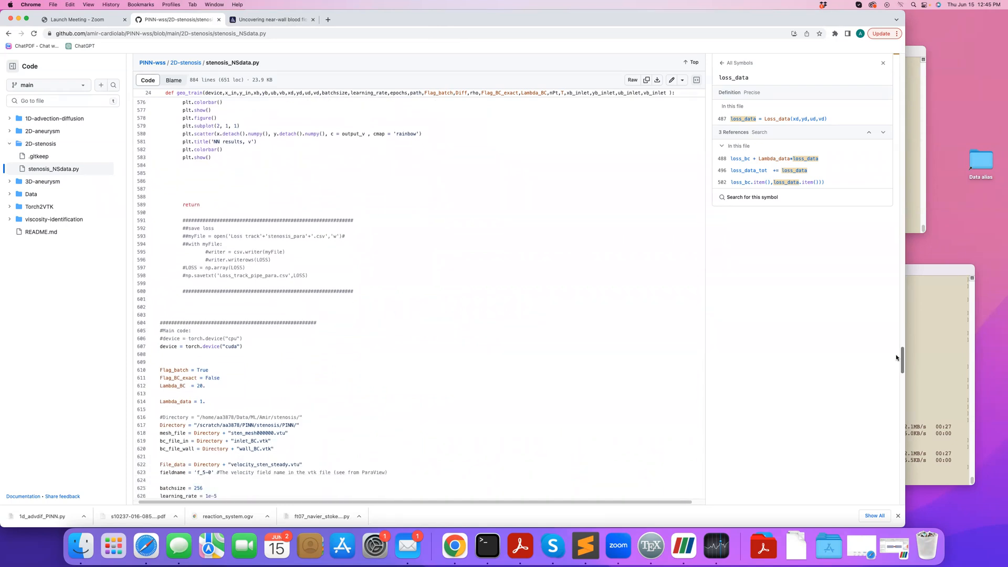